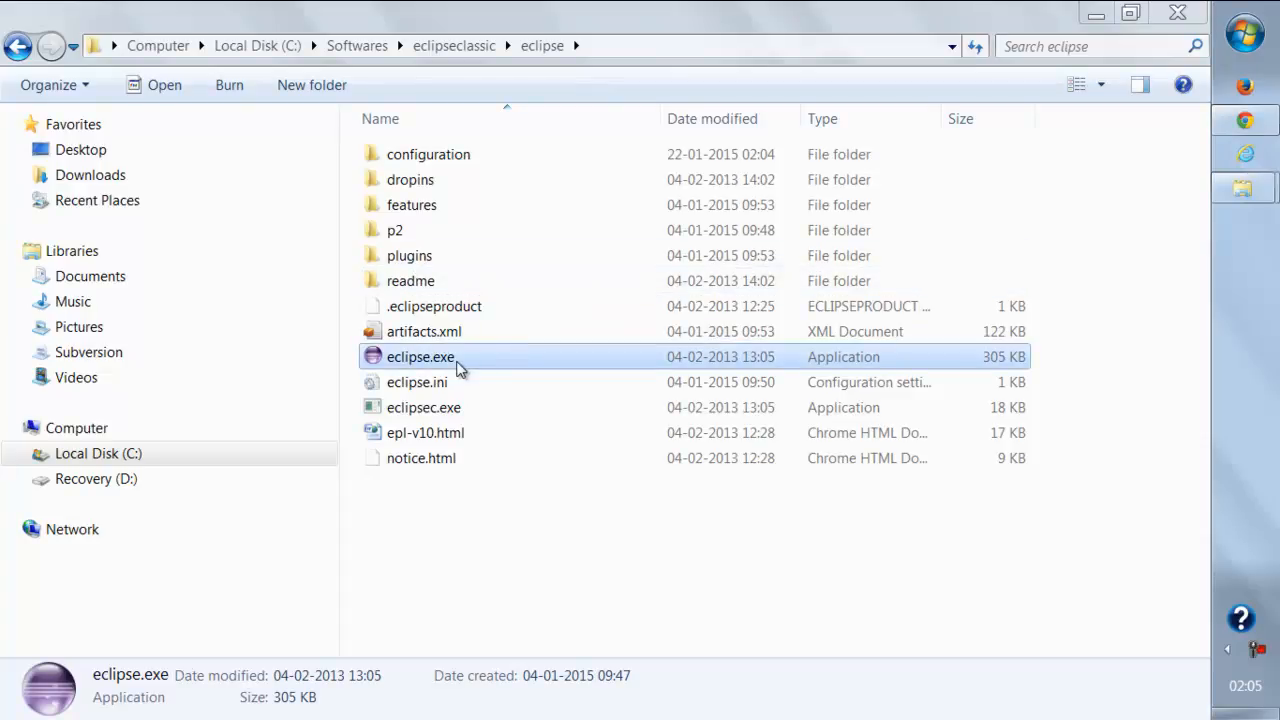
Launch eclipse.exe into the proposed workspace1 and maximize the empty Java workbench.
double_click(420, 356)
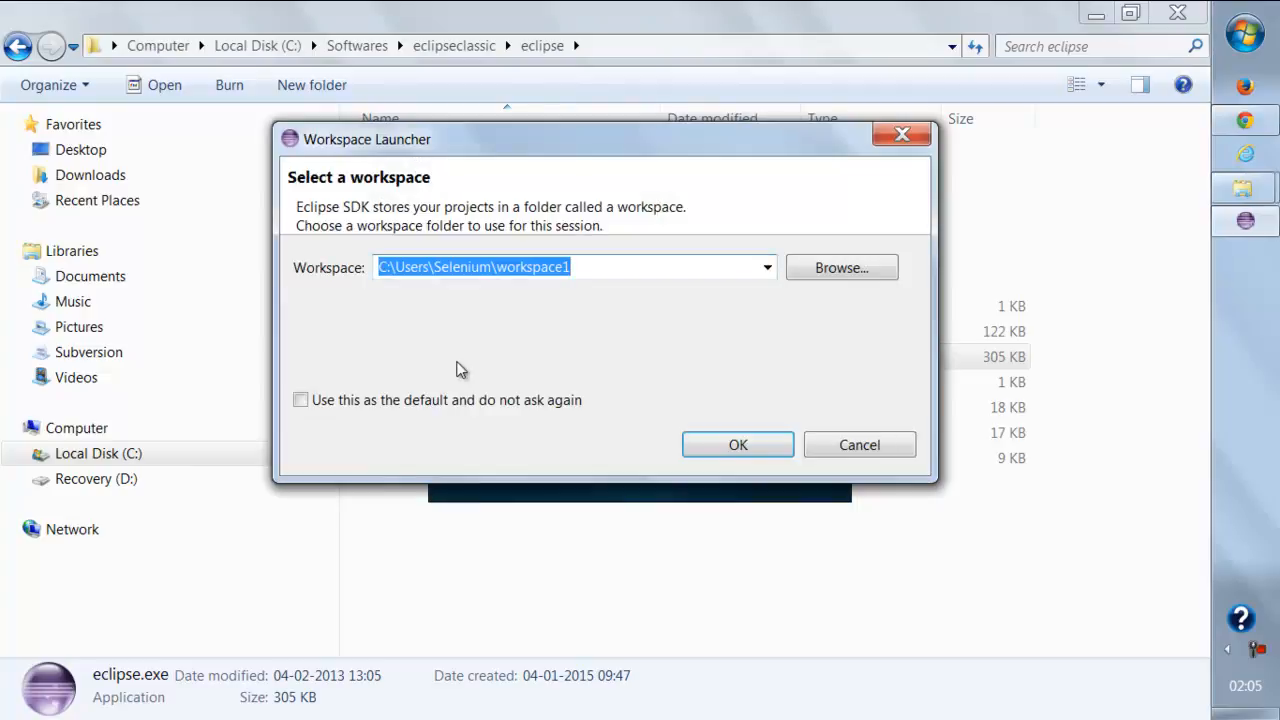
left_click(736, 444)
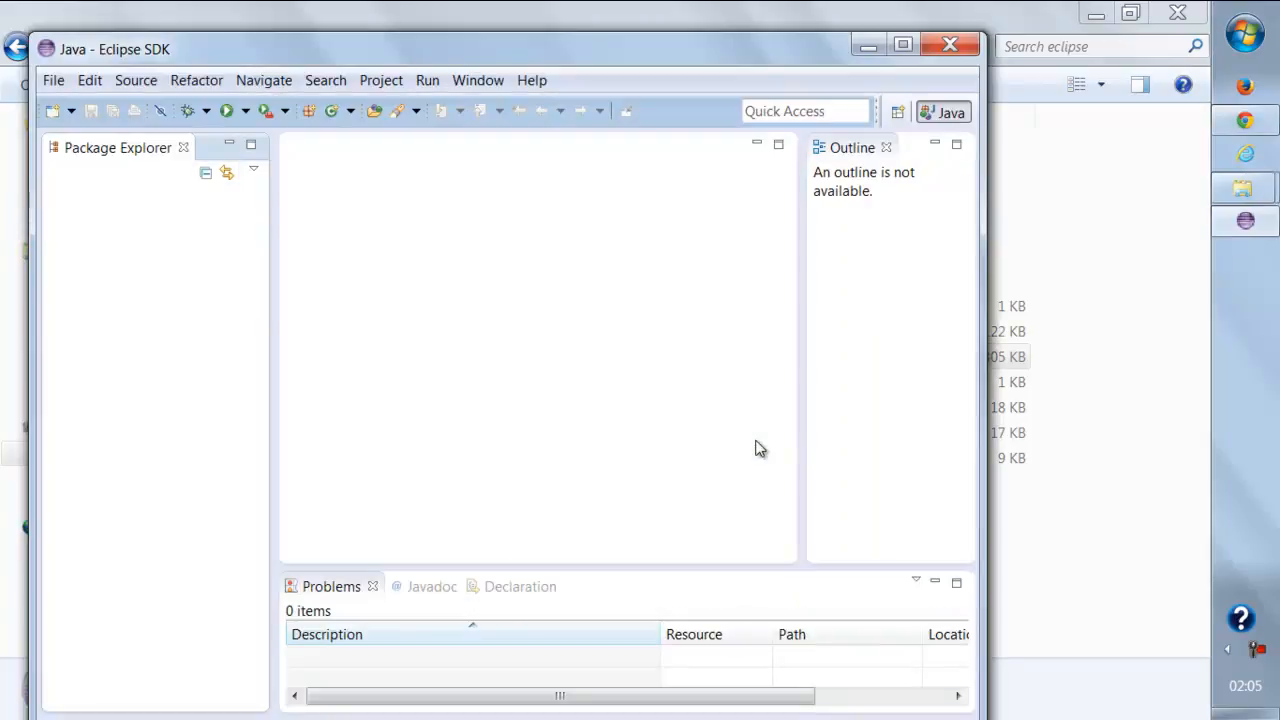
left_click(900, 44)
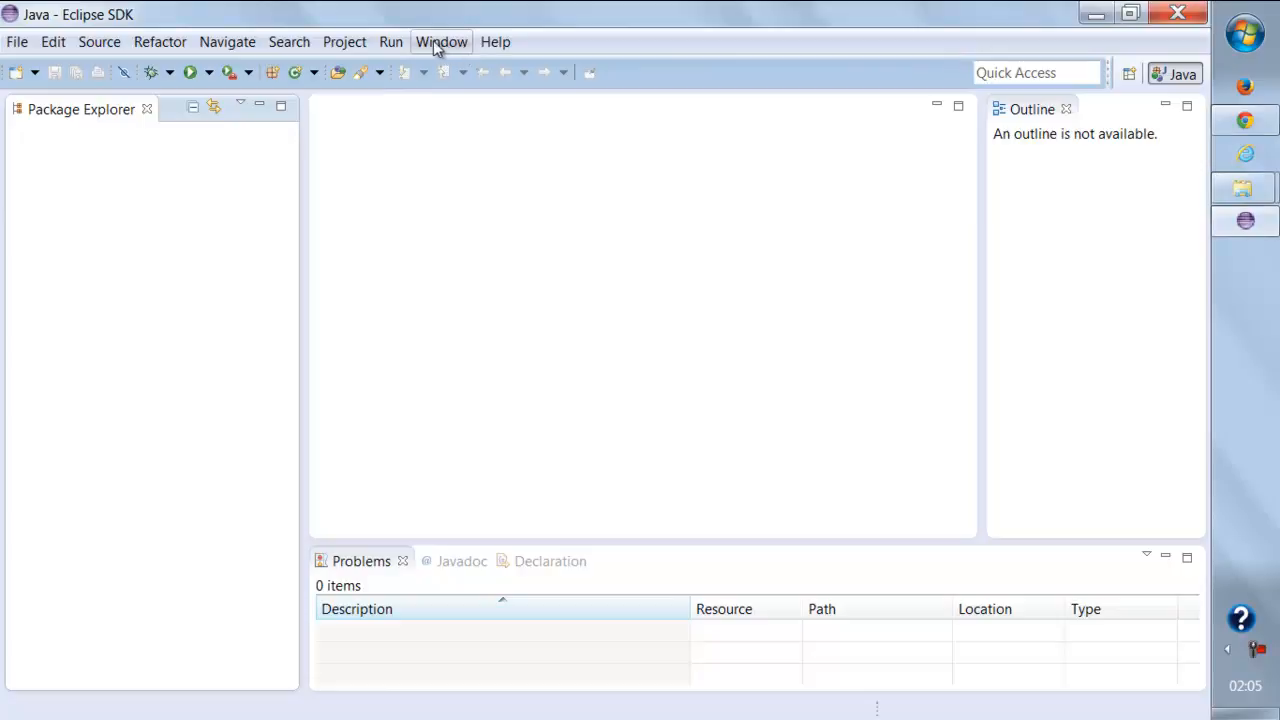
left_click(496, 40)
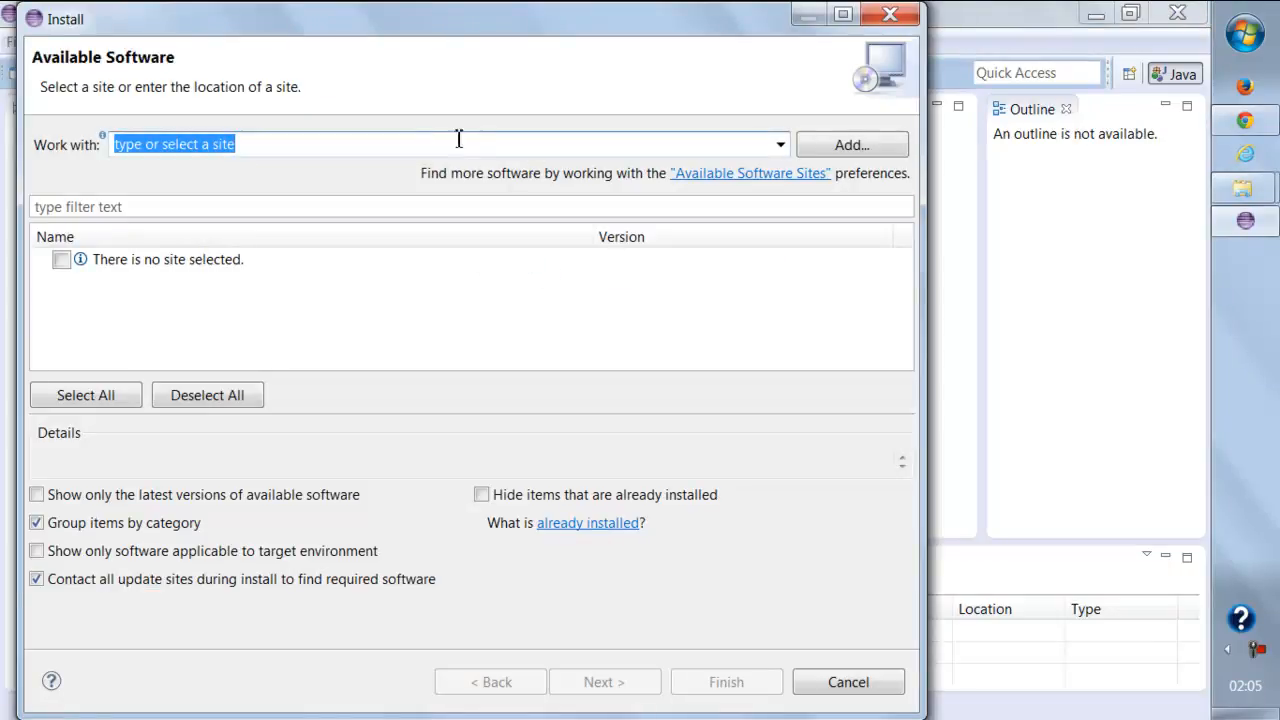
type("http://pydev.org/updates")
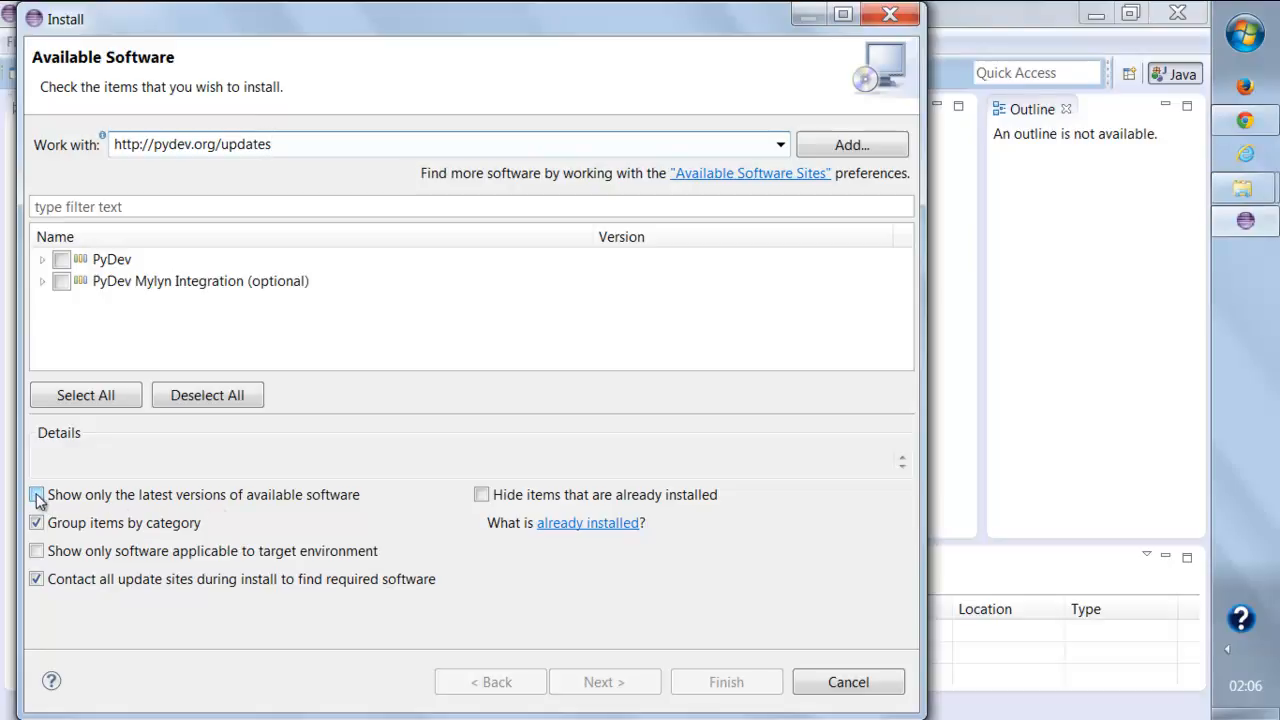
left_click(36, 494)
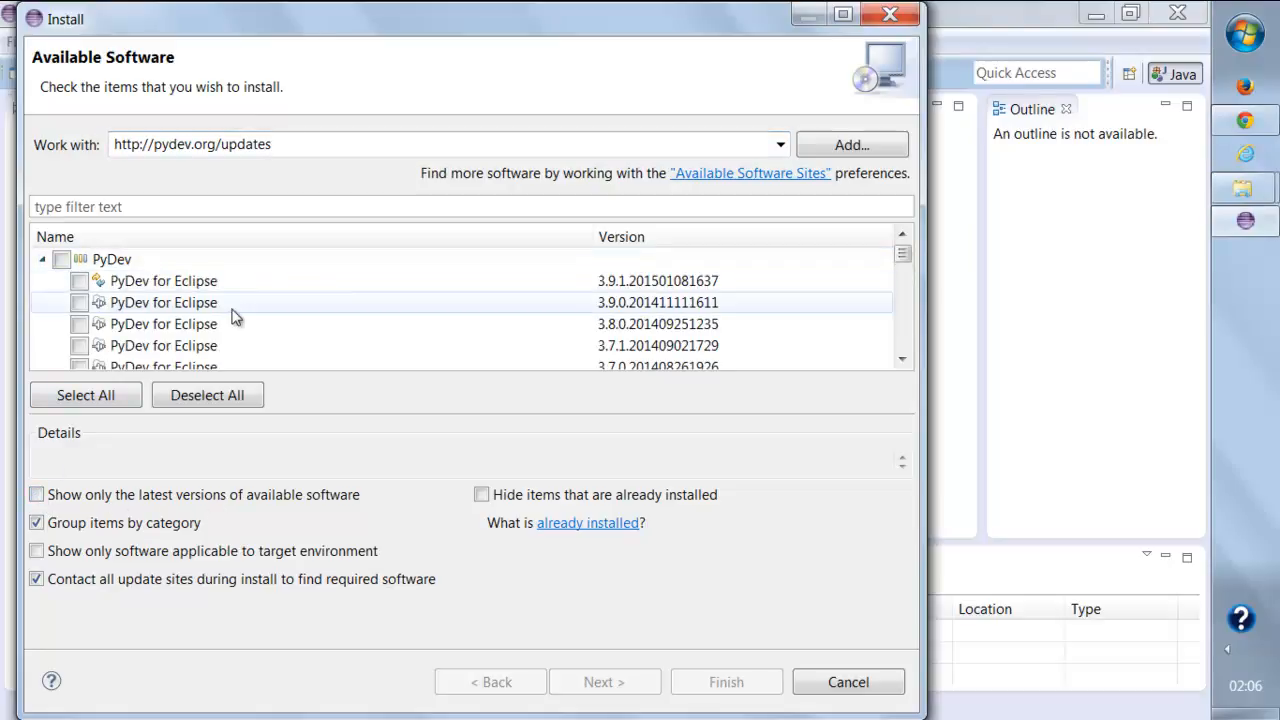
Mark PyDev for Eclipse 2.8.2 for installation and proceed to the install details.
scroll("down", 3)
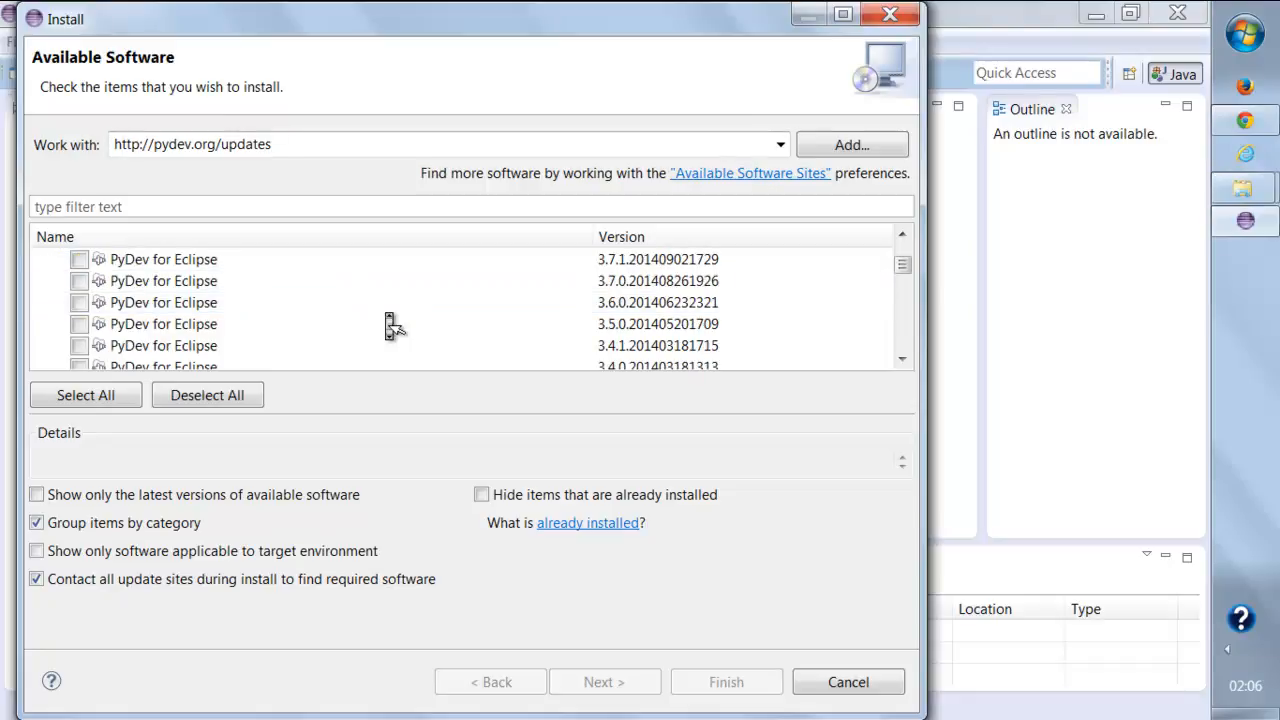
scroll("down", 3)
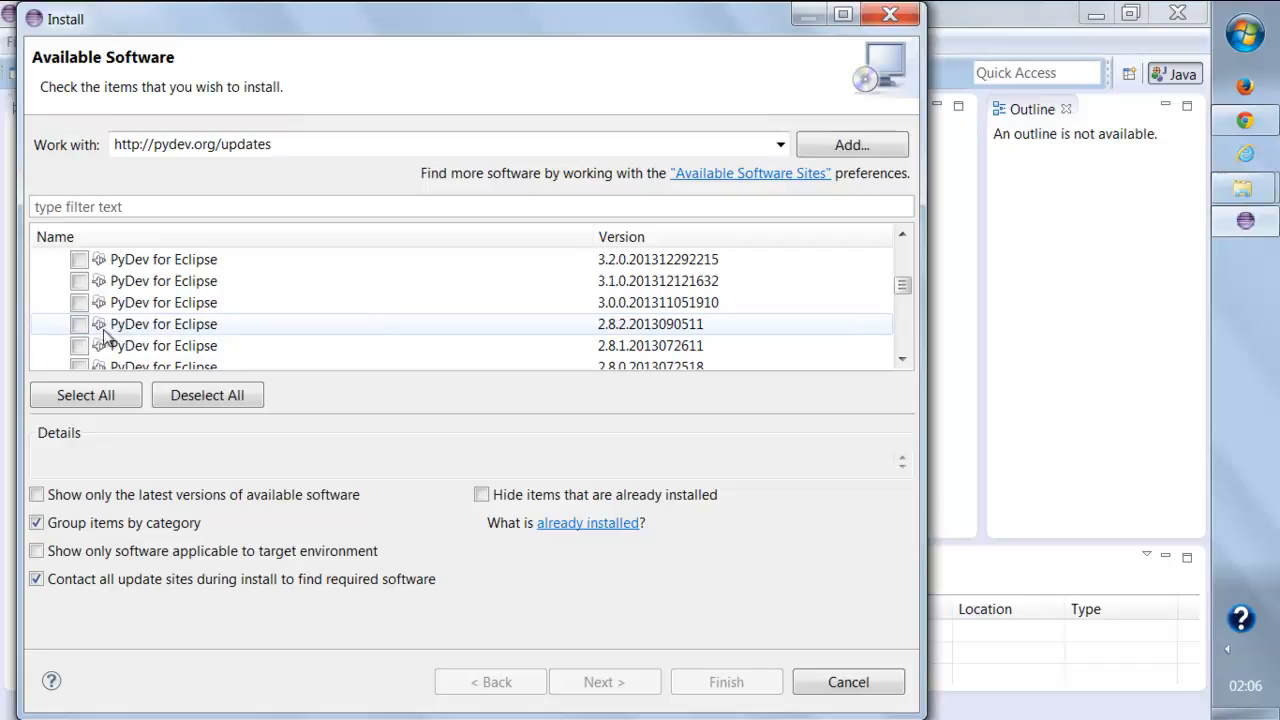
left_click(80, 324)
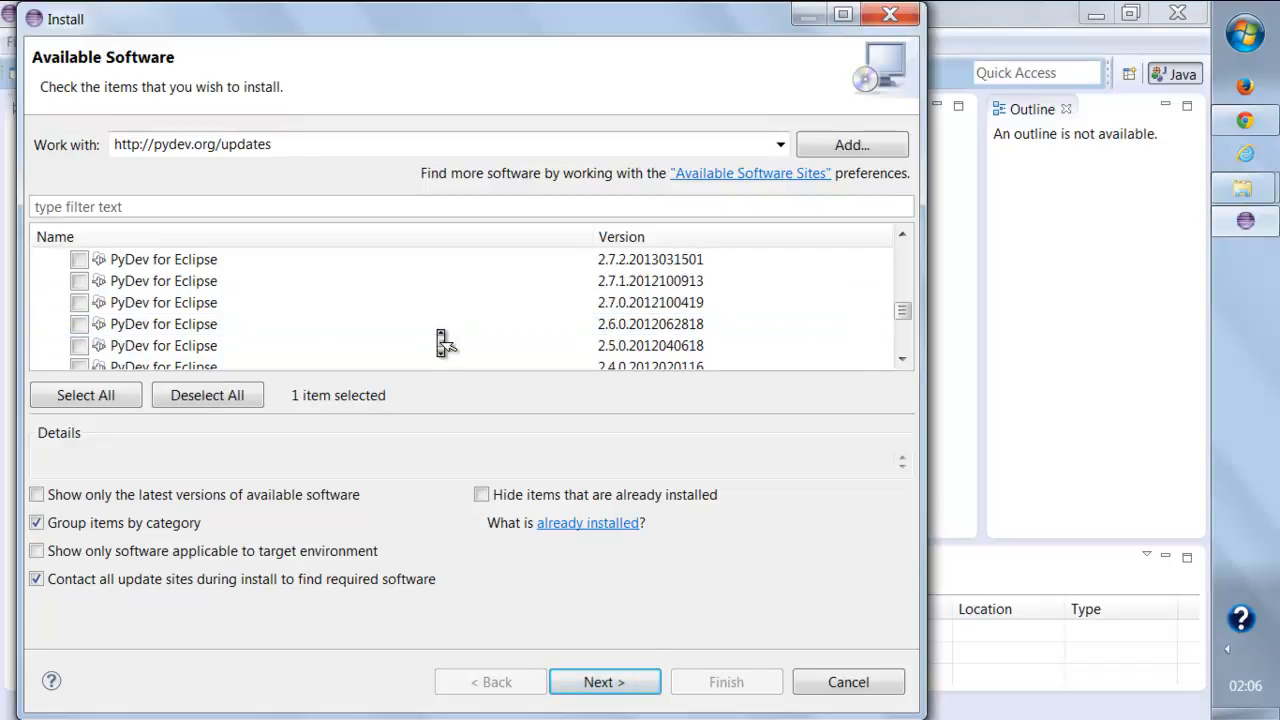
scroll("down", 3)
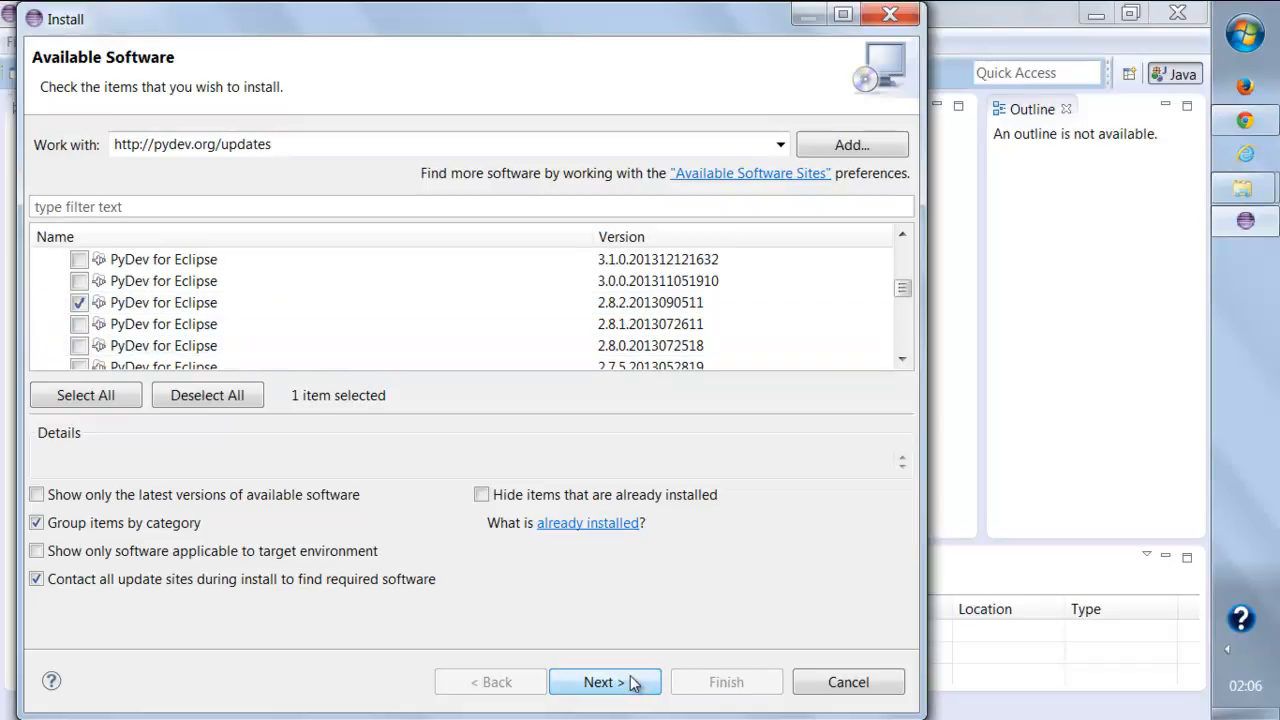
left_click(604, 682)
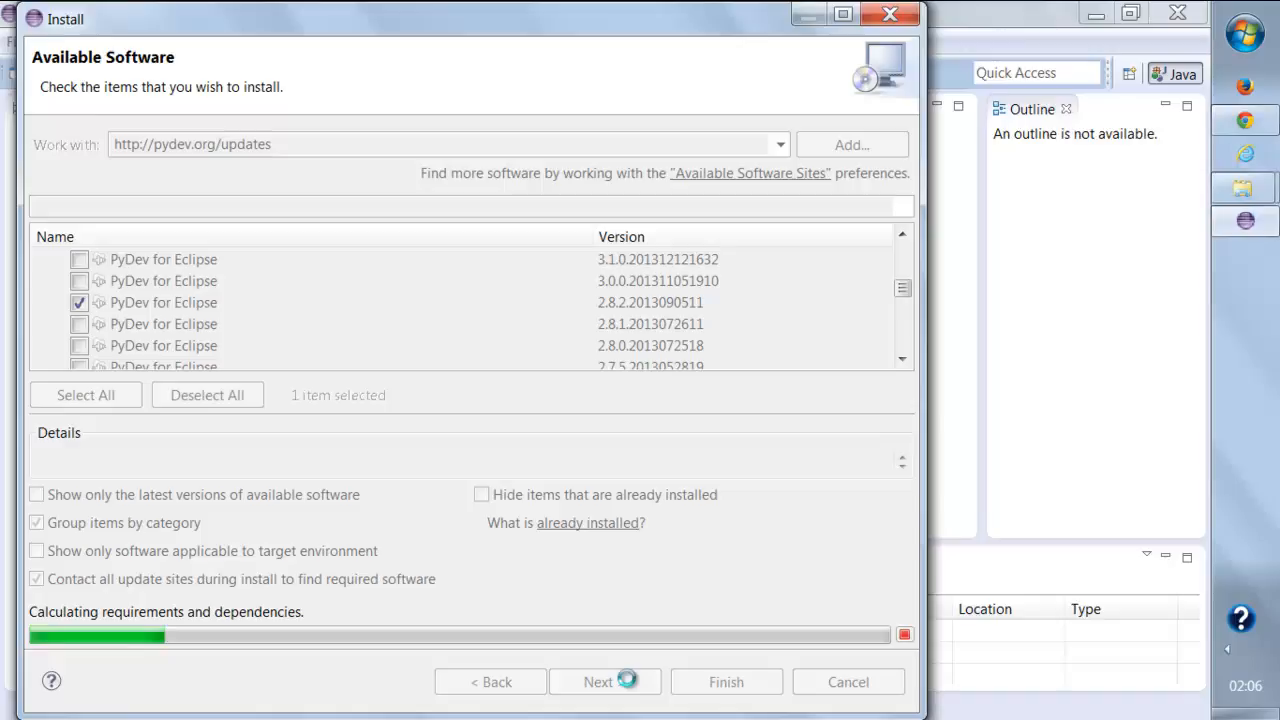
From Installation Details, uninstall the blocking PyDev for Eclipse 3.9.0 and confirm its removal.
left_click(604, 680)
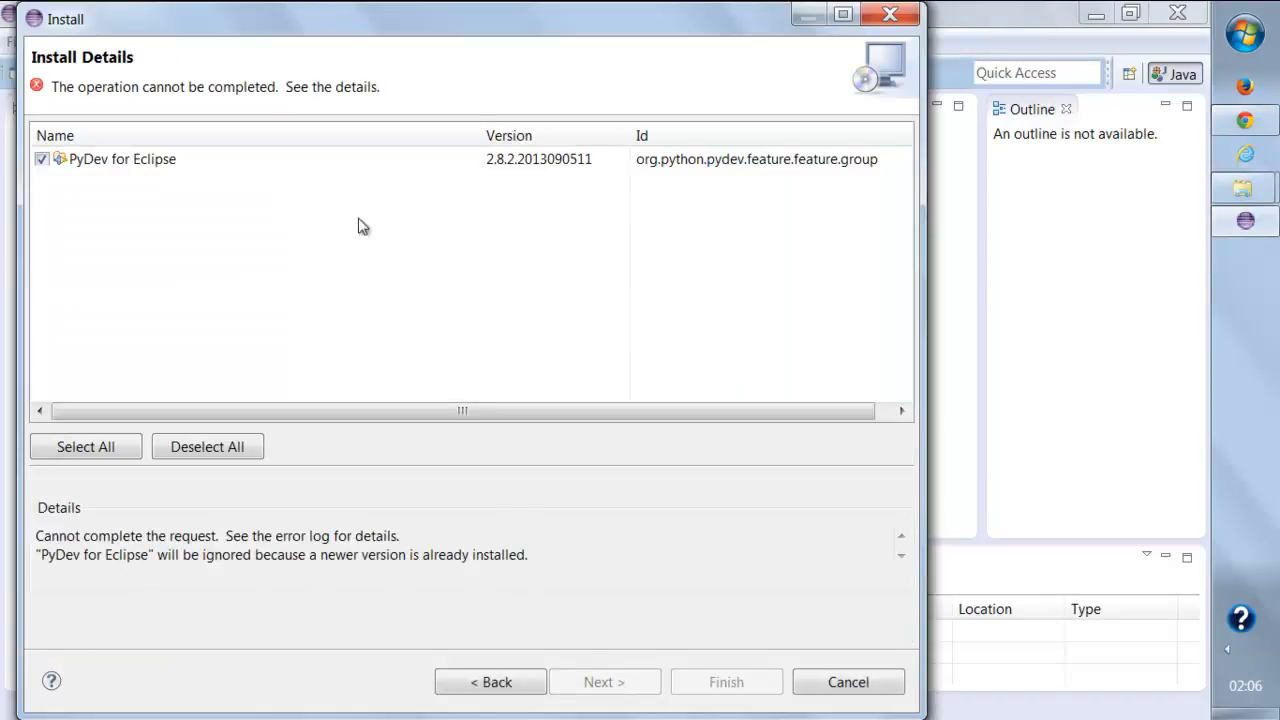
mouse_move(240, 500)
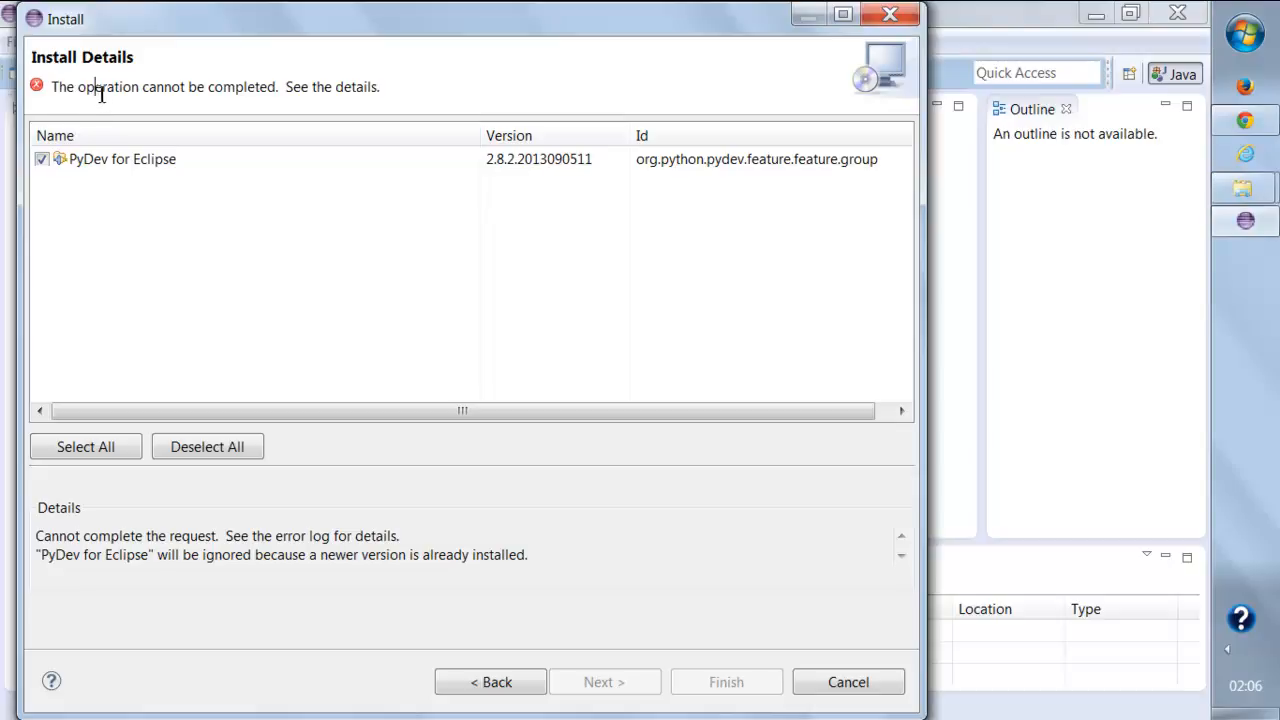
left_click_drag(96, 94, 160, 88)
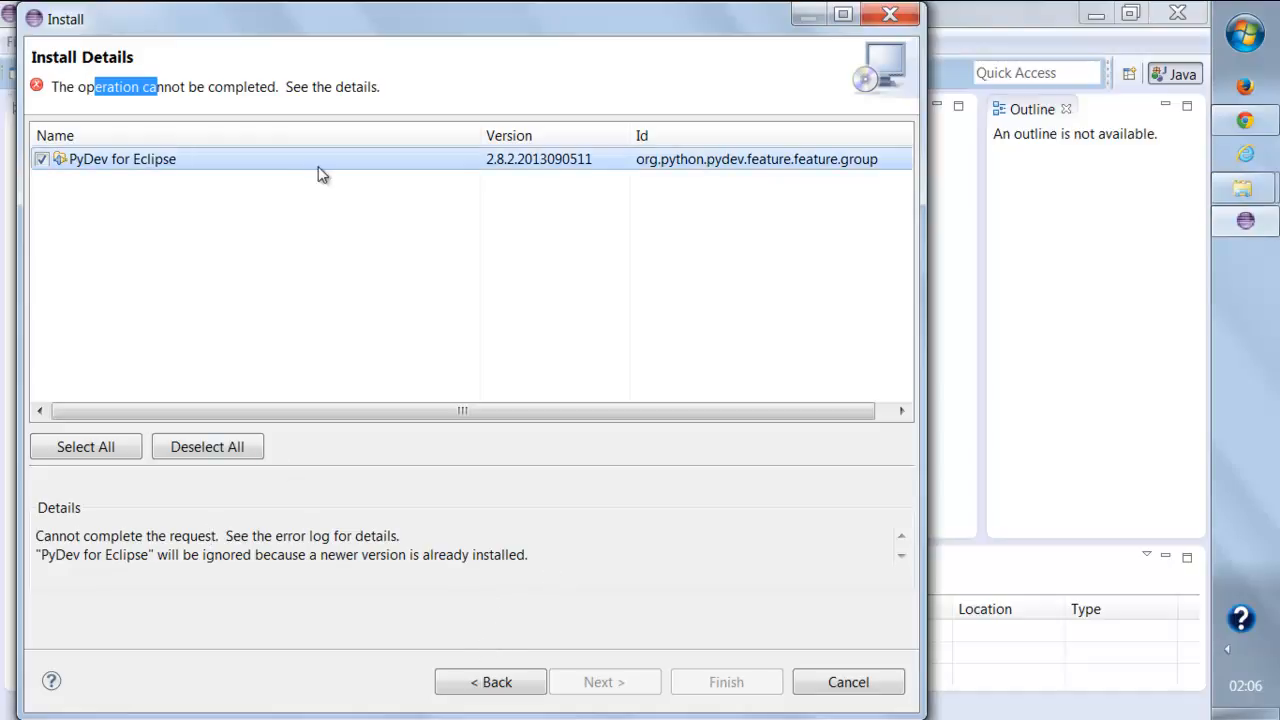
mouse_move(350, 172)
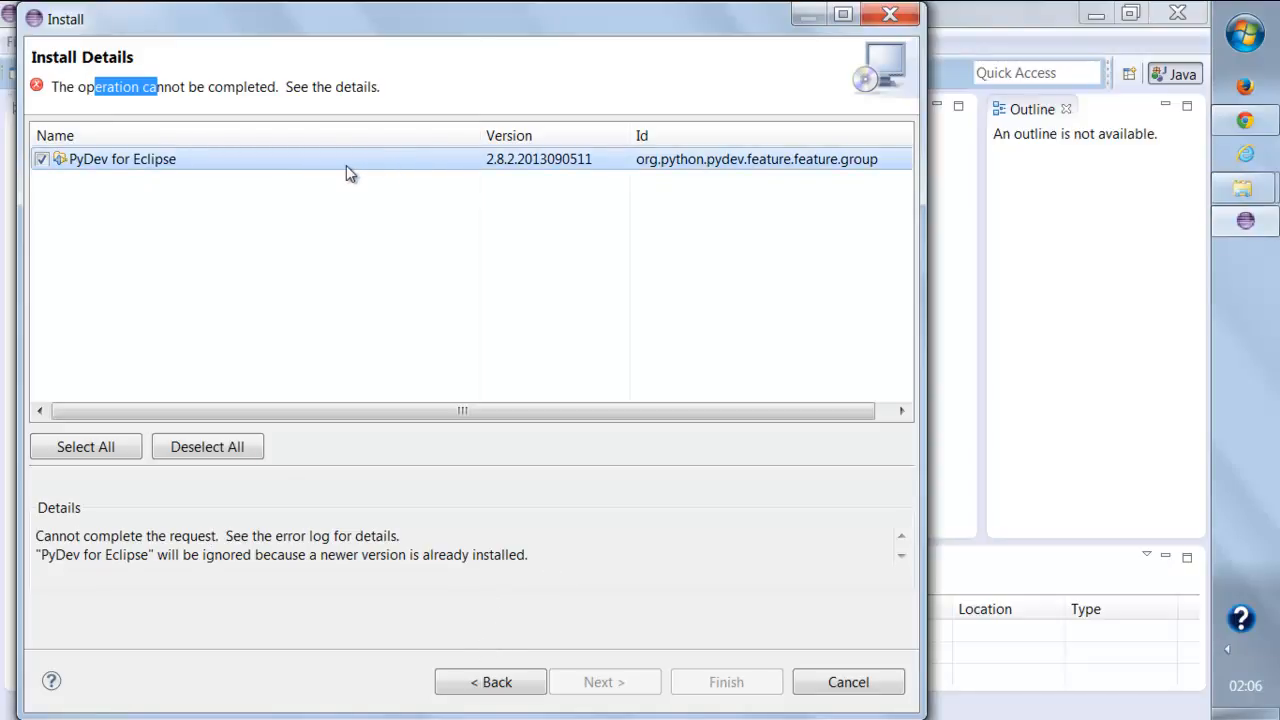
left_click(488, 680)
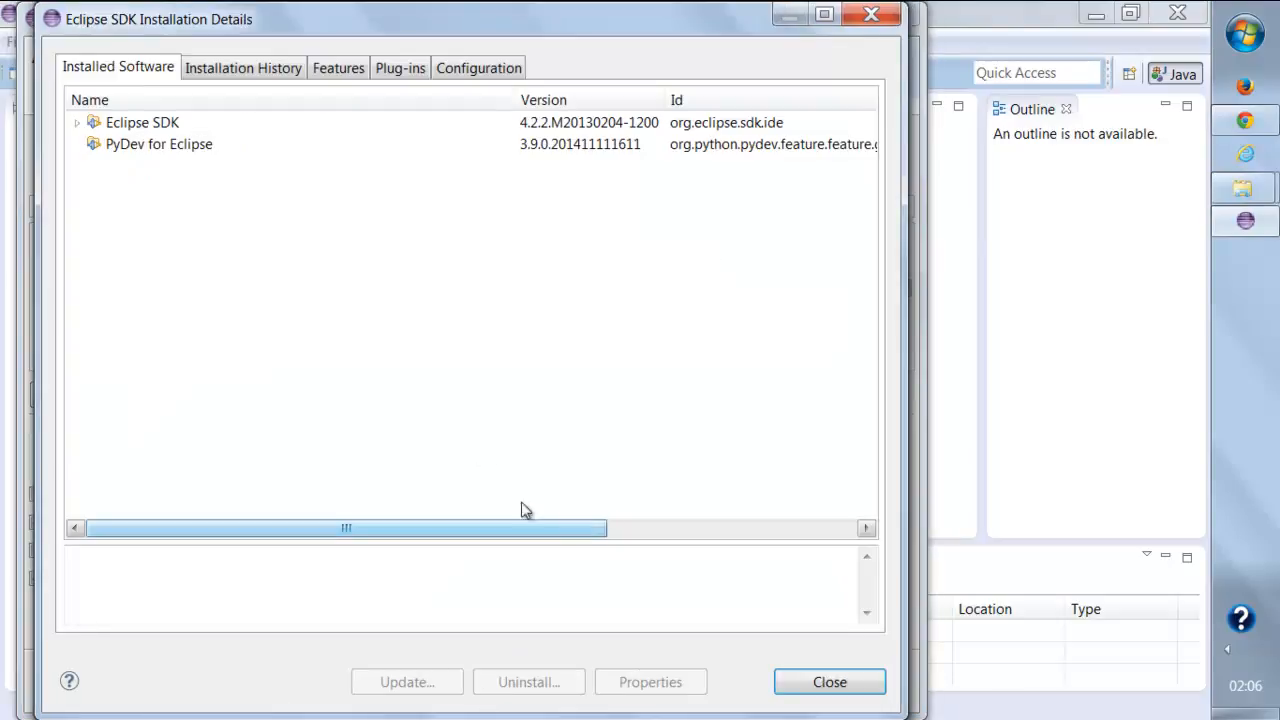
left_click(158, 144)
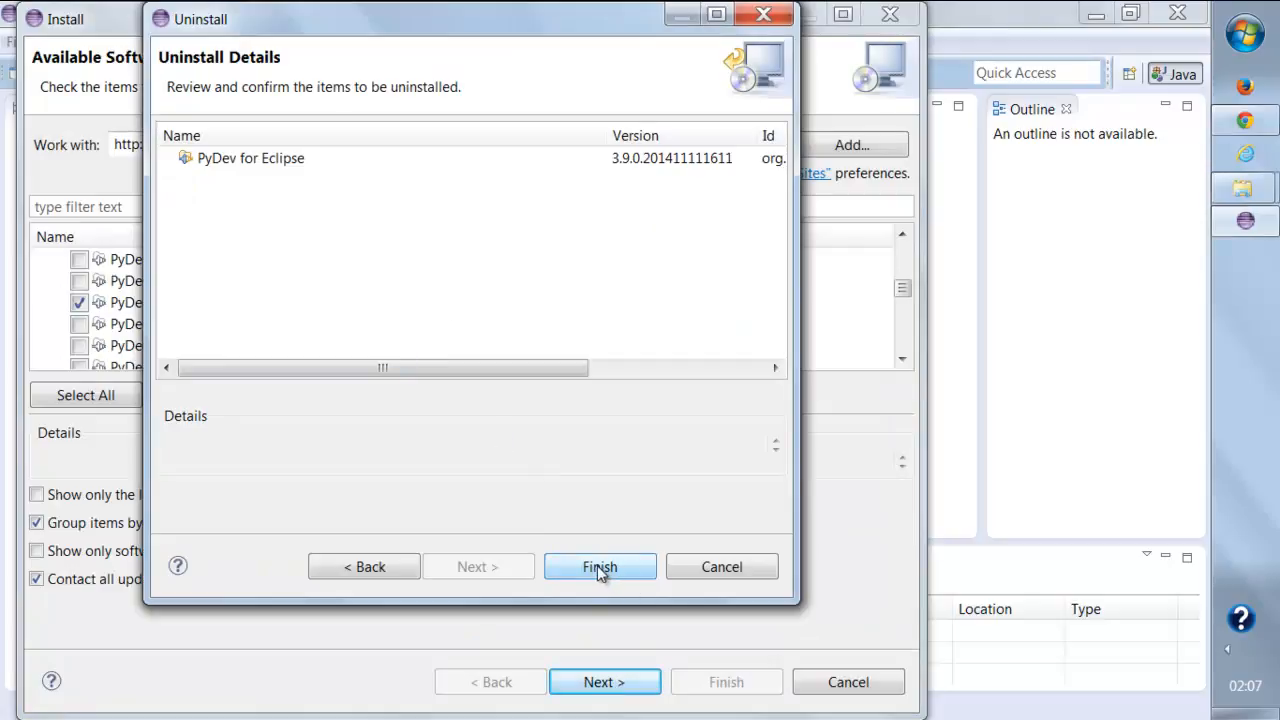
left_click(600, 566)
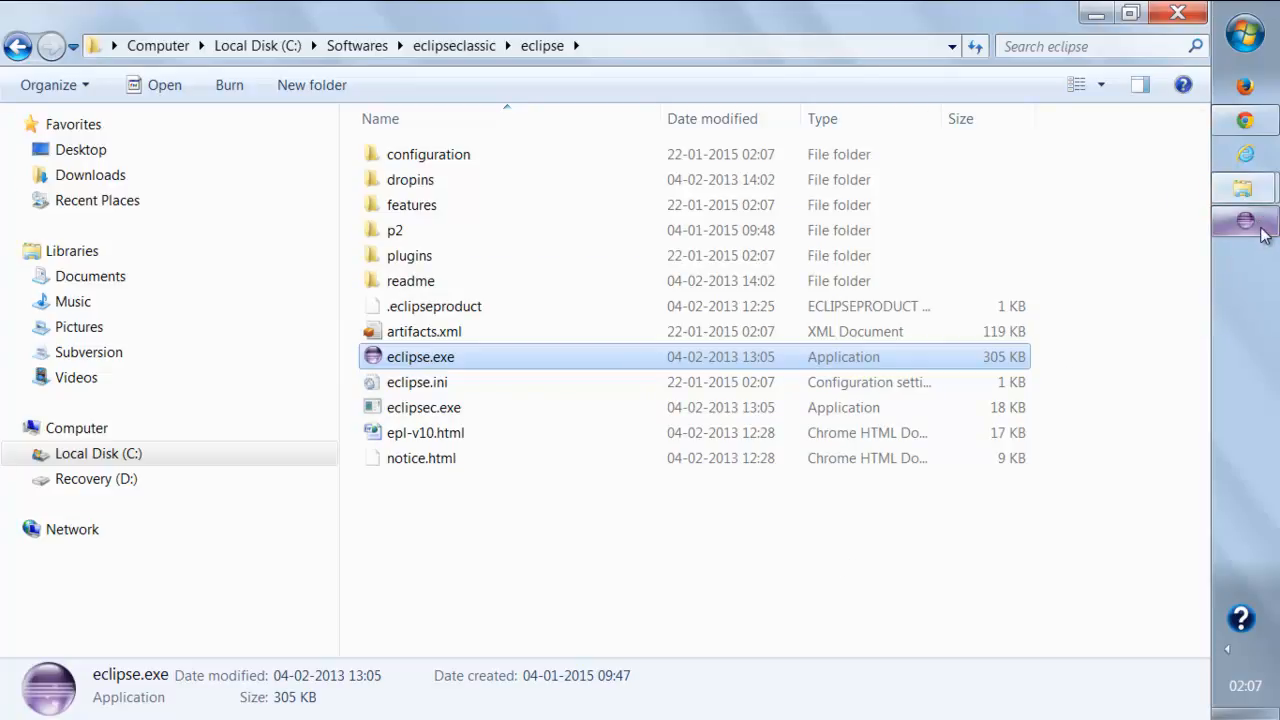
Relaunch Eclipse into workspace1 and start Install New Software from the Help menu.
double_click(420, 356)
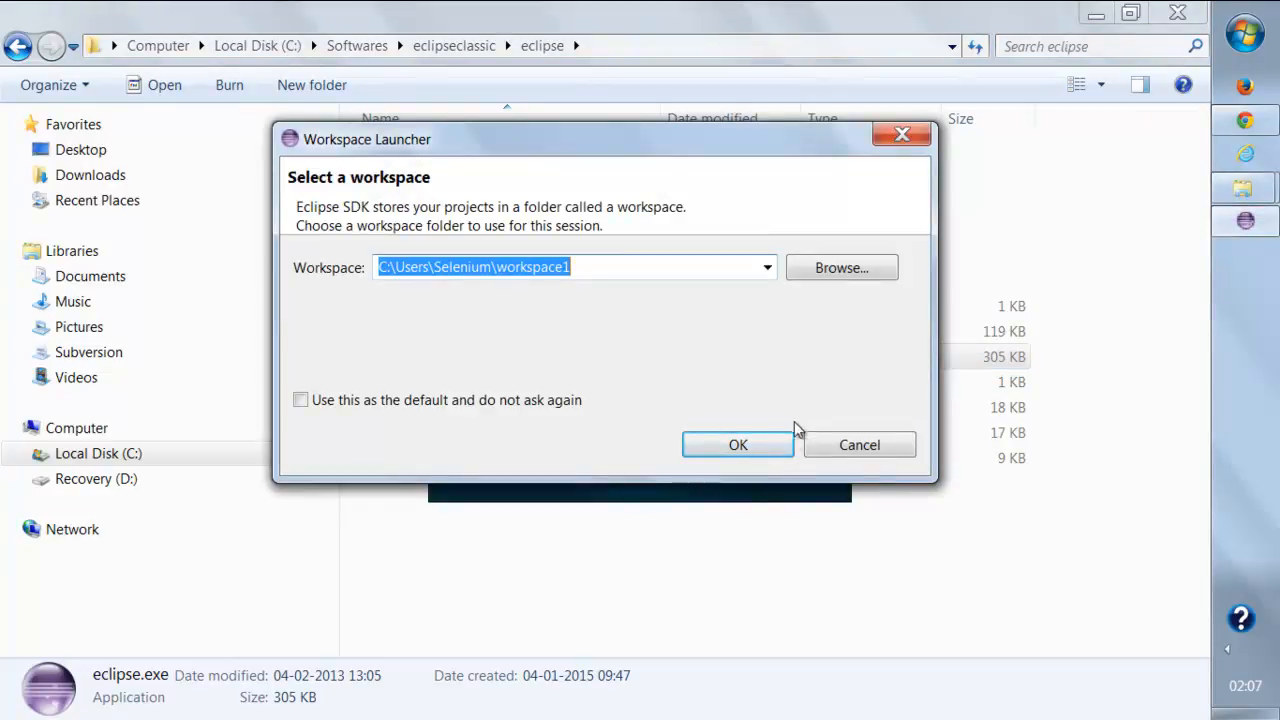
left_click(736, 444)
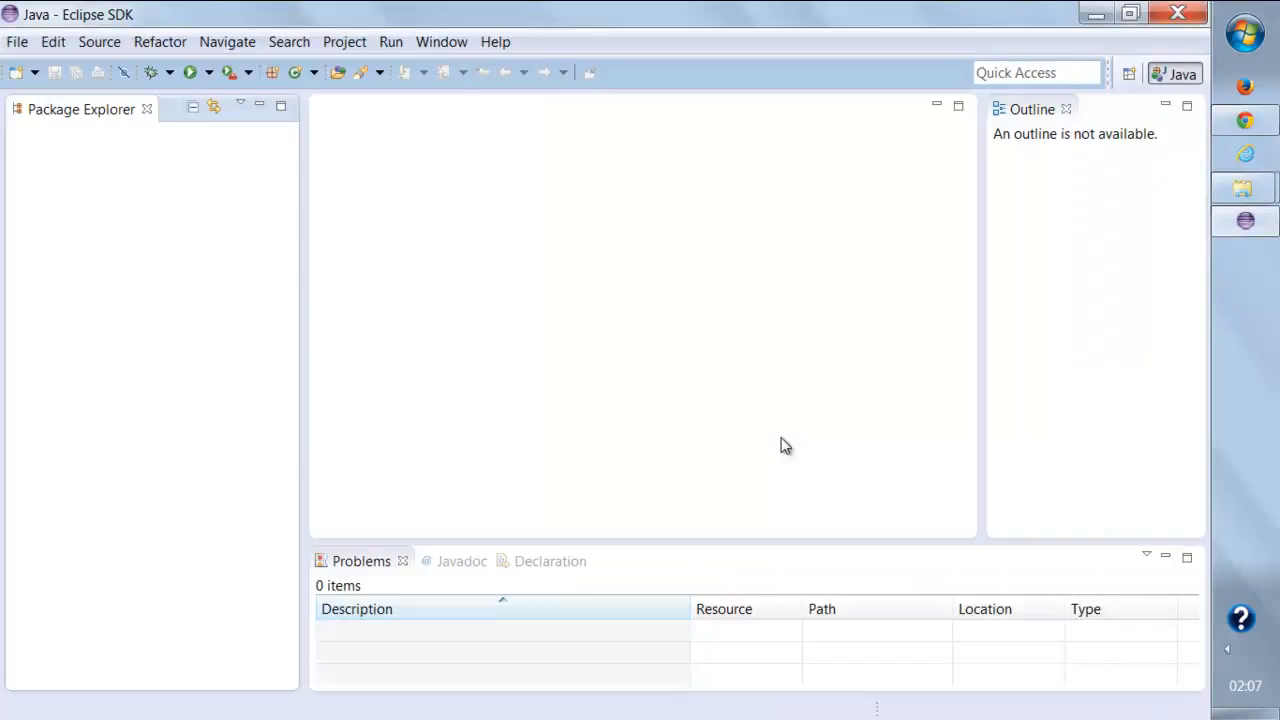
left_click(496, 40)
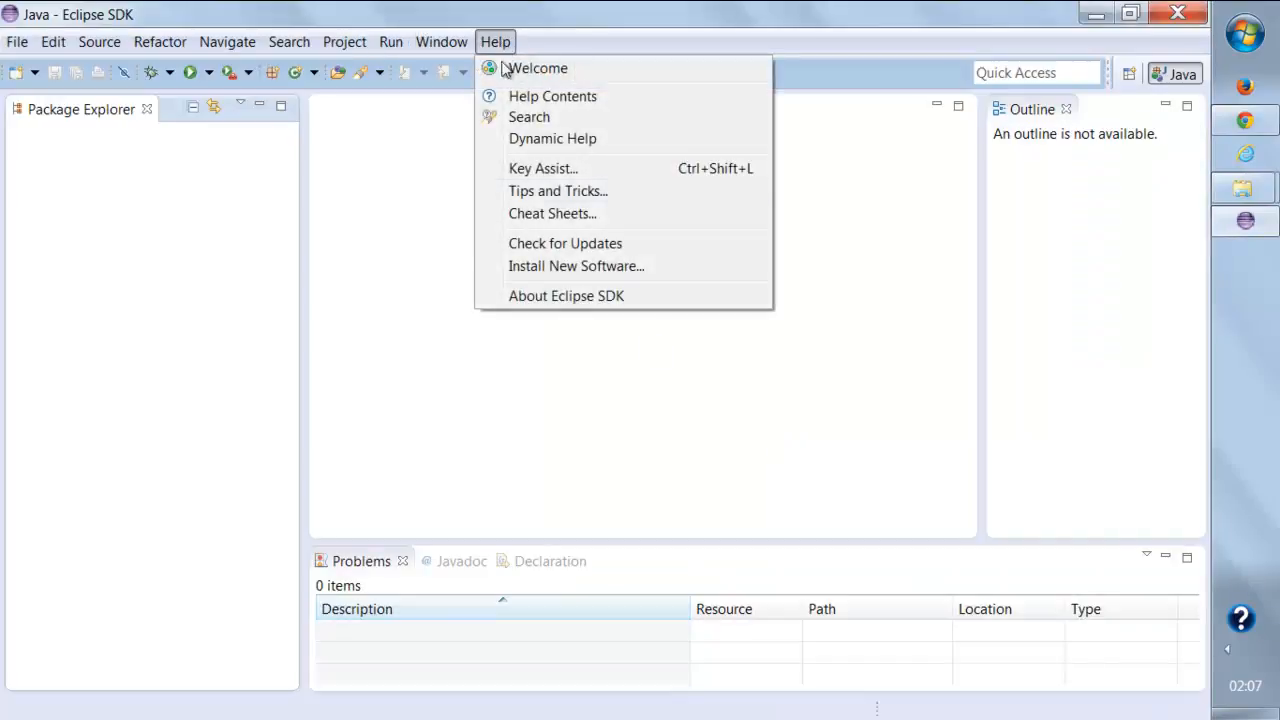
left_click(576, 264)
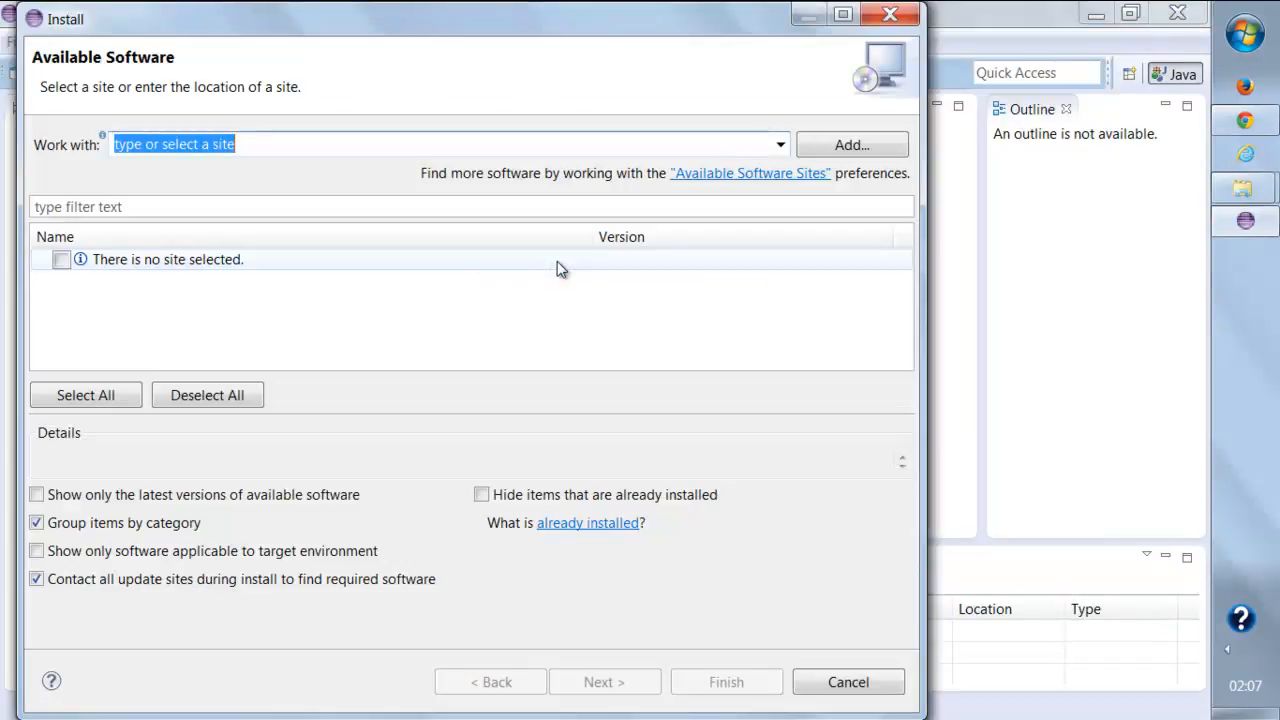
type("http://pydev.org/updates")
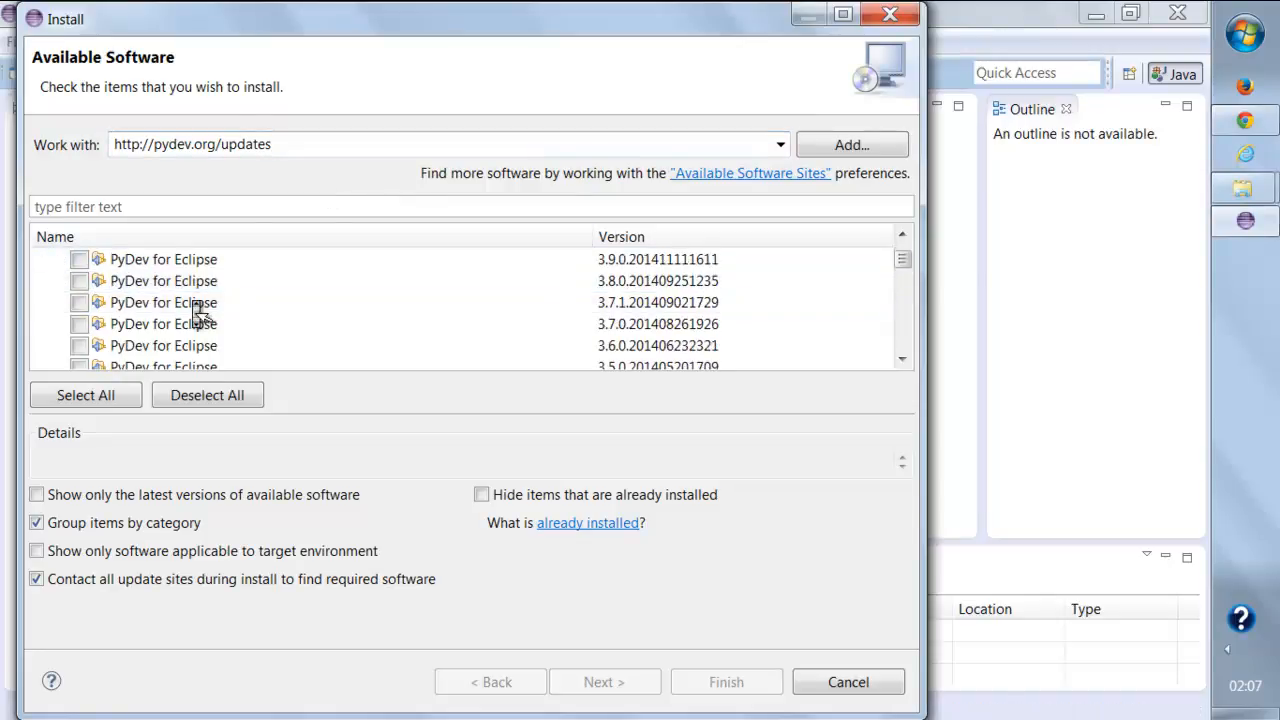
scroll("down", 3)
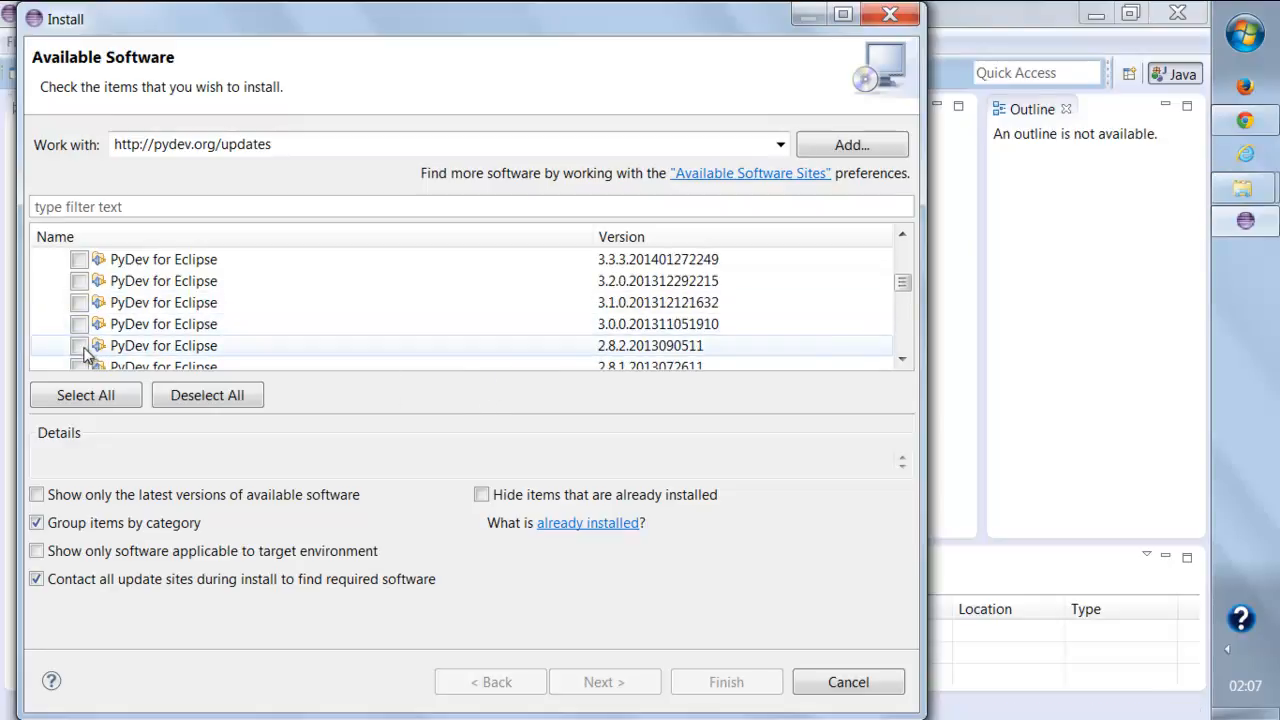
left_click(80, 344)
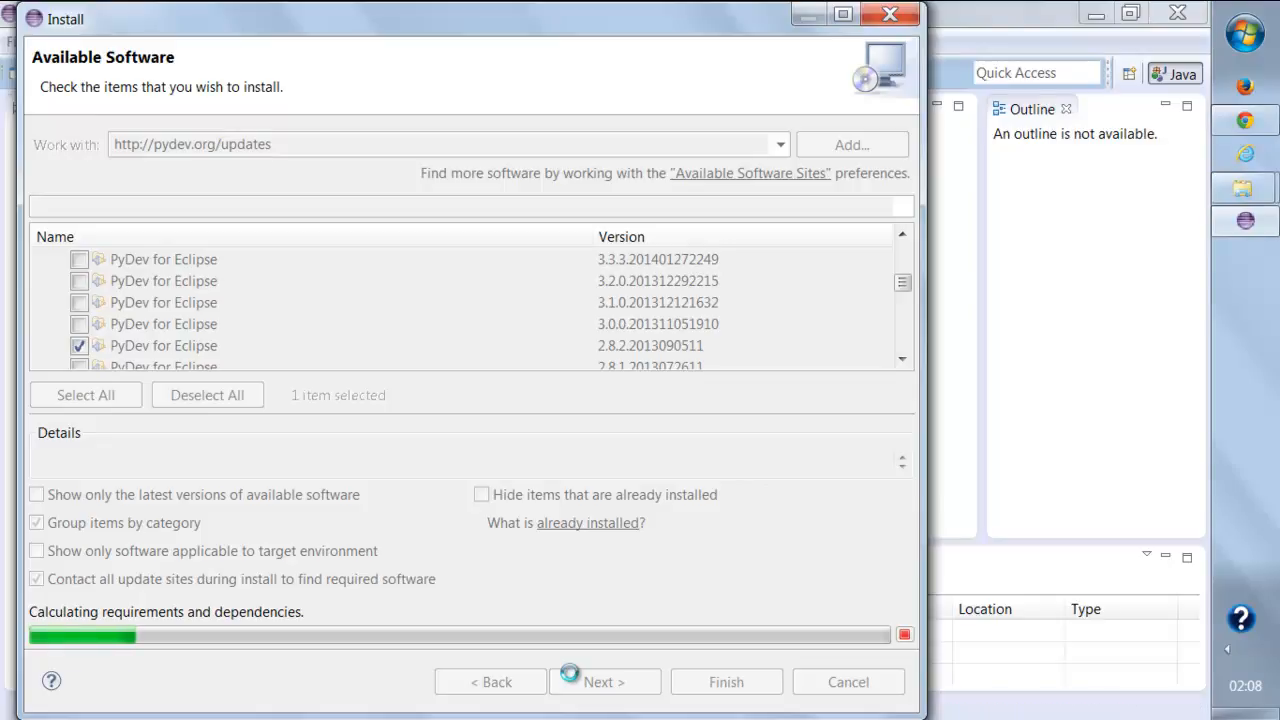
Accept the PyDev license terms, finish the install and trust the Brainwy certificate.
left_click(604, 682)
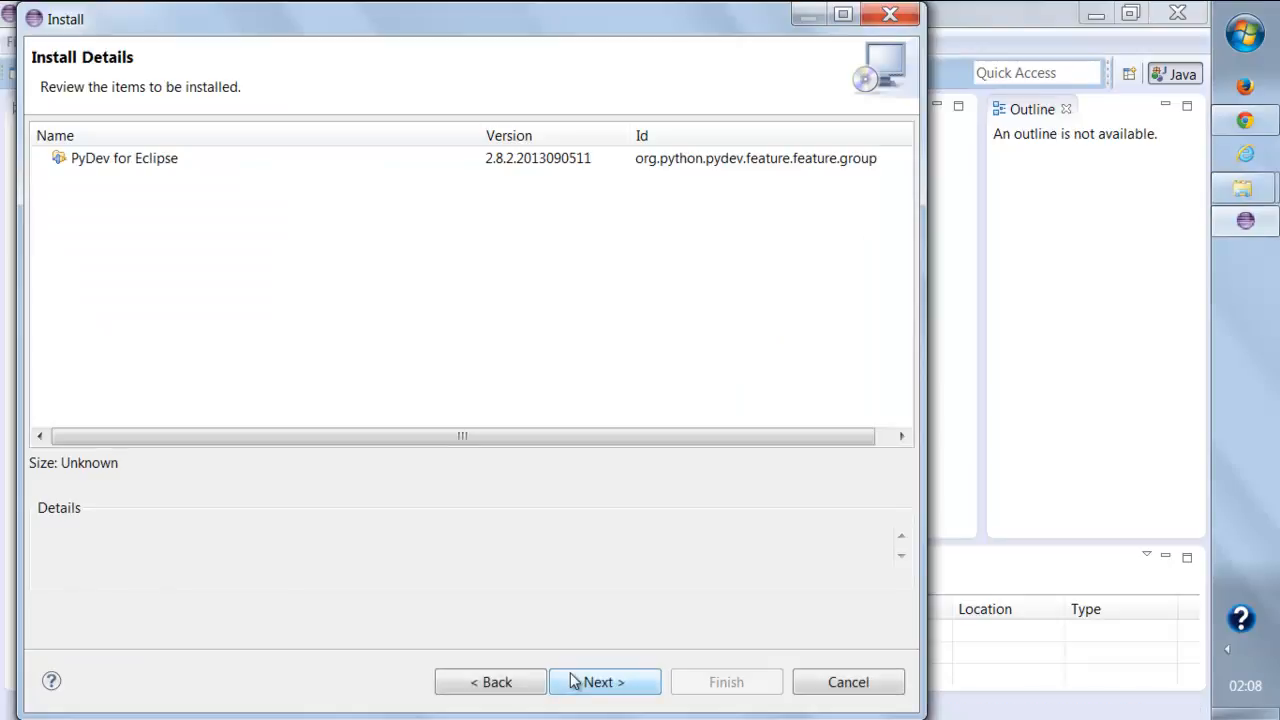
left_click(604, 682)
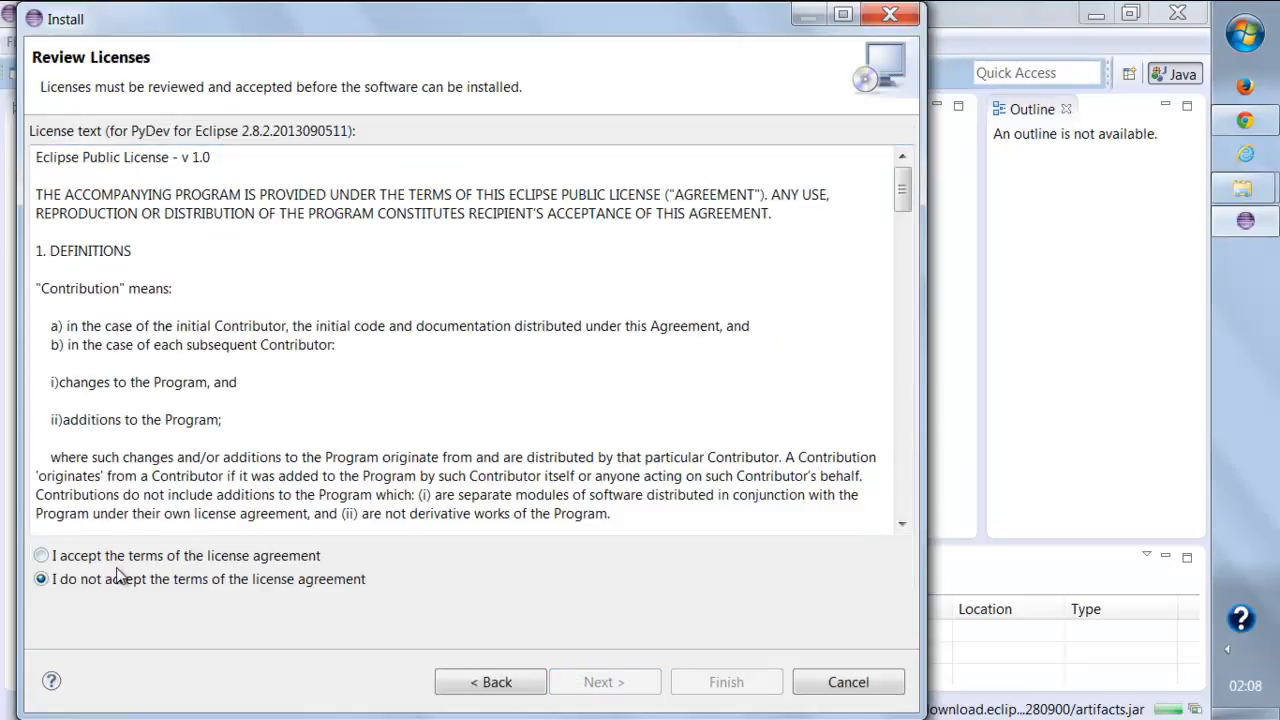
left_click(42, 556)
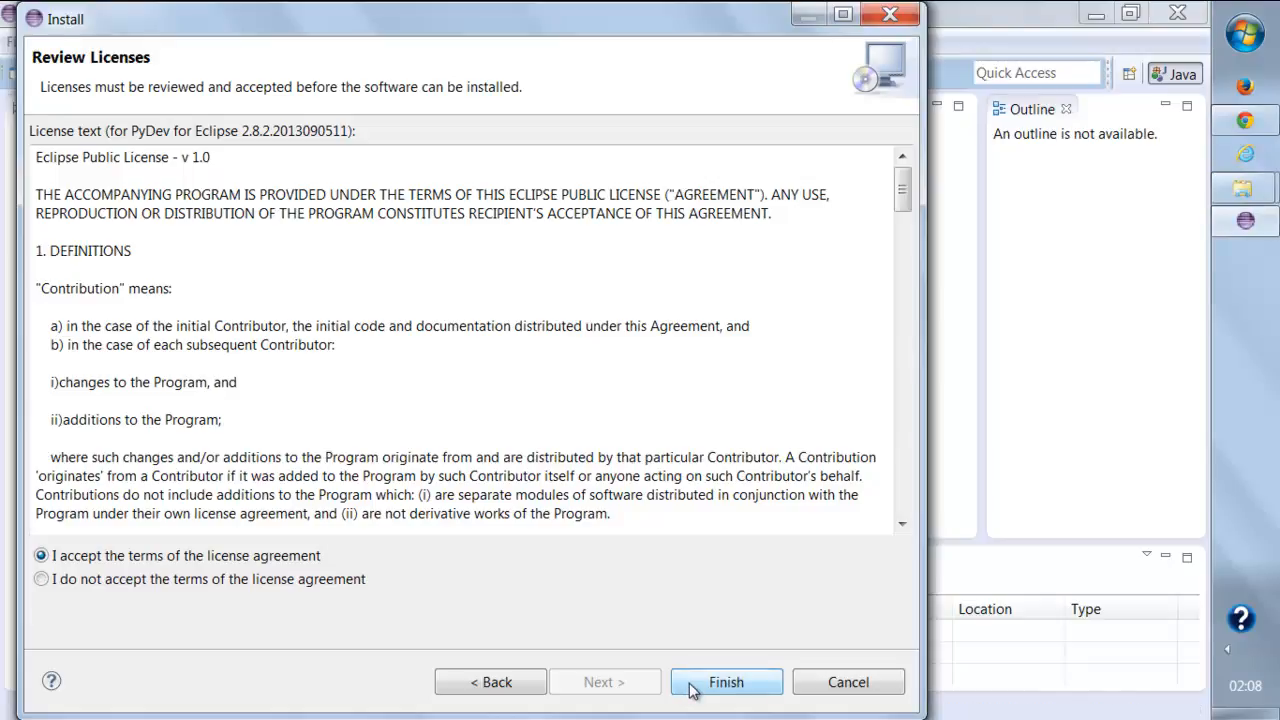
left_click(726, 682)
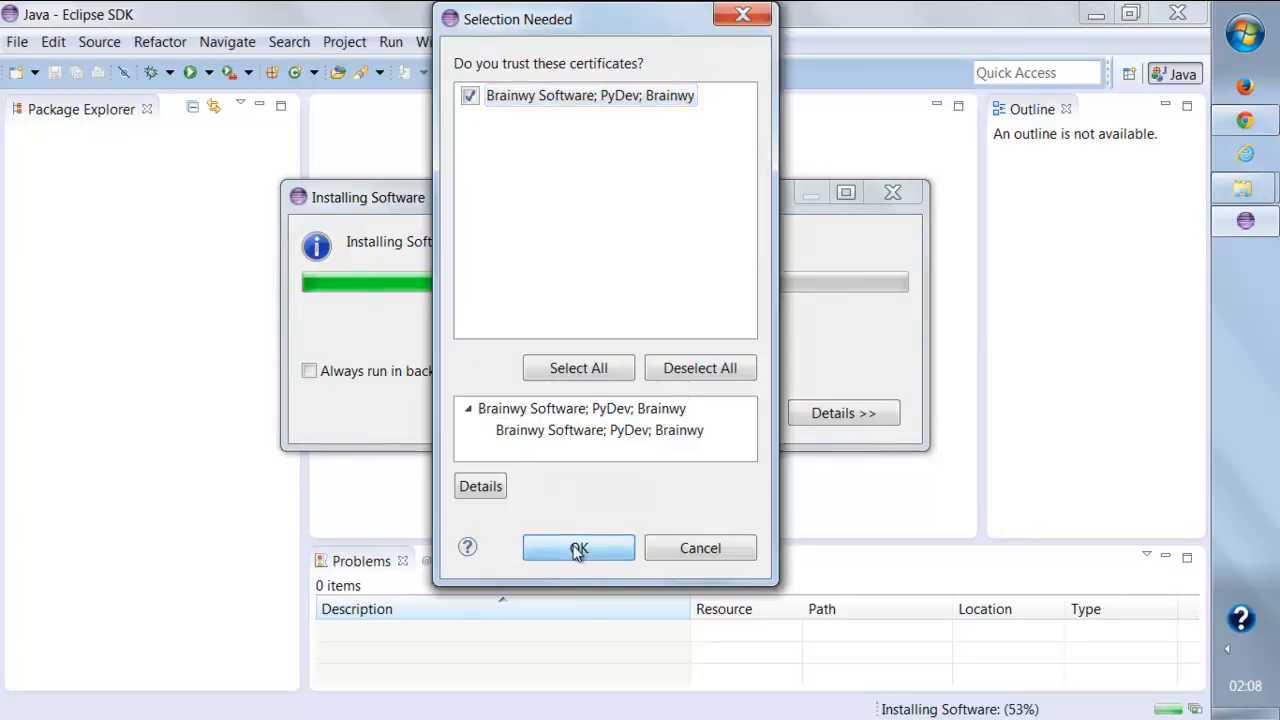
left_click(578, 548)
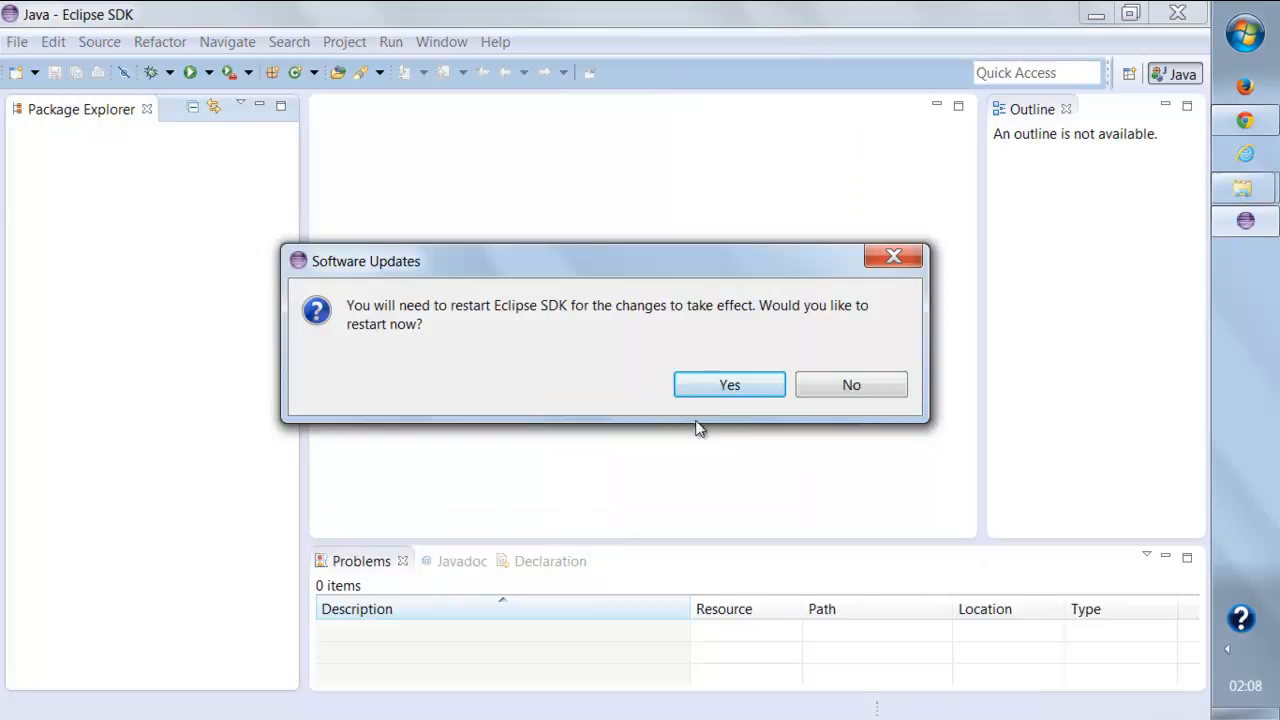
Answer the restart prompt and relaunch eclipse.exe into the existing workspace1.
left_click(852, 384)
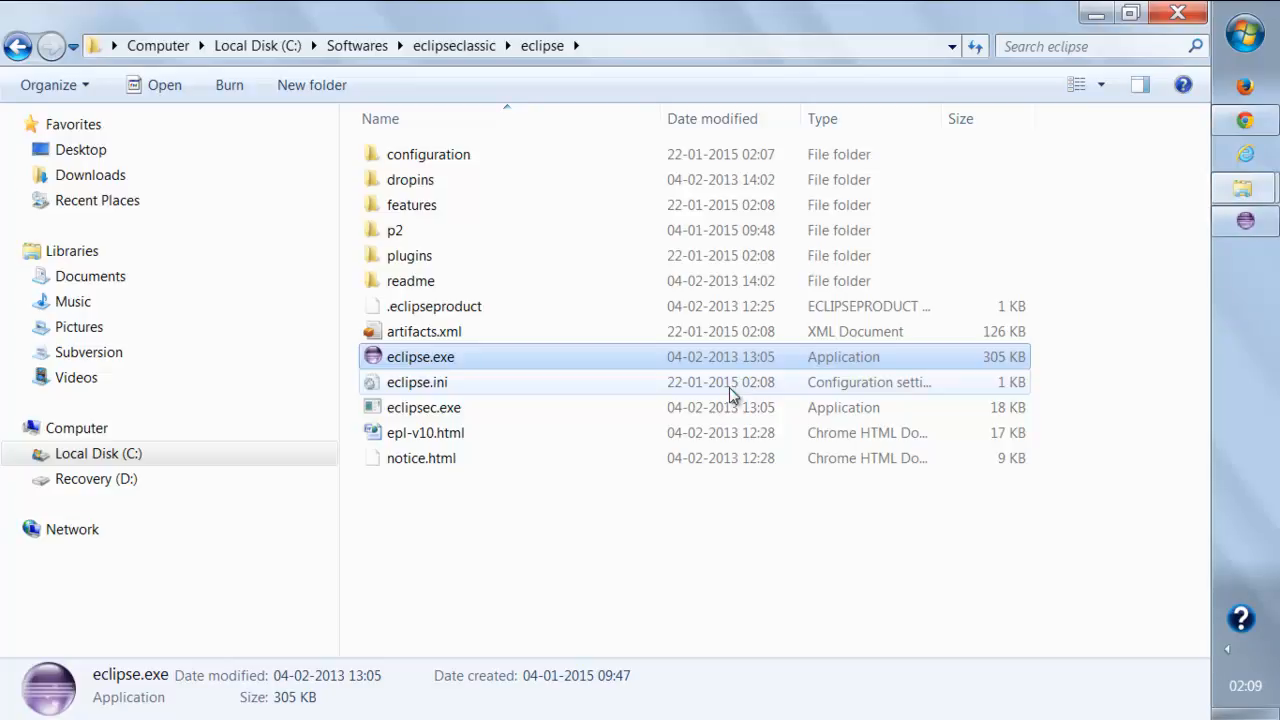
double_click(420, 356)
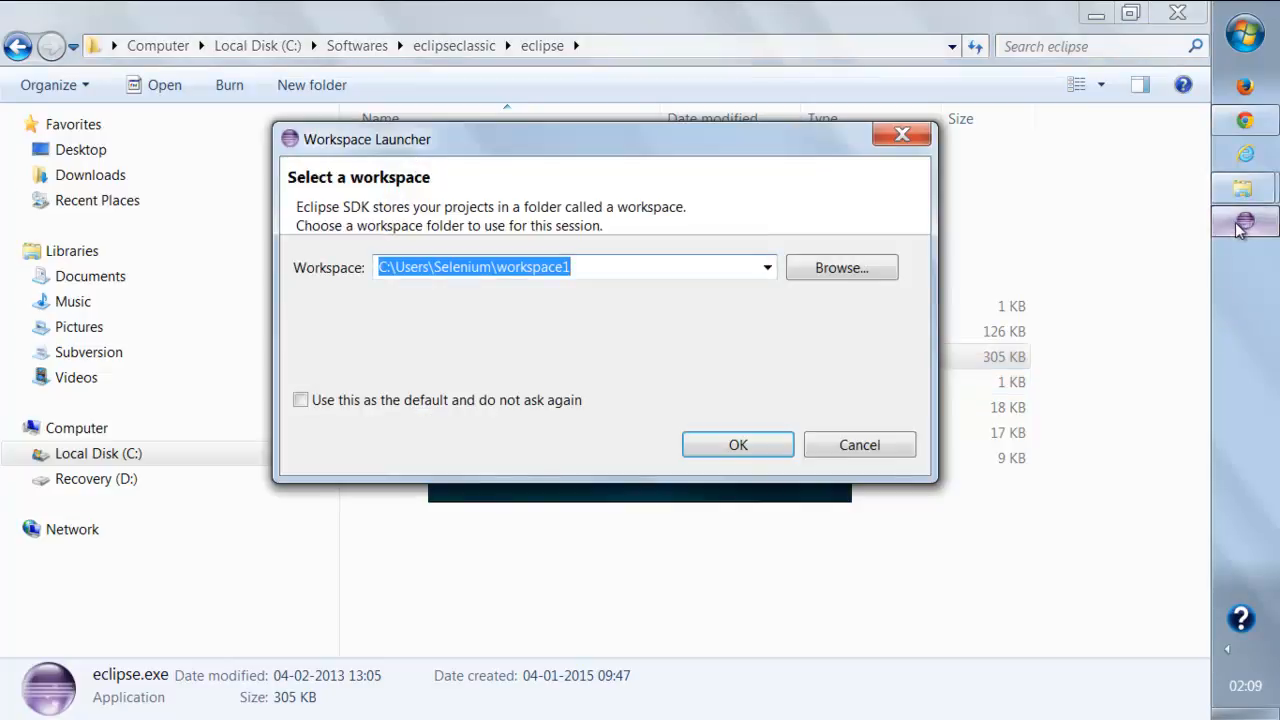
left_click(736, 444)
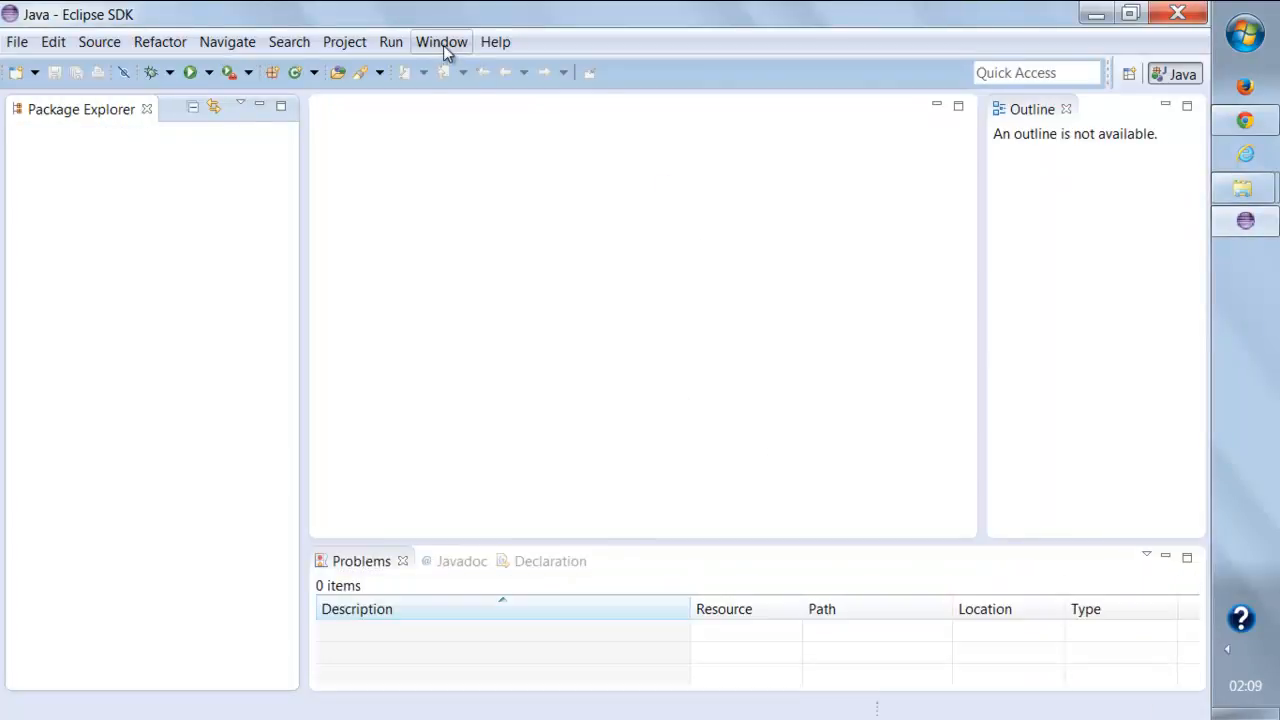
mouse_move(140, 258)
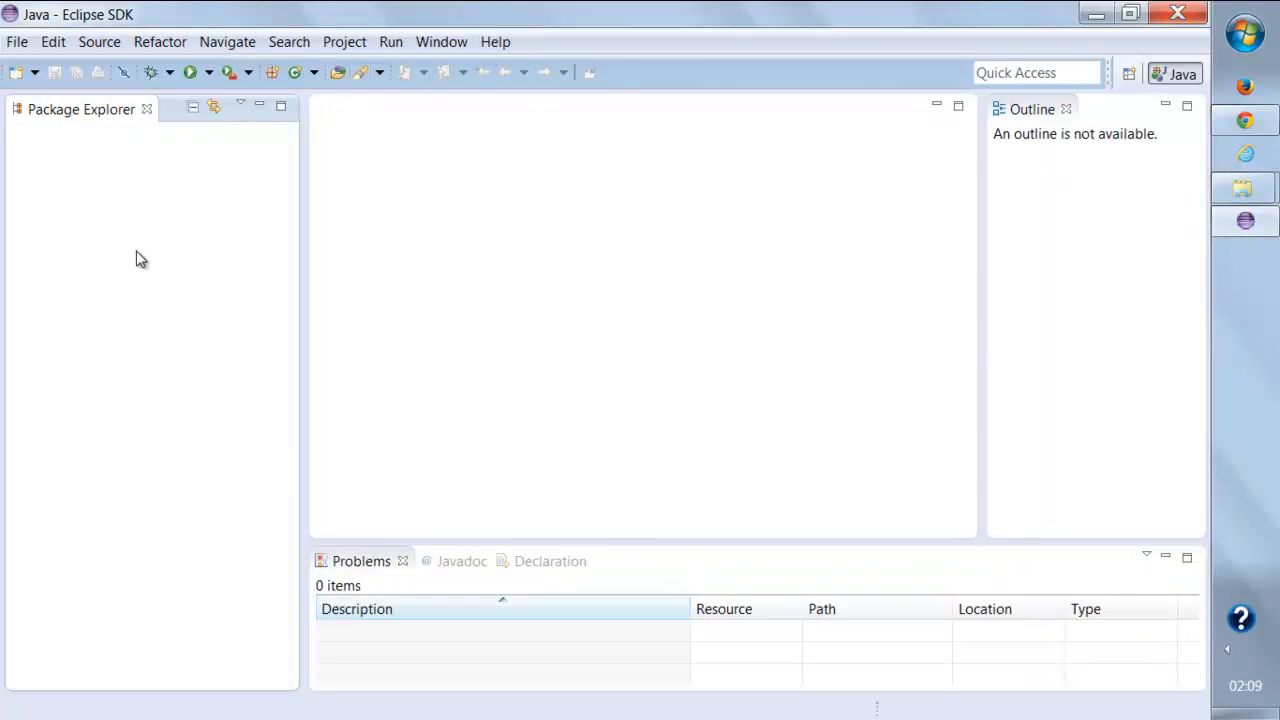
Cancel the New wizard, then choose PyDev from the Open Perspective list.
right_click(140, 260)
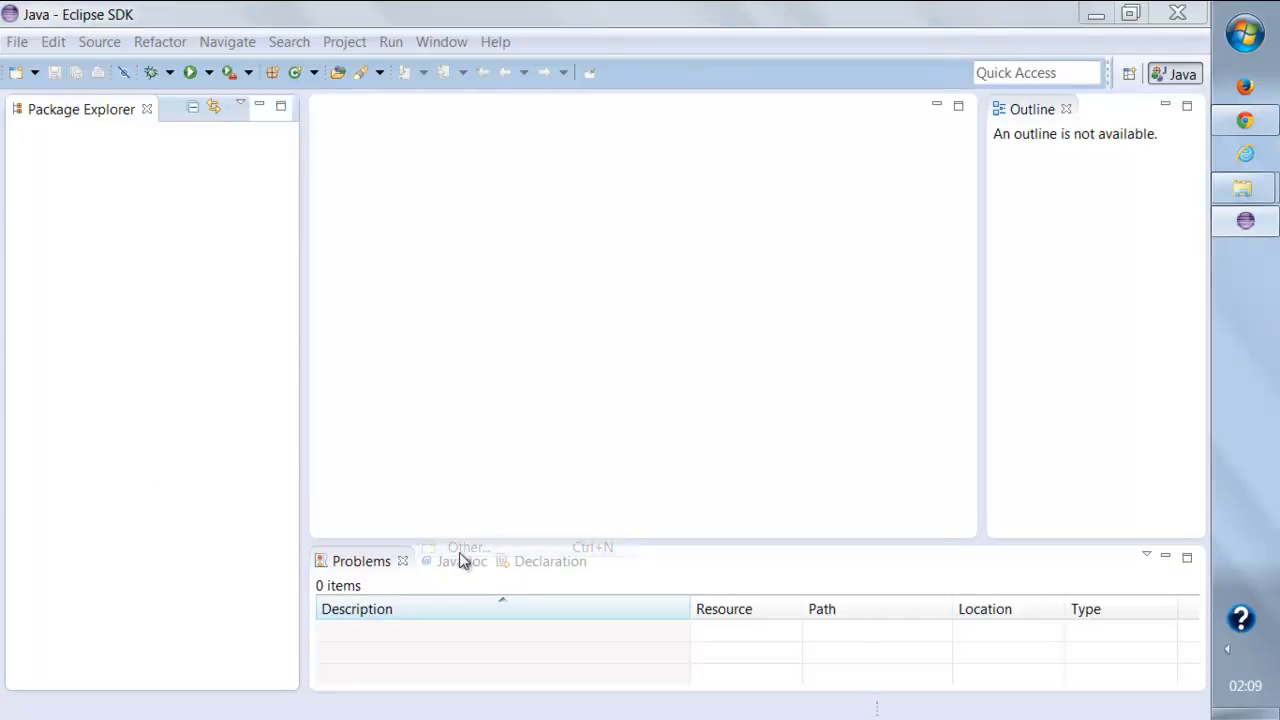
left_click(468, 548)
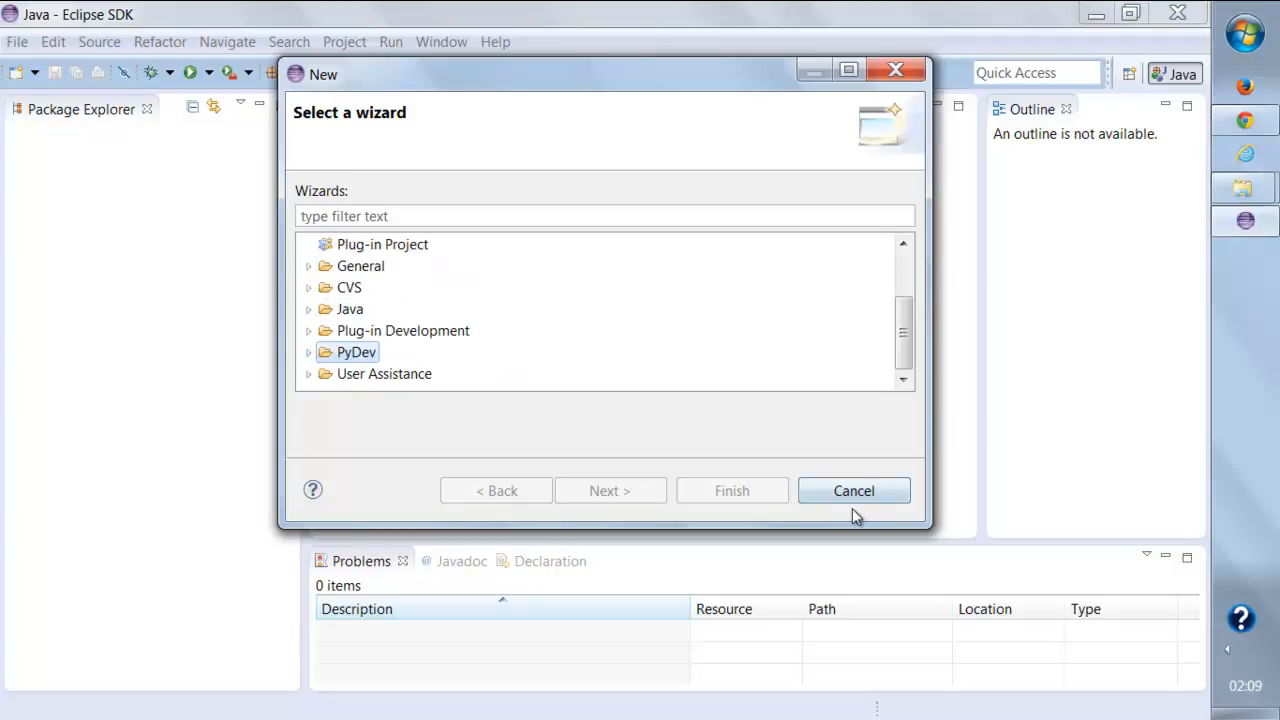
left_click(852, 490)
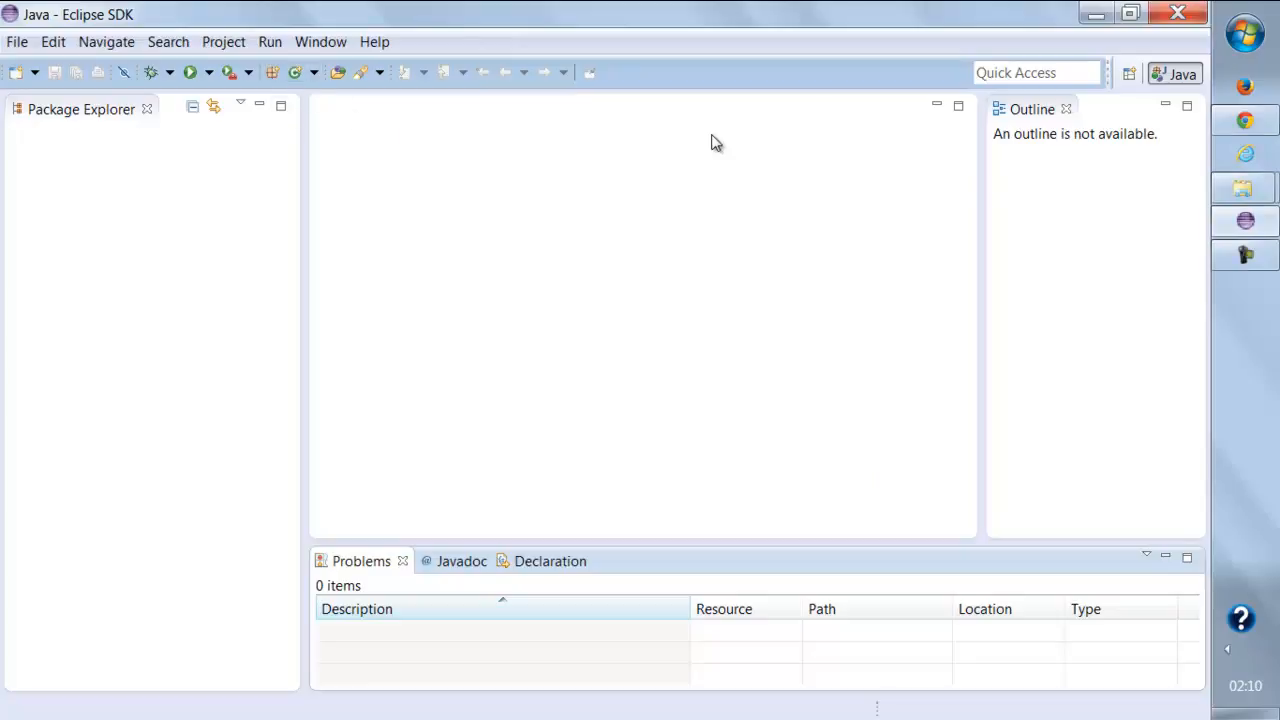
mouse_move(1128, 72)
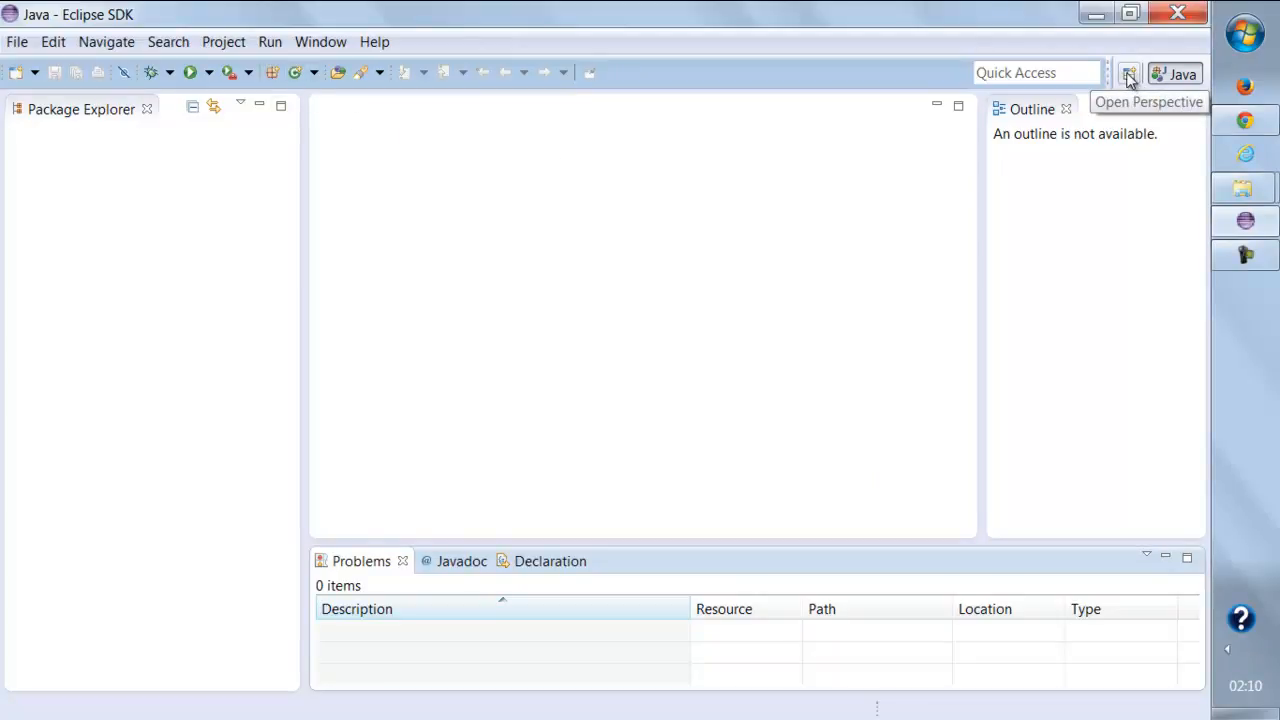
left_click(1128, 74)
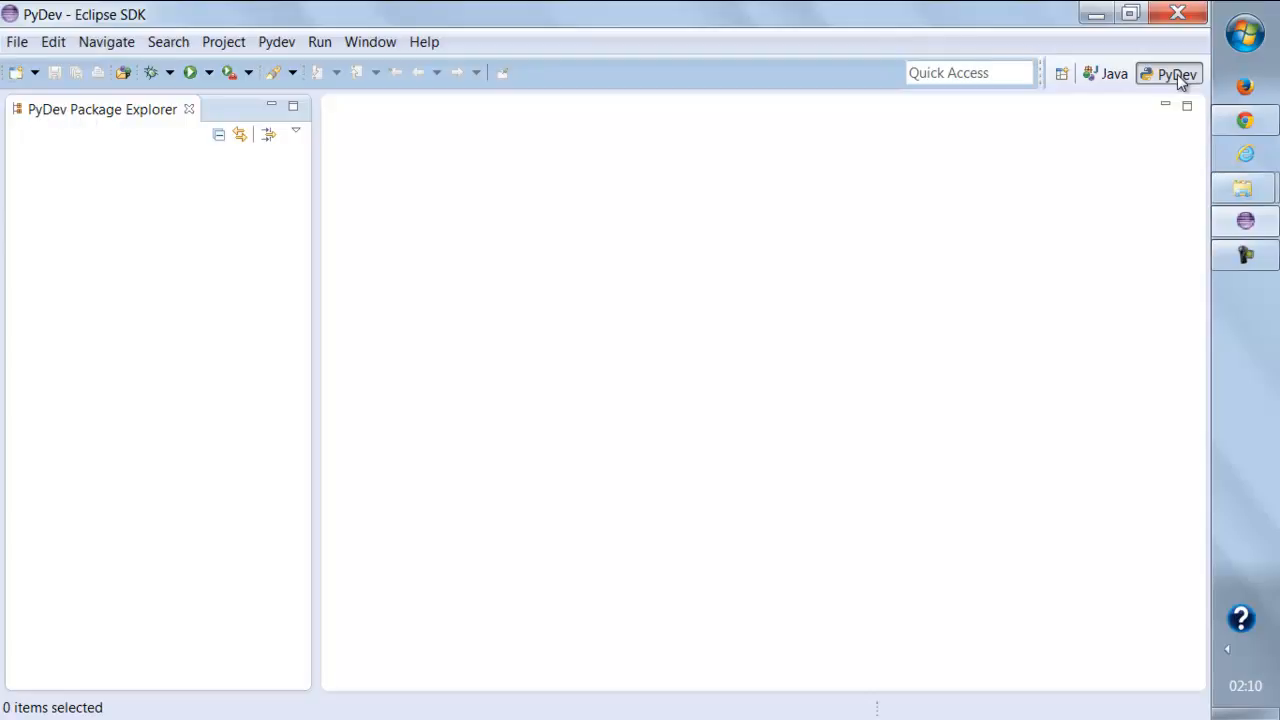
mouse_move(1132, 180)
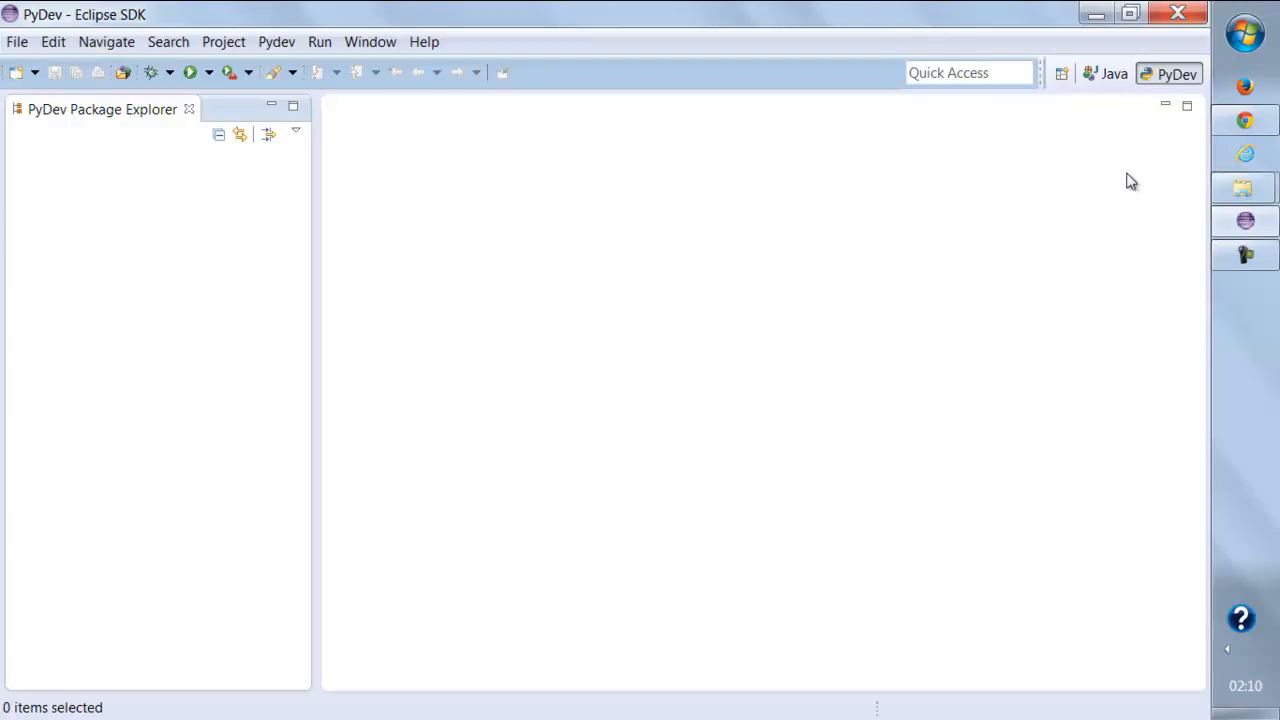
mouse_move(108, 236)
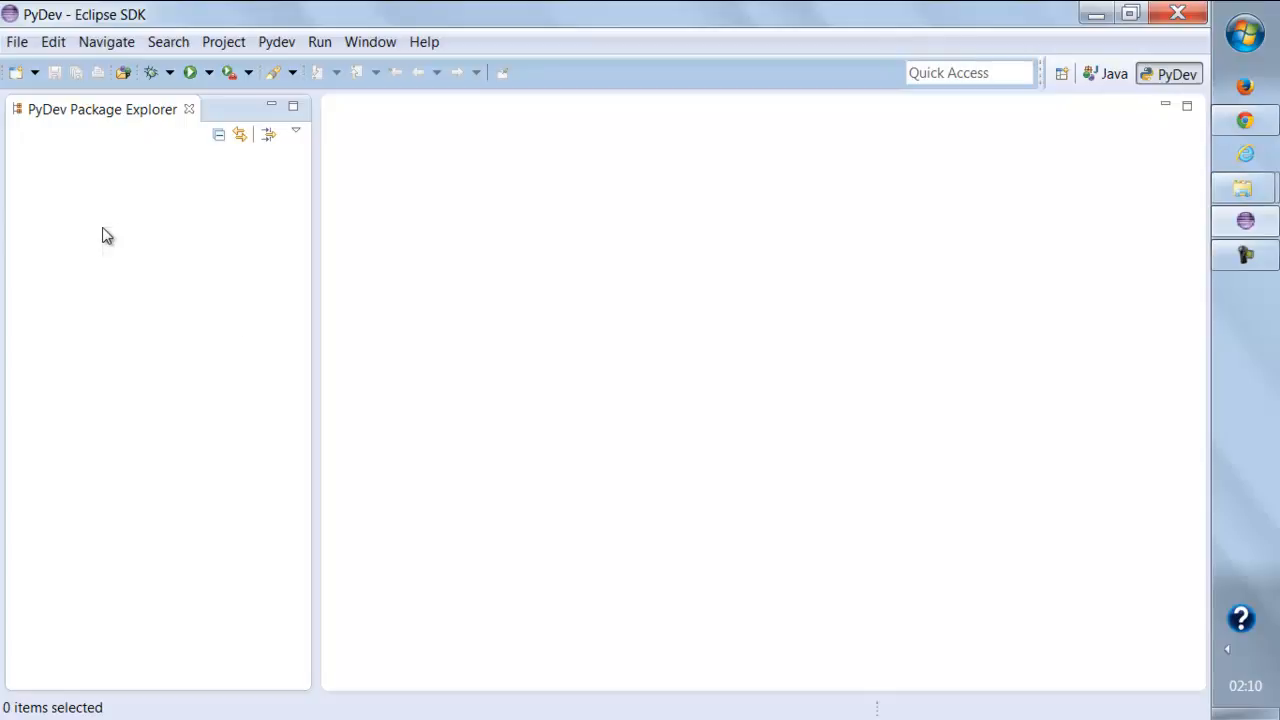
From PyDev Package Explorer start New > Project, select PyDev Project and continue.
right_click(108, 236)
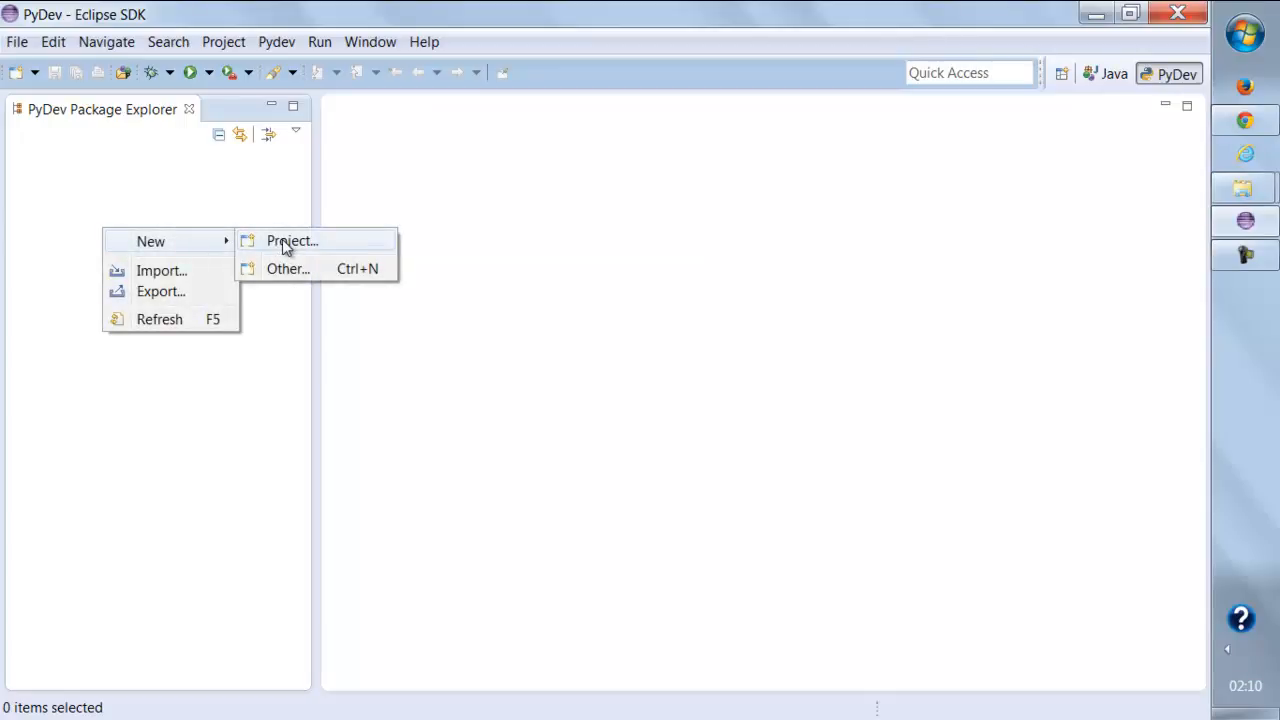
left_click(292, 240)
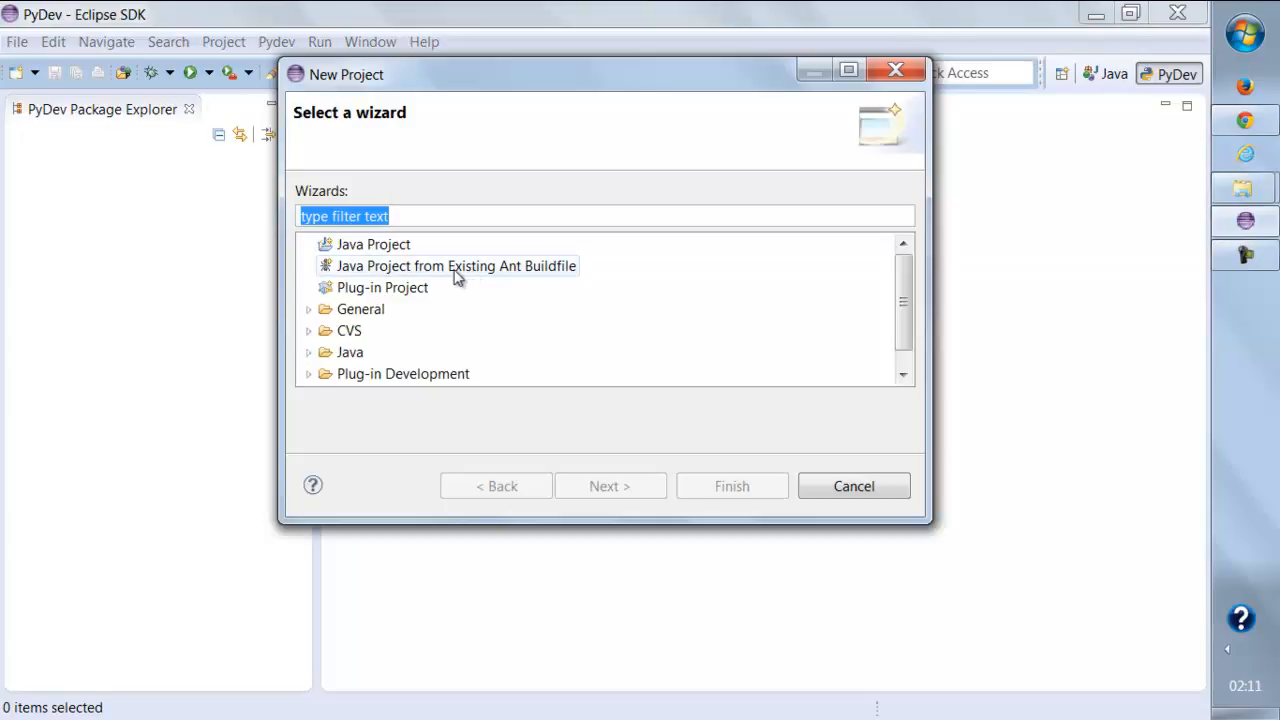
scroll("down", 3)
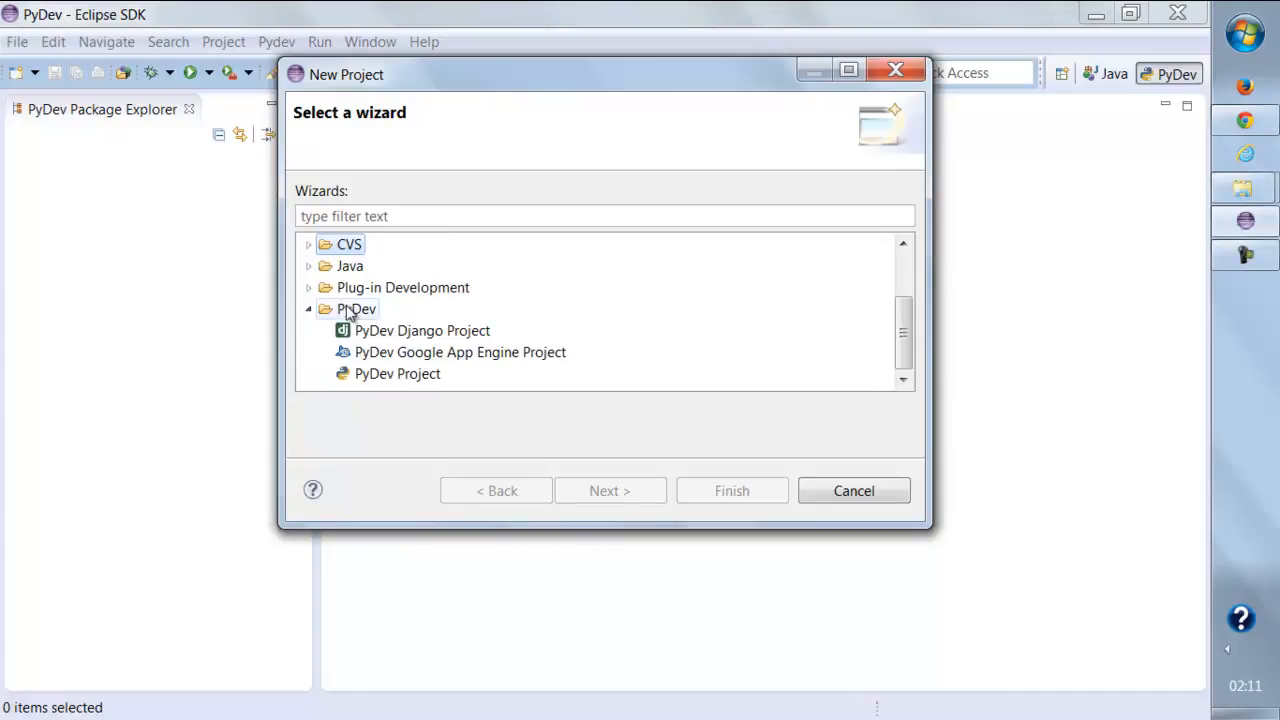
left_click(396, 374)
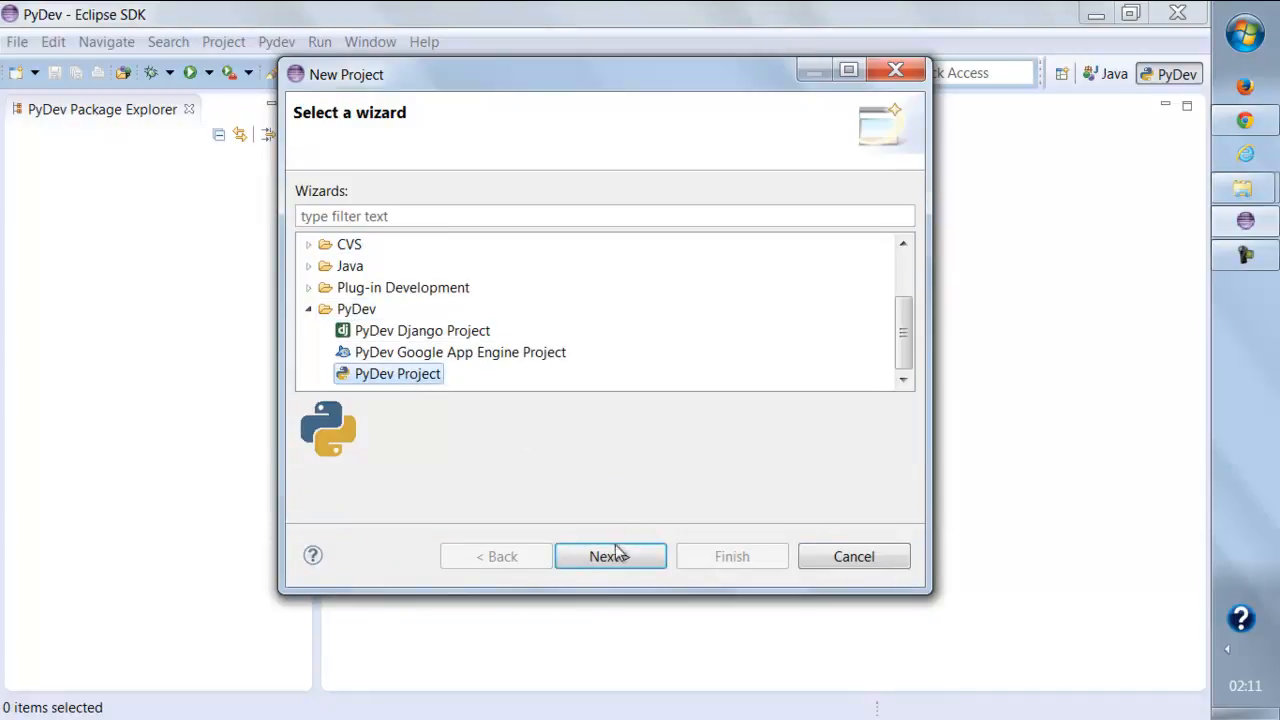
left_click(610, 556)
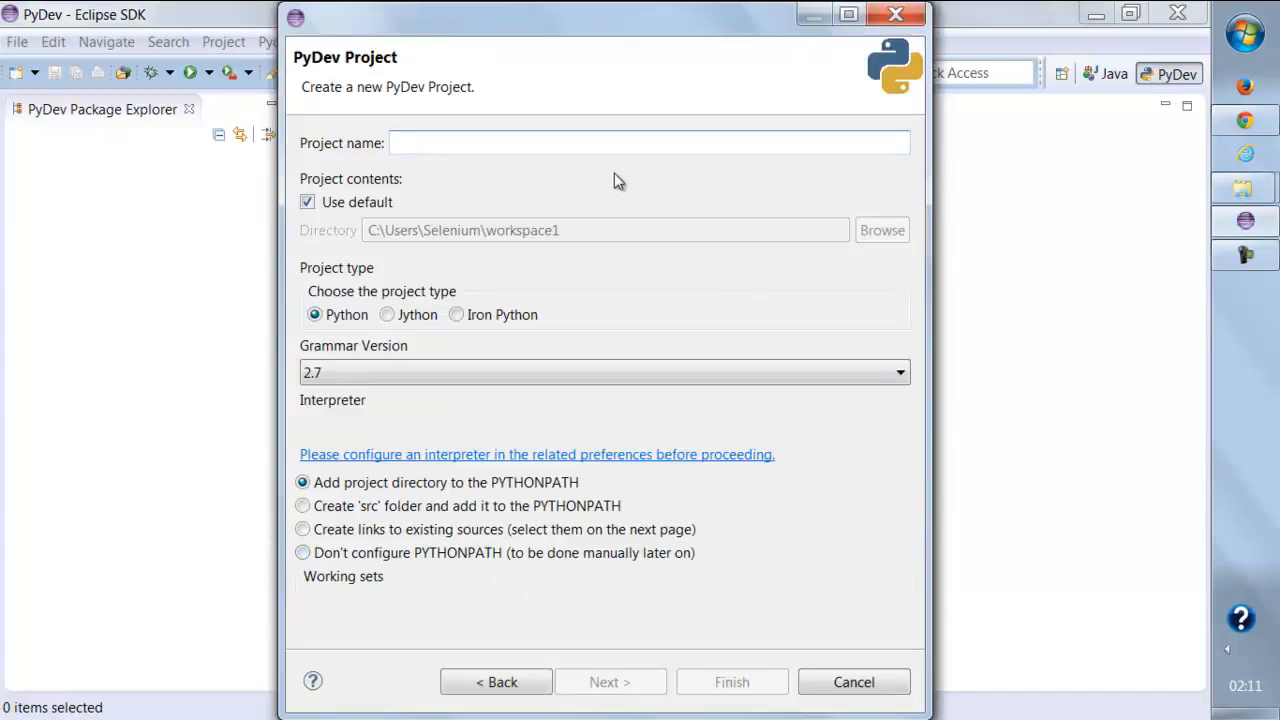
Name the project TestPythonproj and go to configure its Python interpreter.
type("Ts")
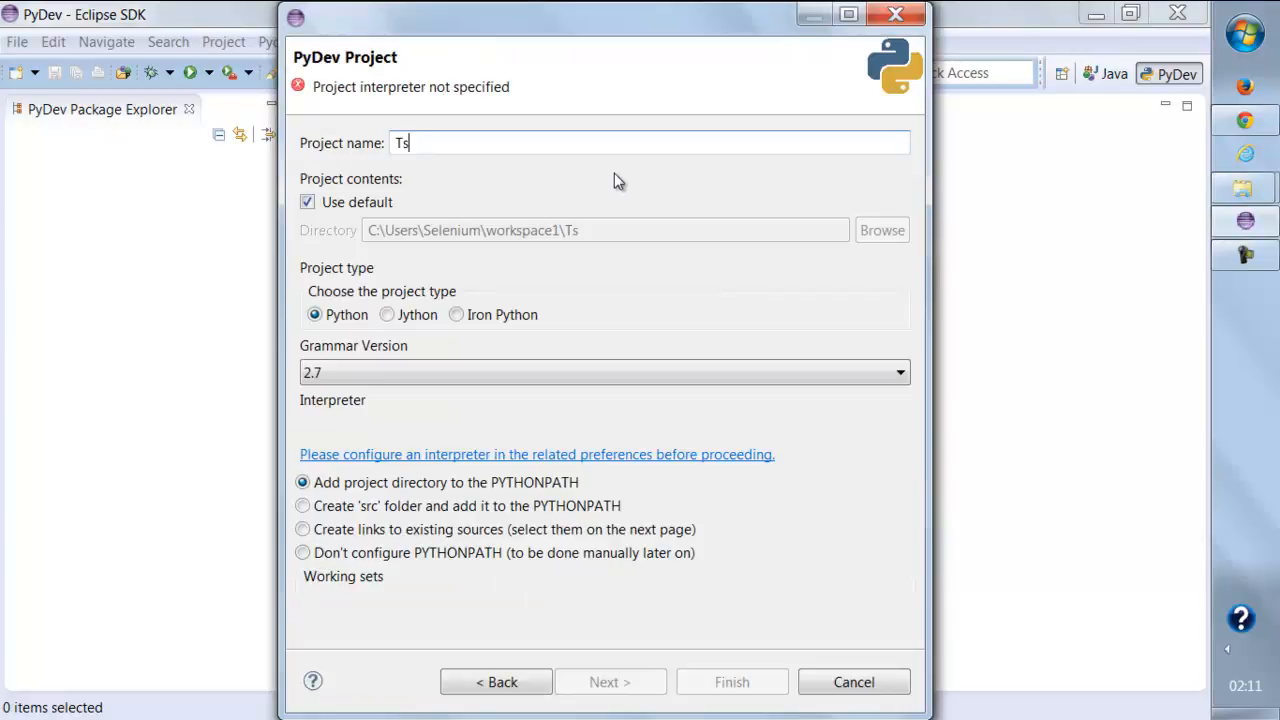
type("estProject")
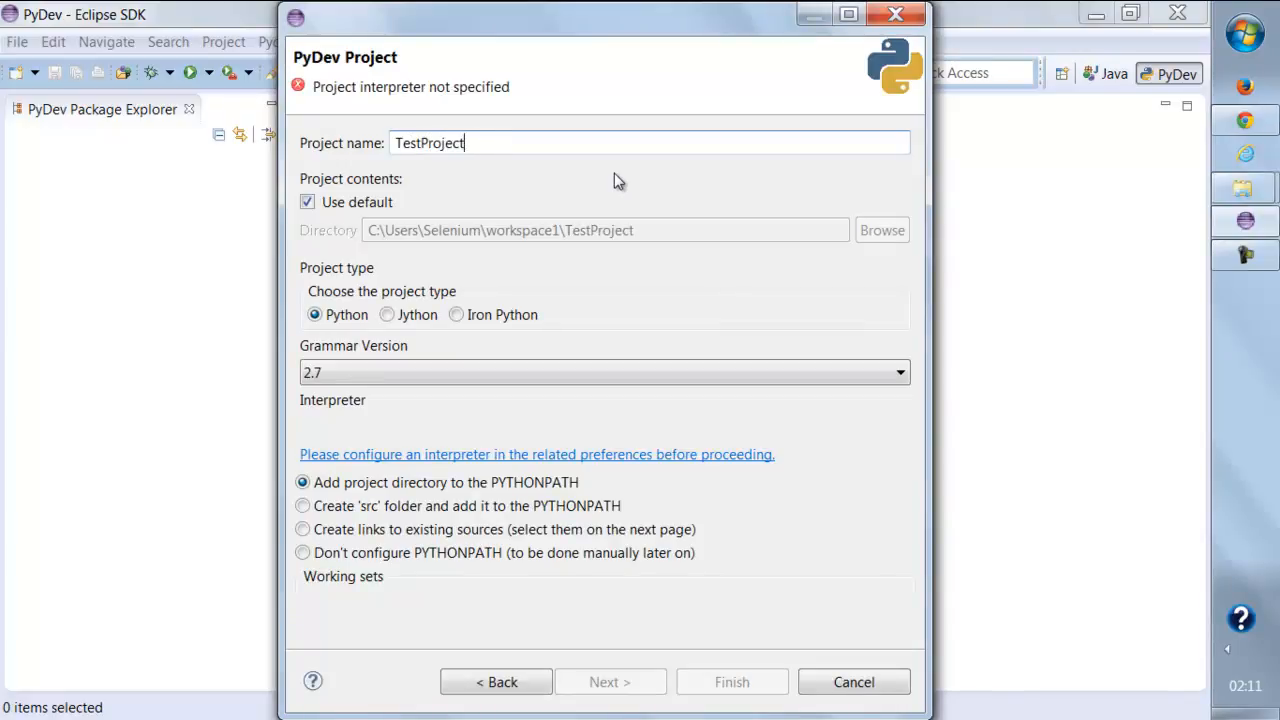
key("Backspace")
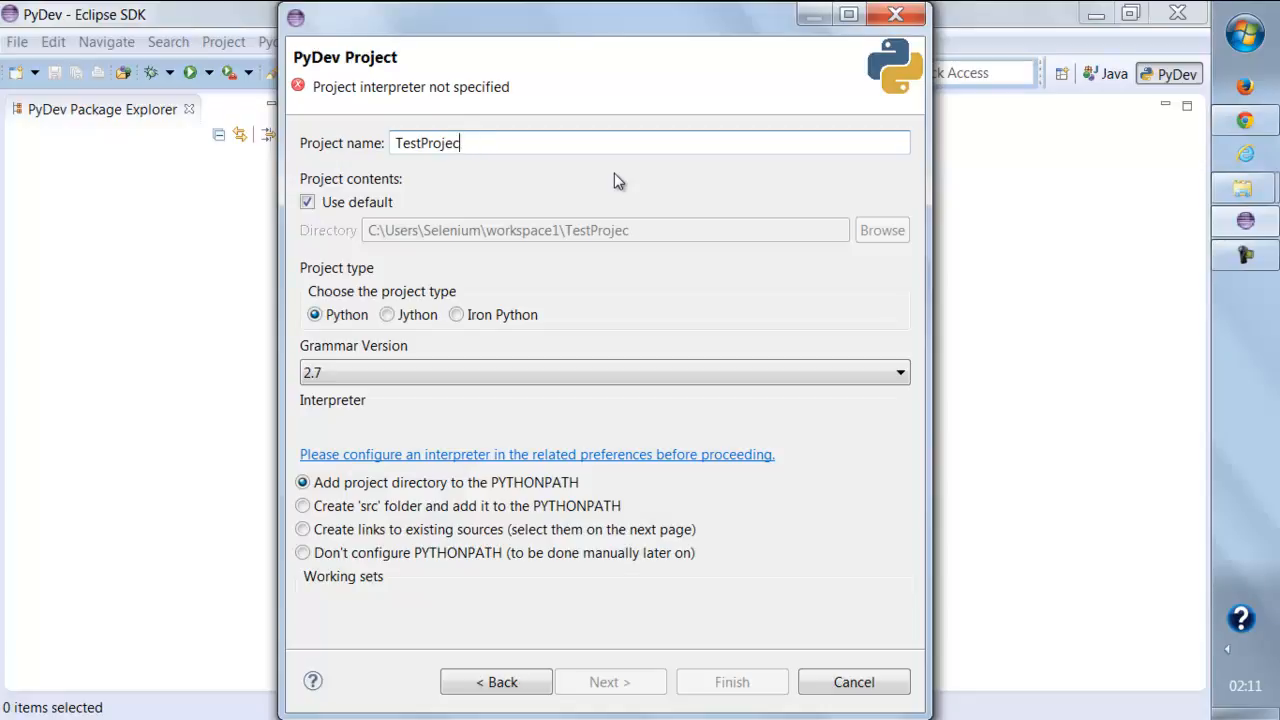
type("sd")
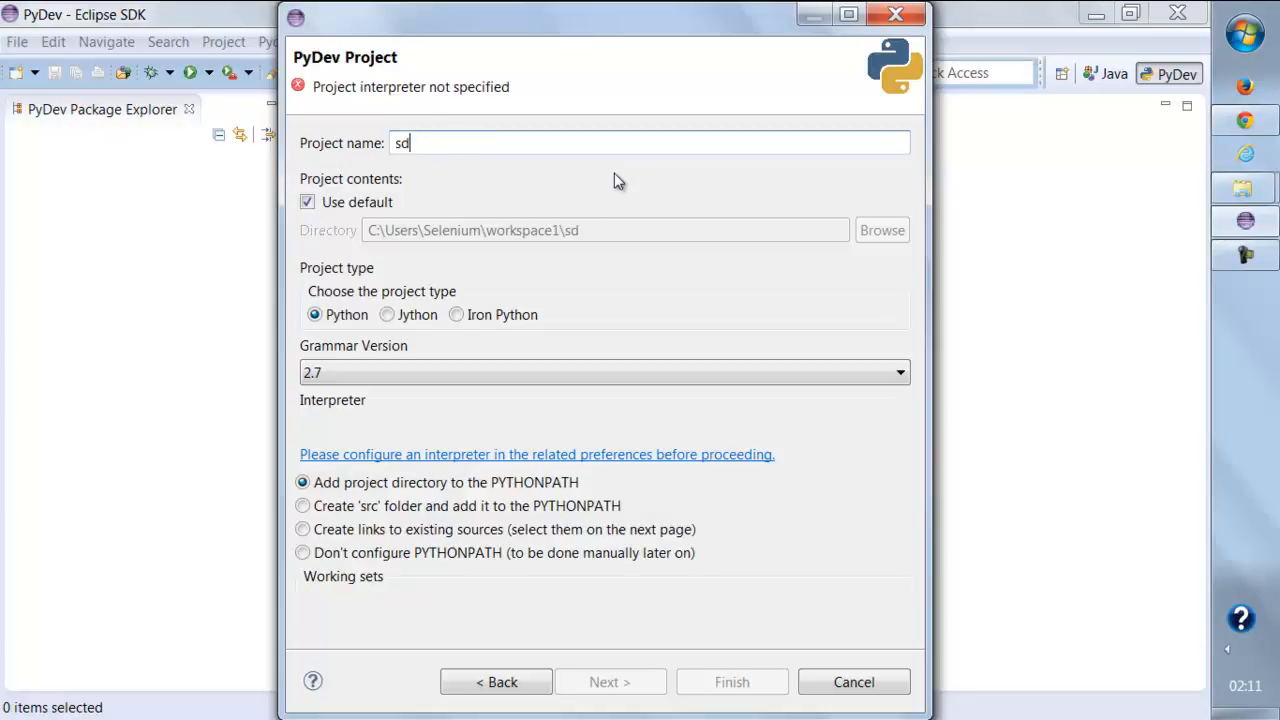
key("BackSpace")
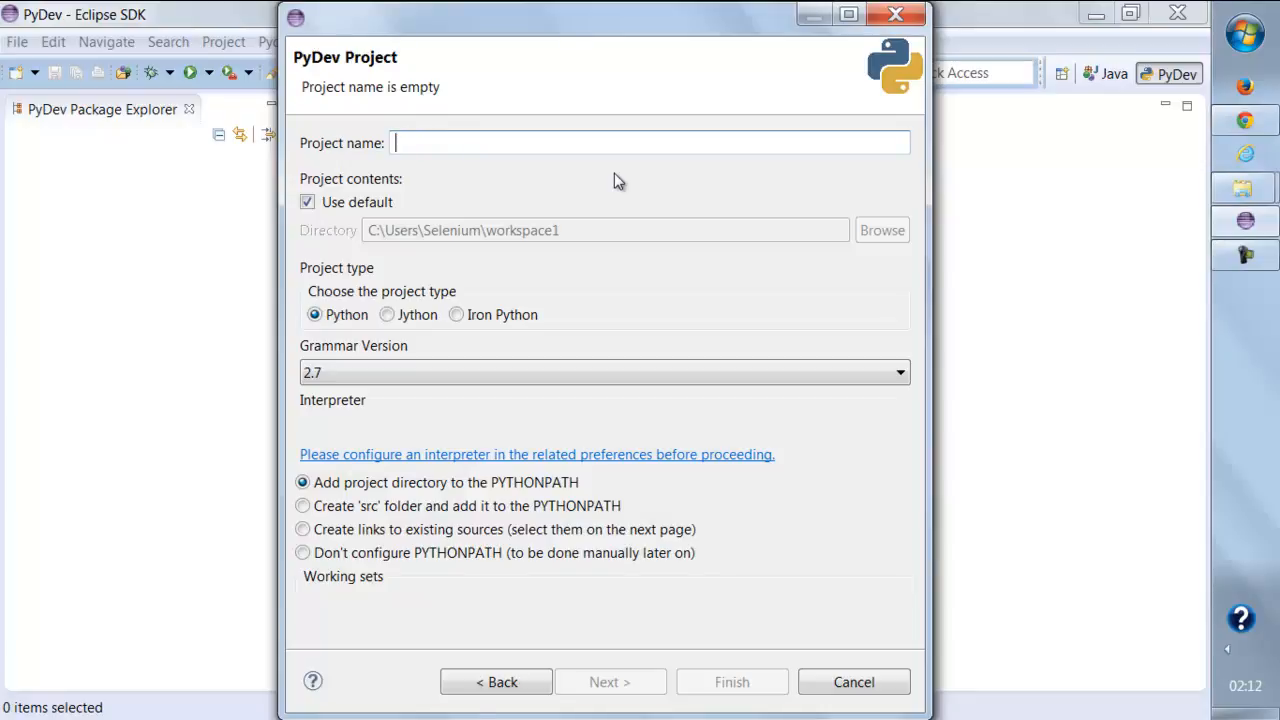
type("TestPythonpr")
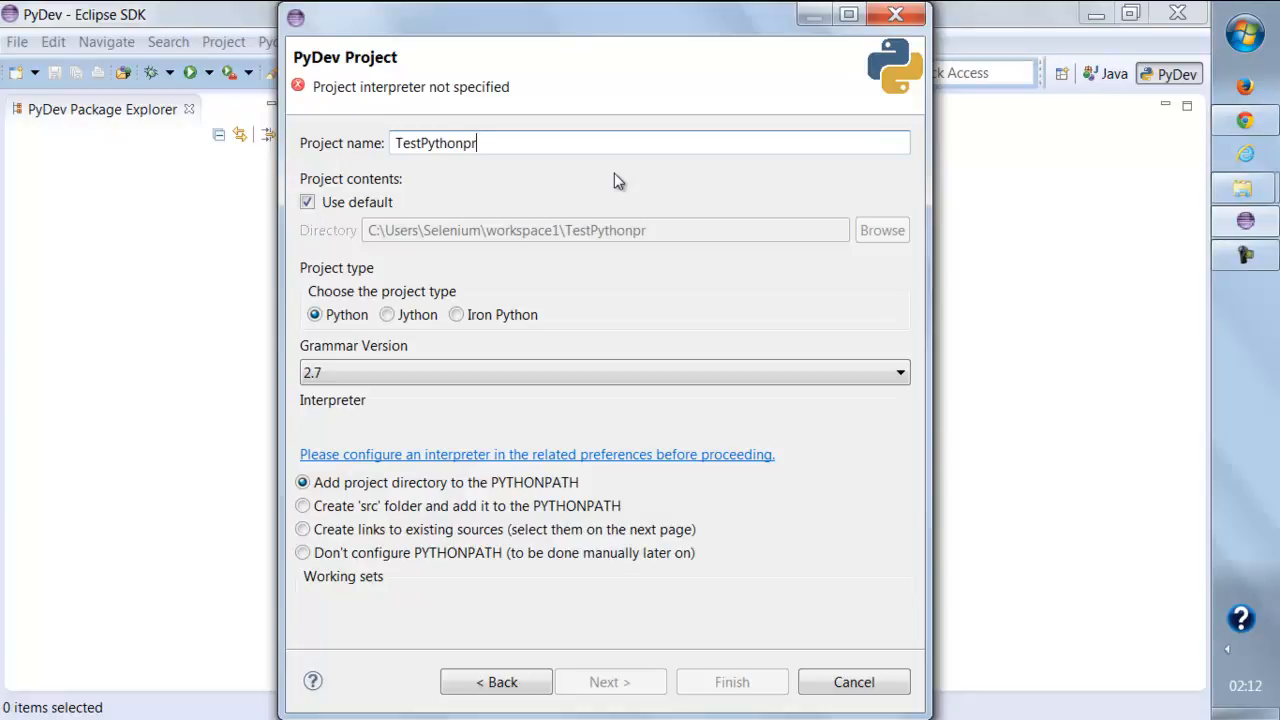
type("oj")
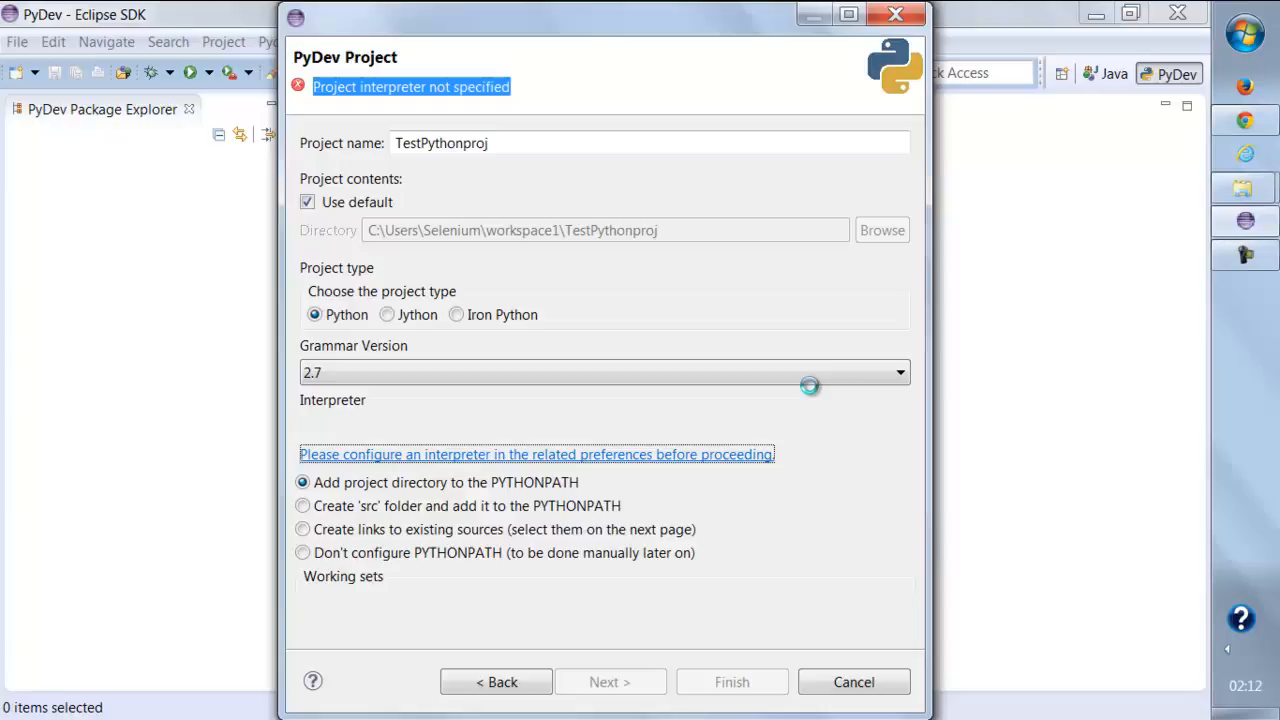
left_click(536, 454)
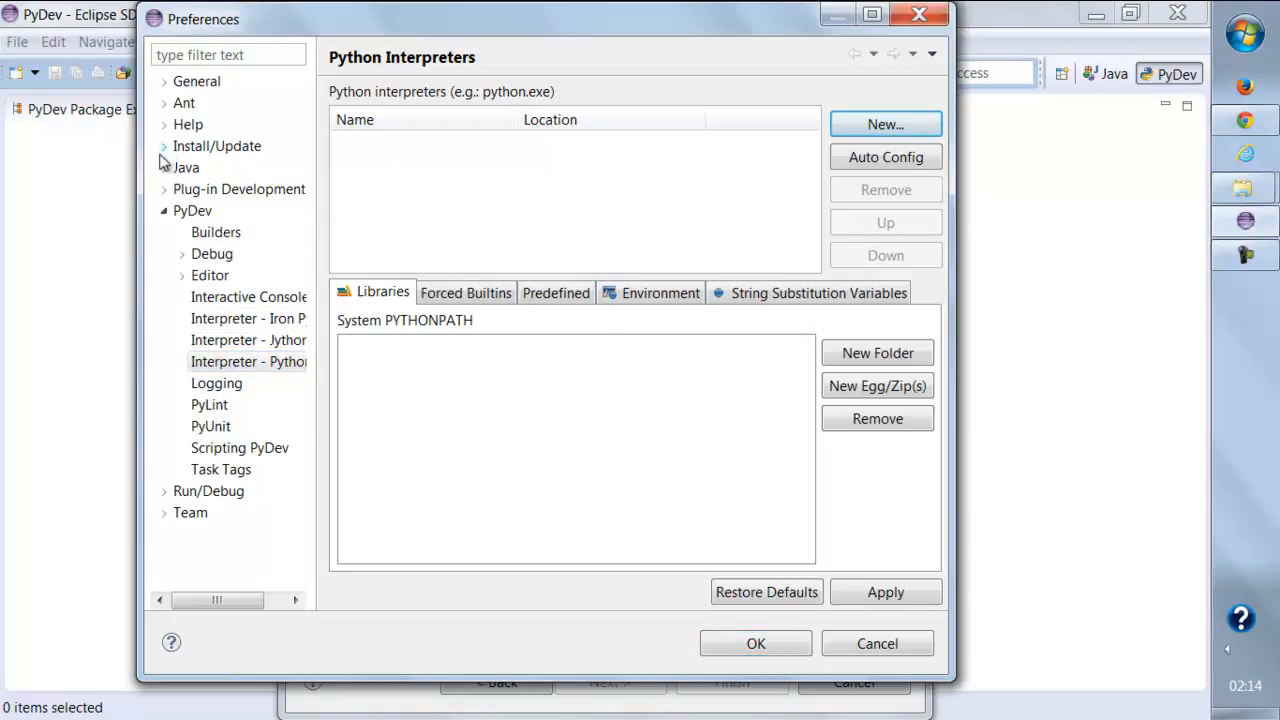
Auto Config the C:\Python27 interpreter with its system pythonpath folders and save the preferences.
left_click(884, 156)
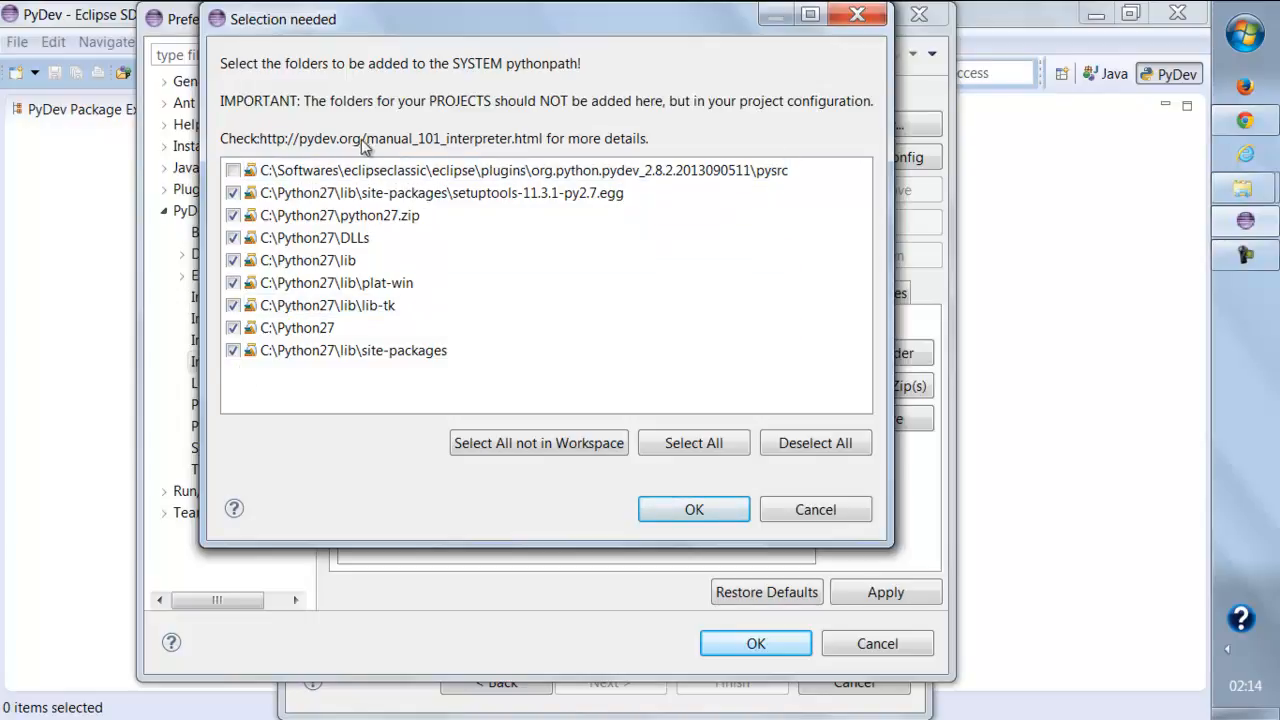
left_click(232, 170)
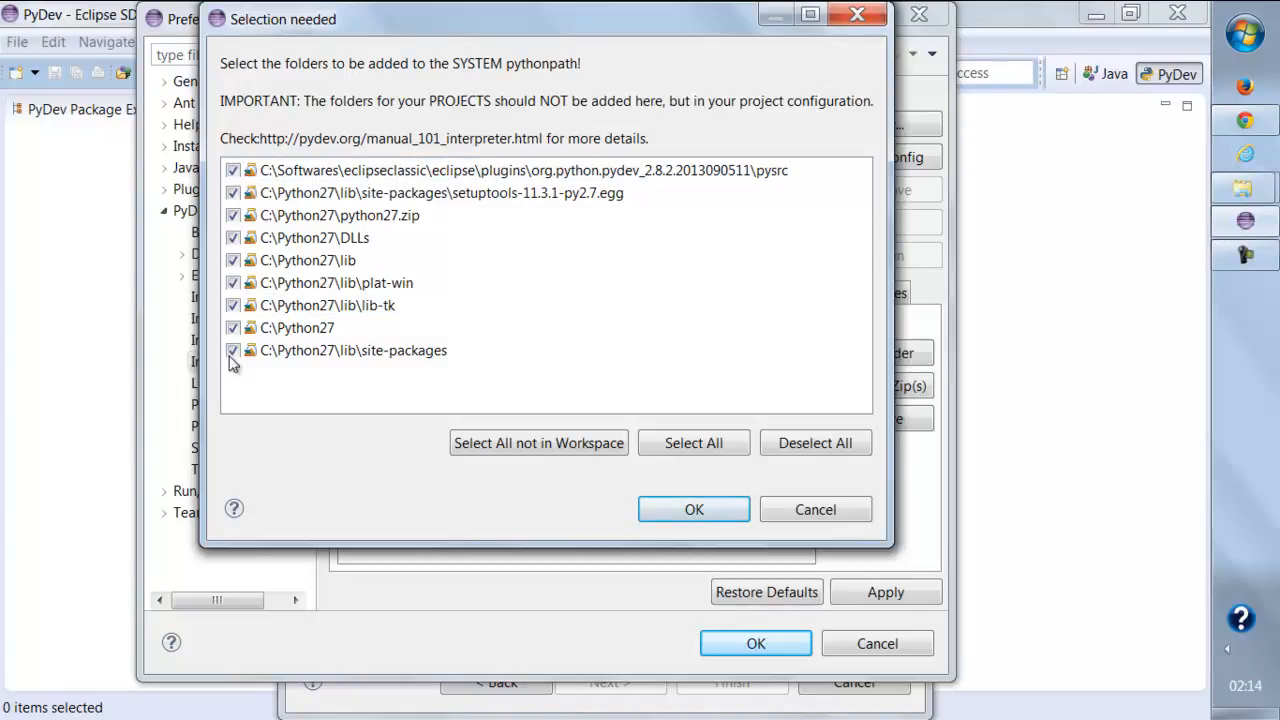
left_click(692, 510)
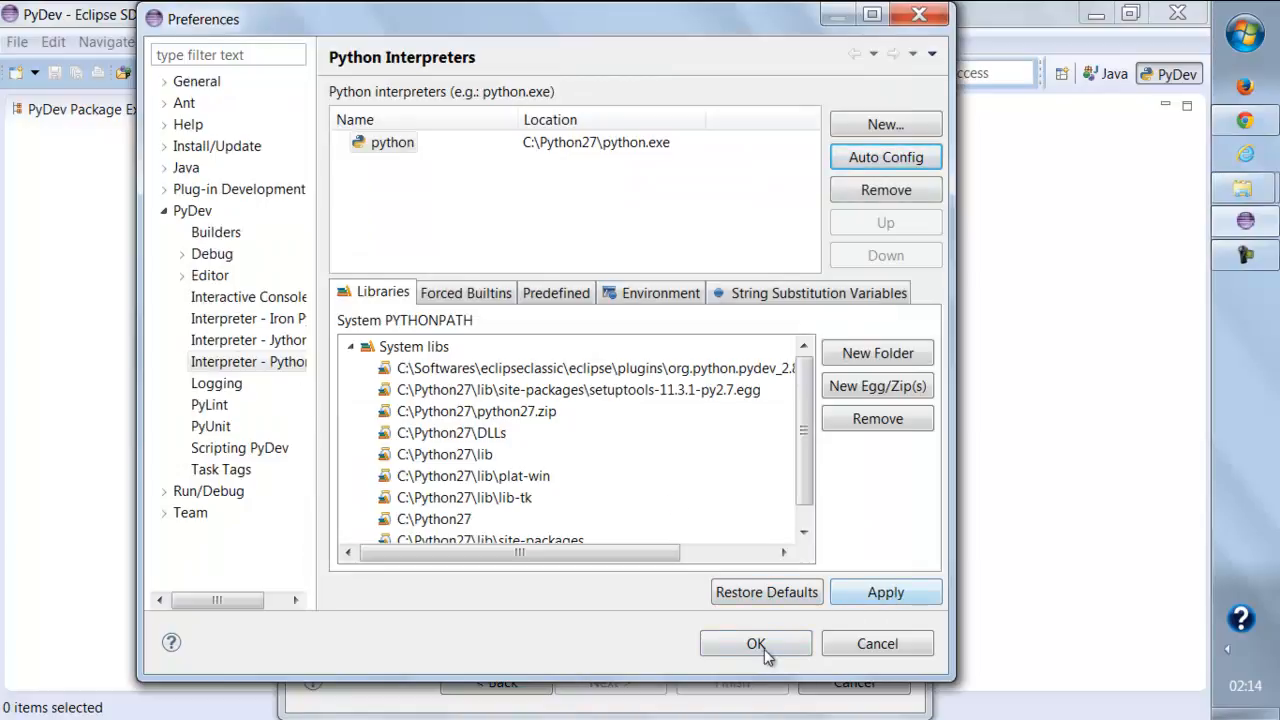
left_click(766, 592)
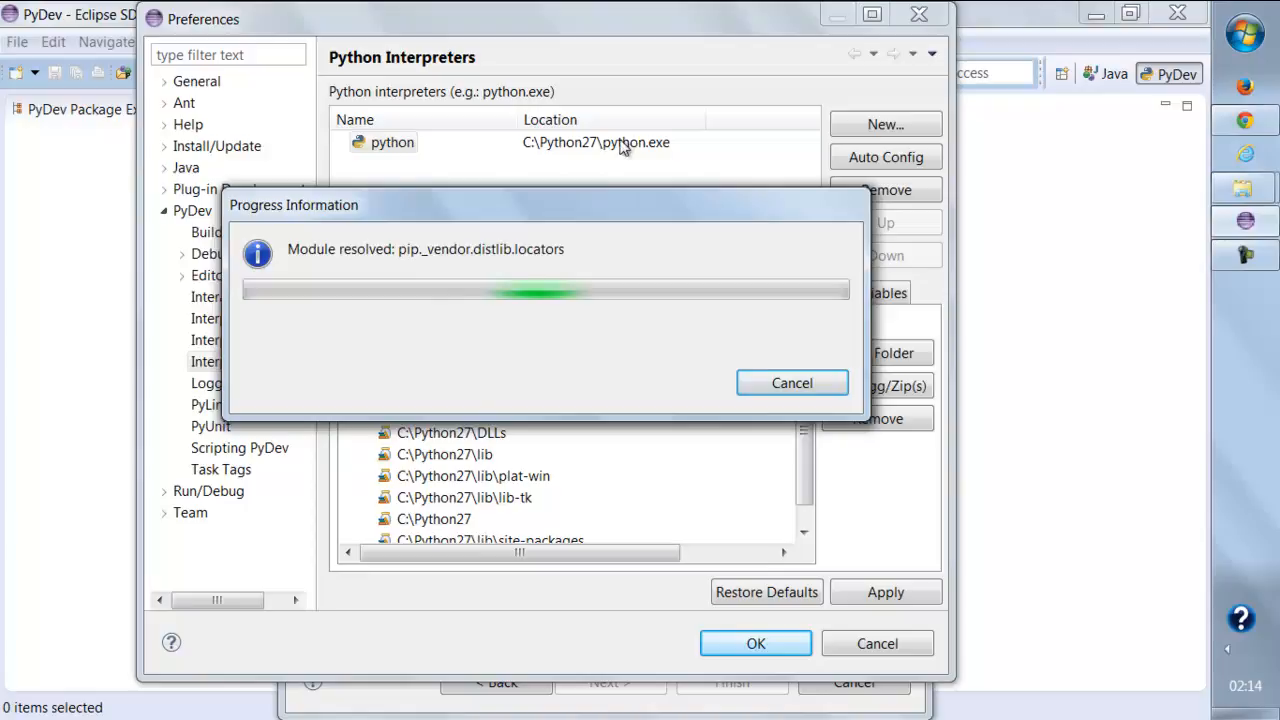
mouse_move(664, 158)
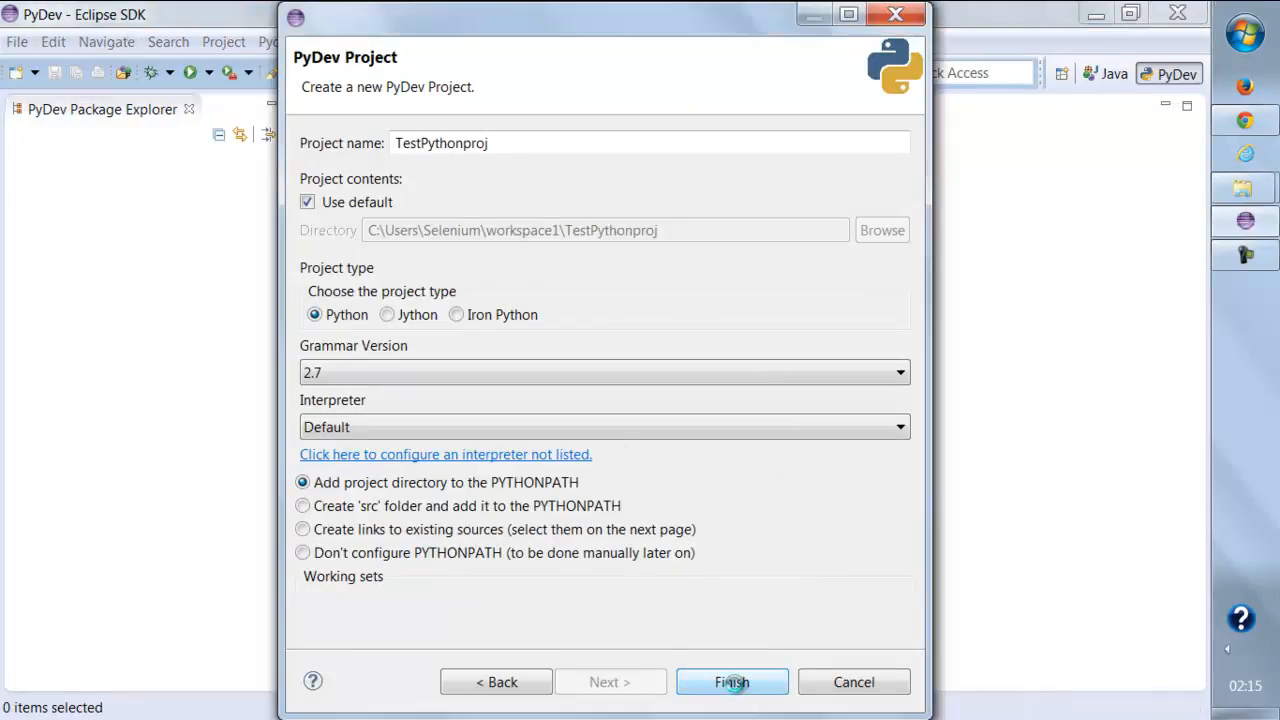
Finish creating TestPythonproj and expand it in the PyDev Package Explorer.
left_click(732, 680)
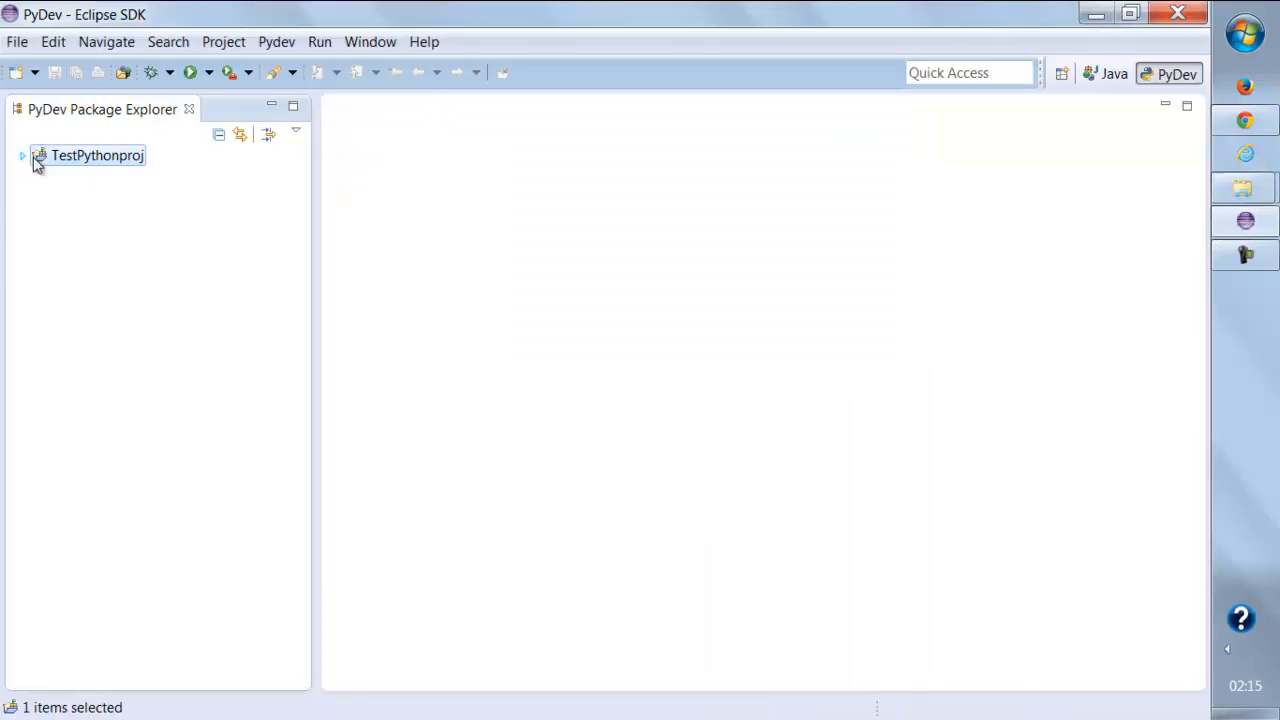
left_click(22, 156)
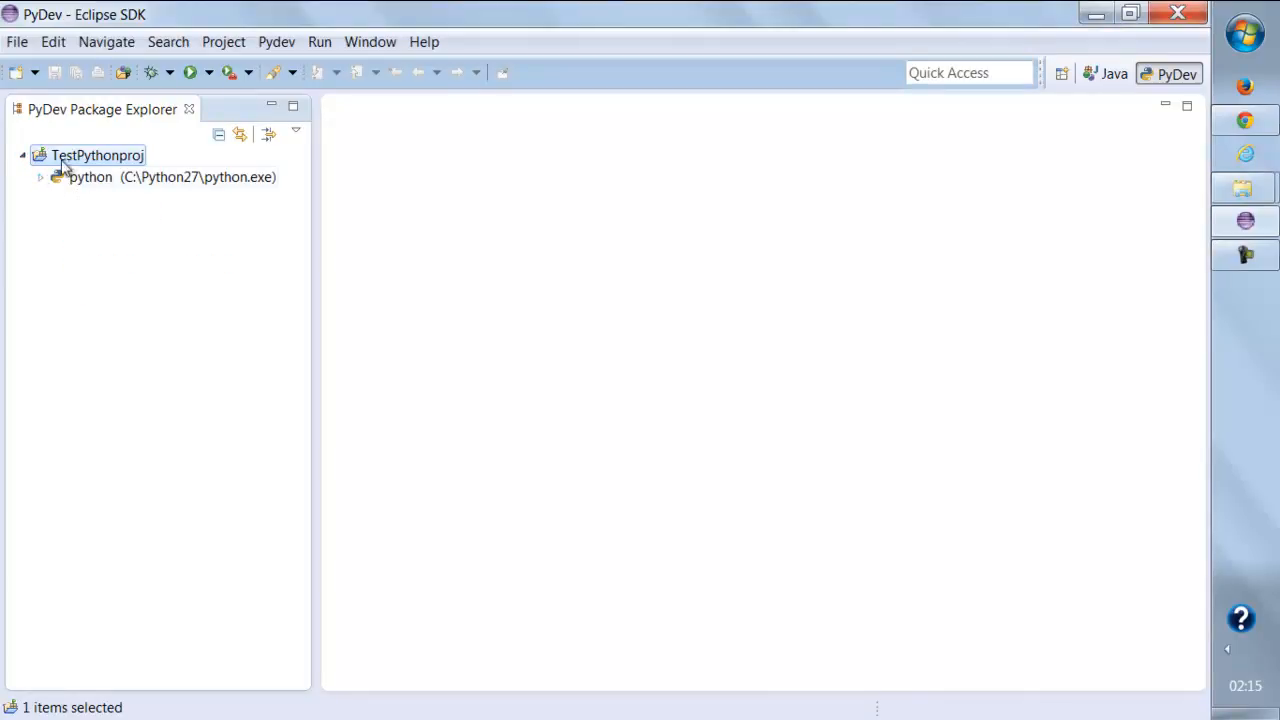
right_click(96, 156)
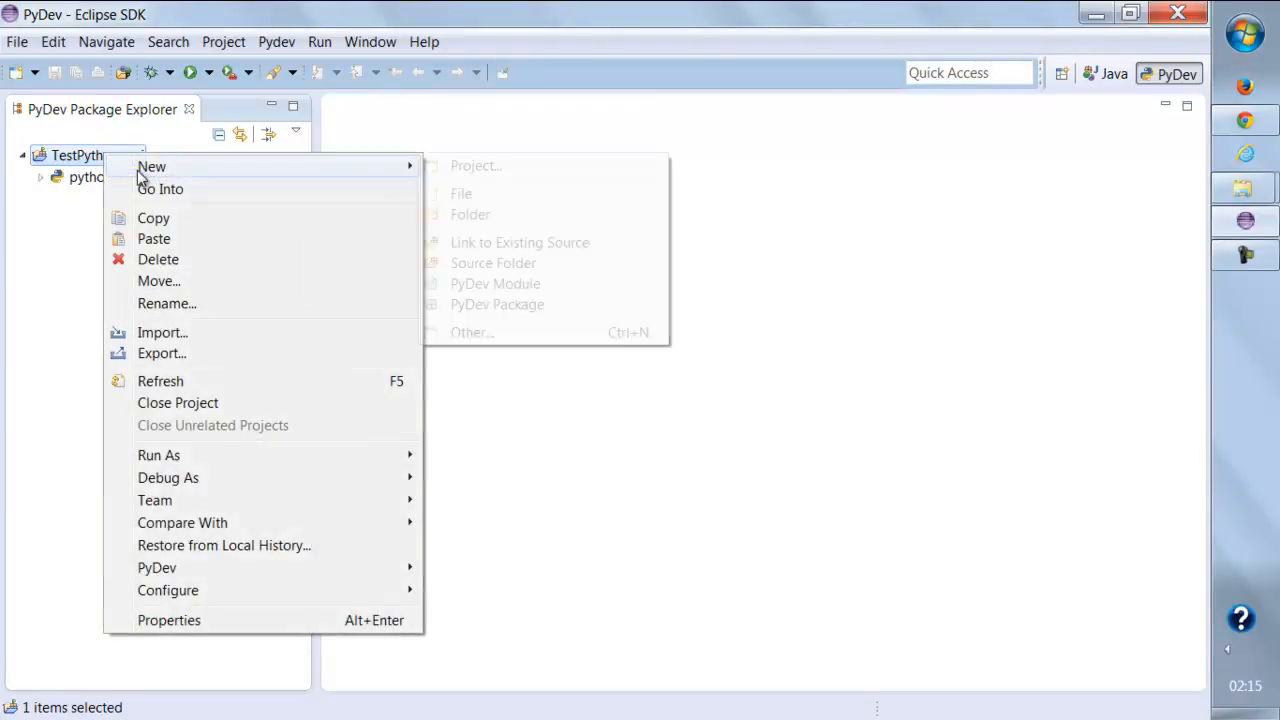
Create the file Sample.py in TestPythonproj via New > File and open it in the editor.
left_click(460, 192)
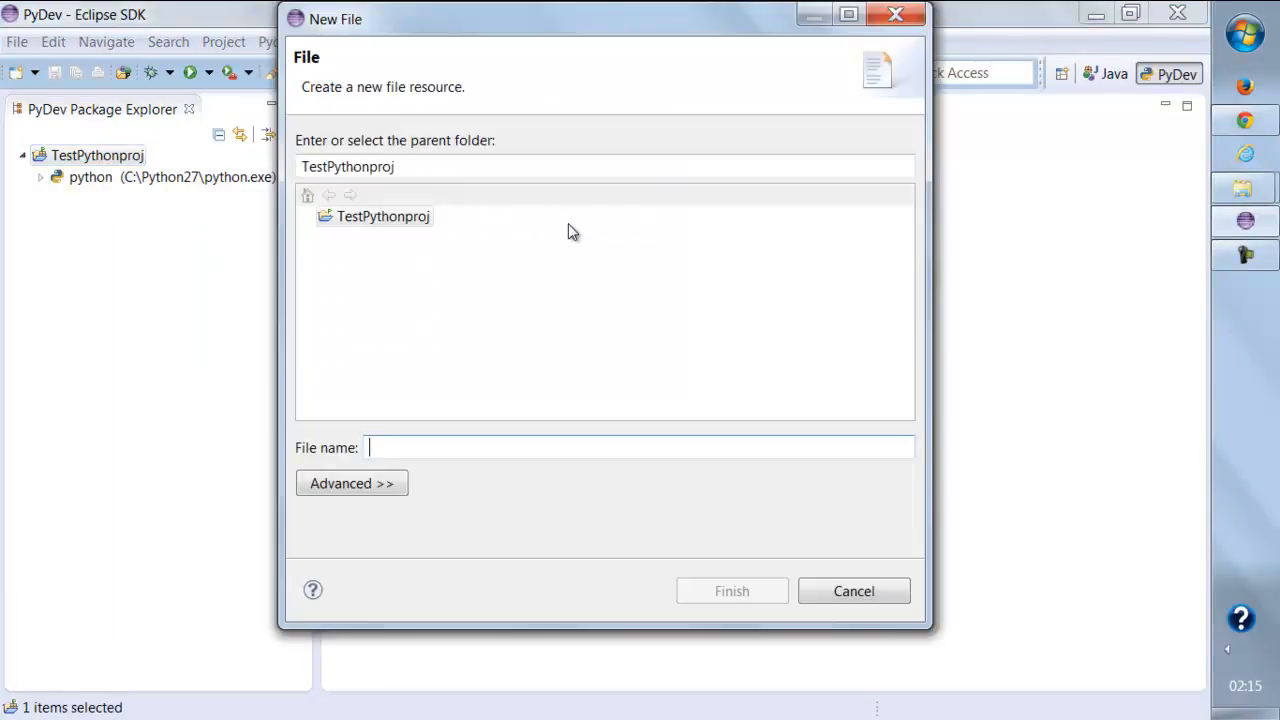
type("S")
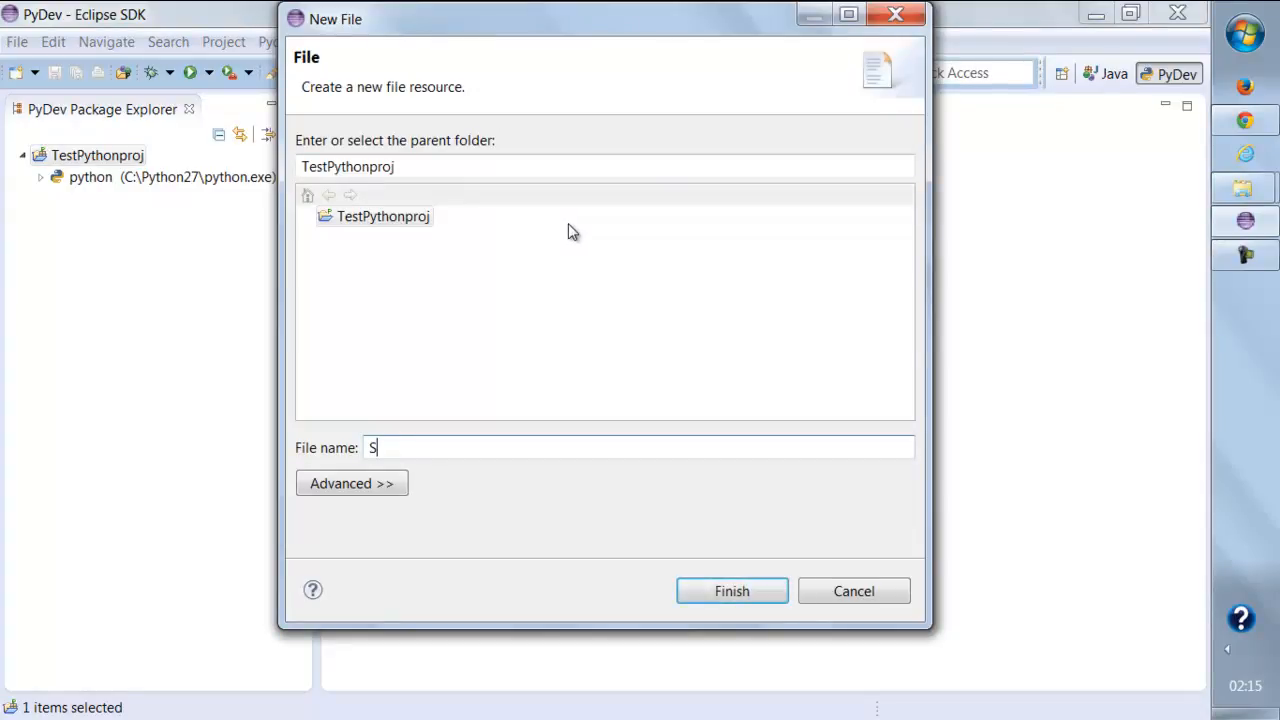
type("ample.py")
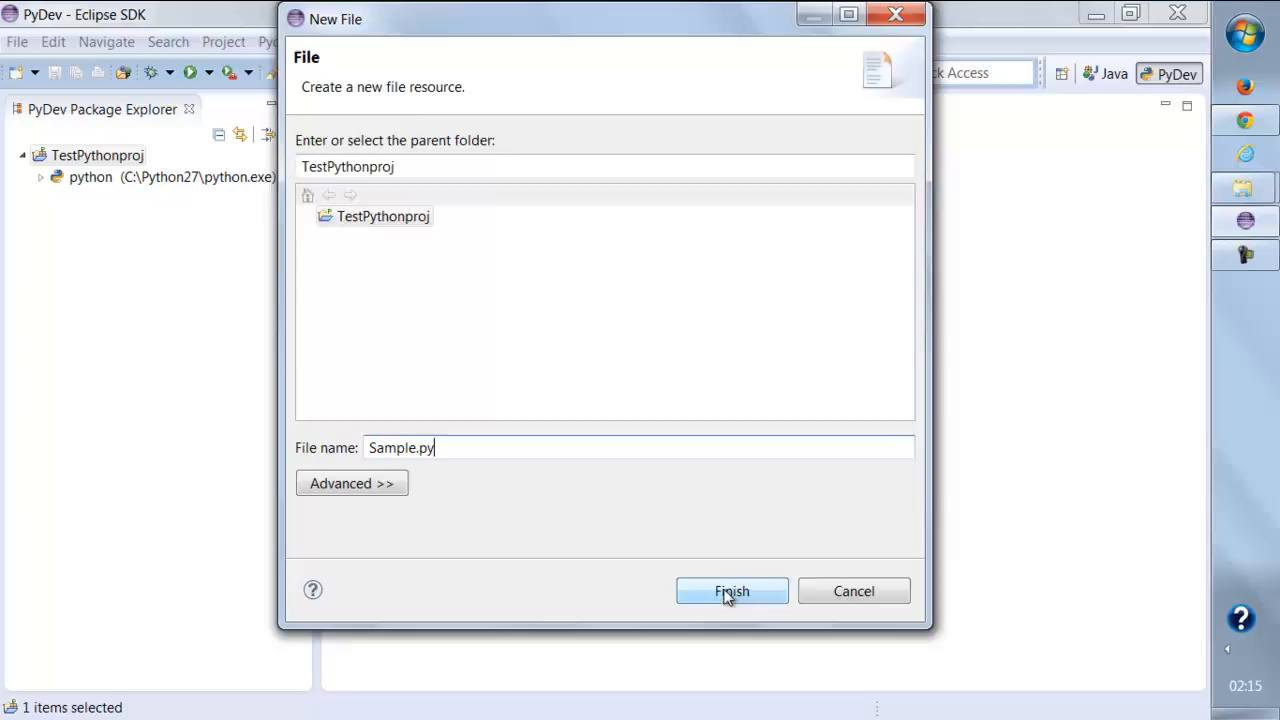
left_click(732, 592)
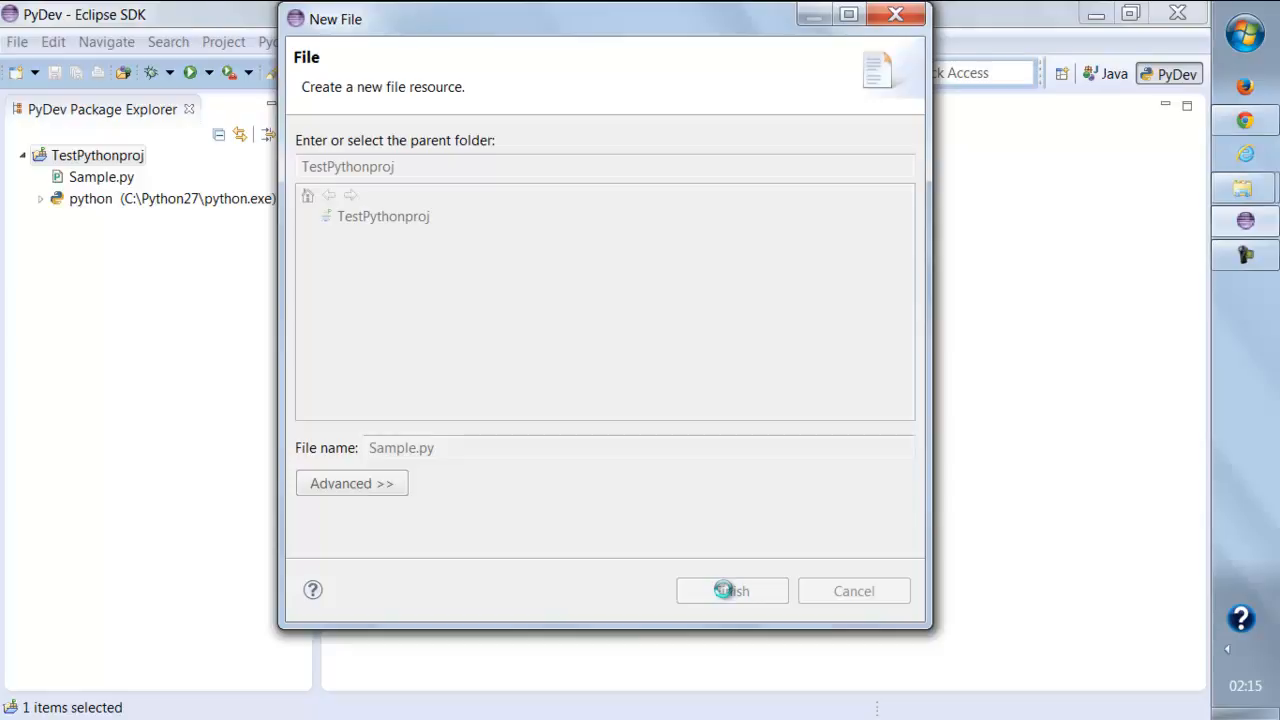
left_click(732, 590)
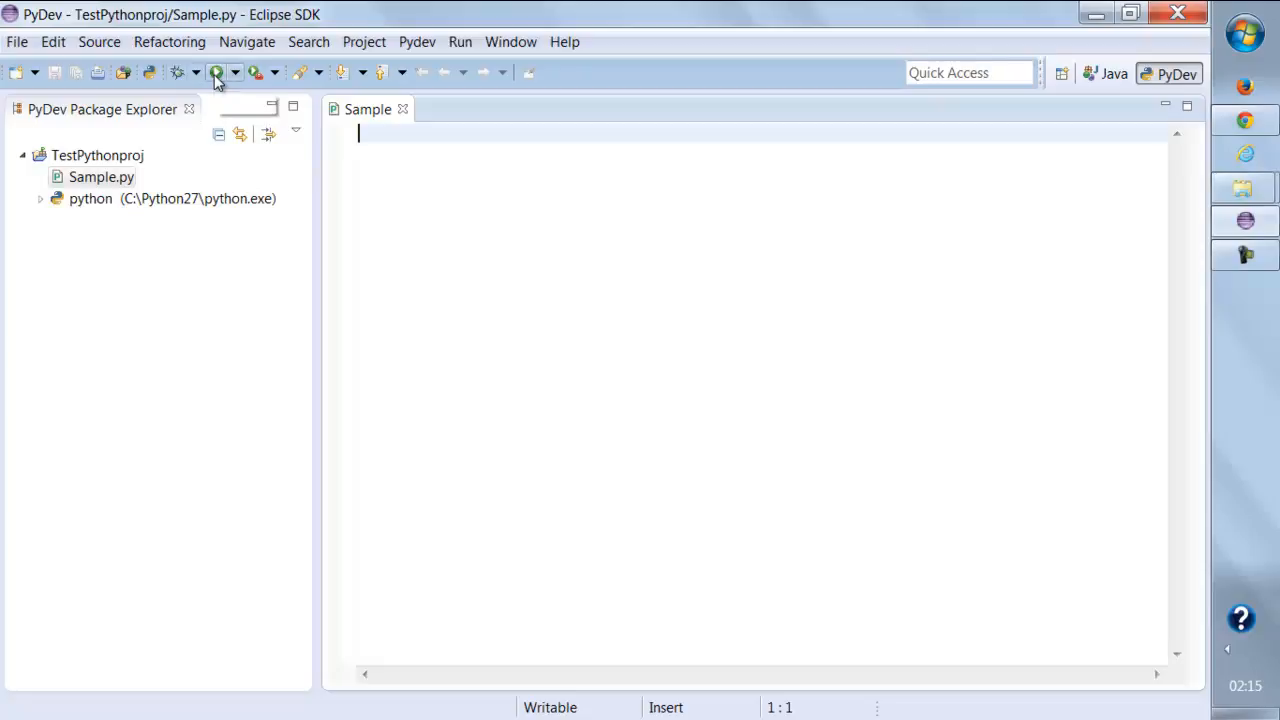
mouse_move(552, 248)
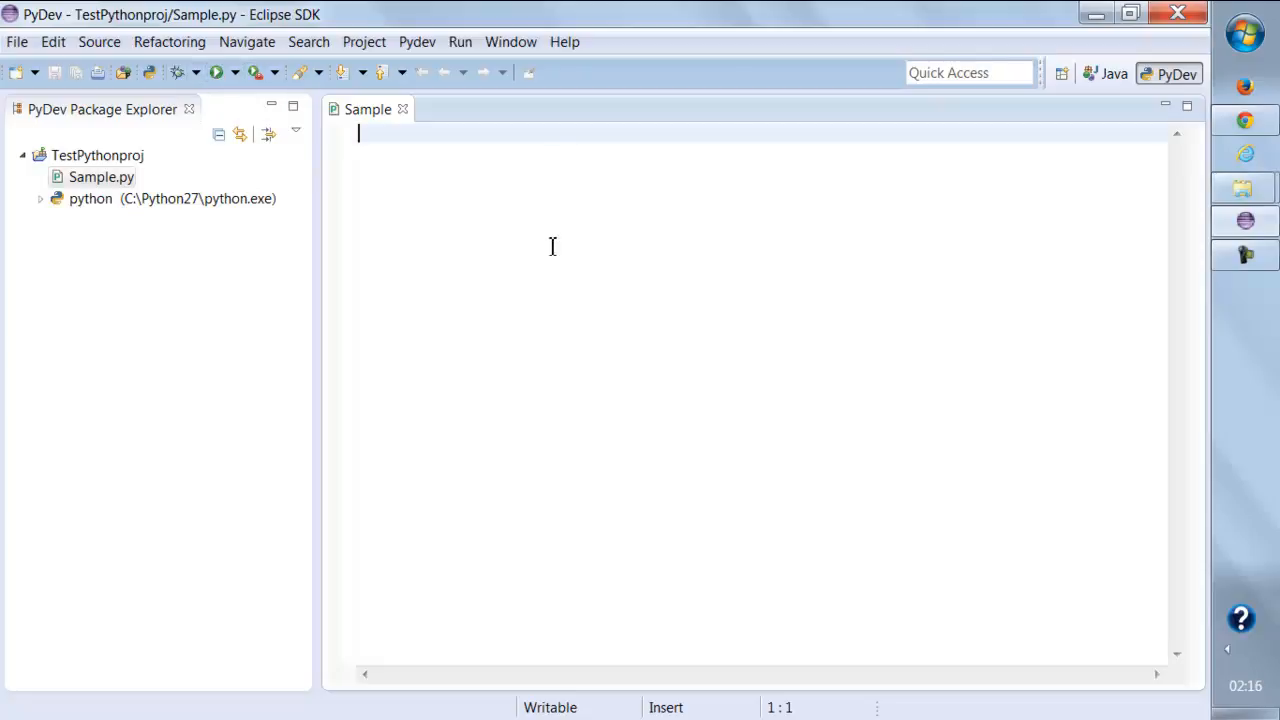
mouse_move(460, 254)
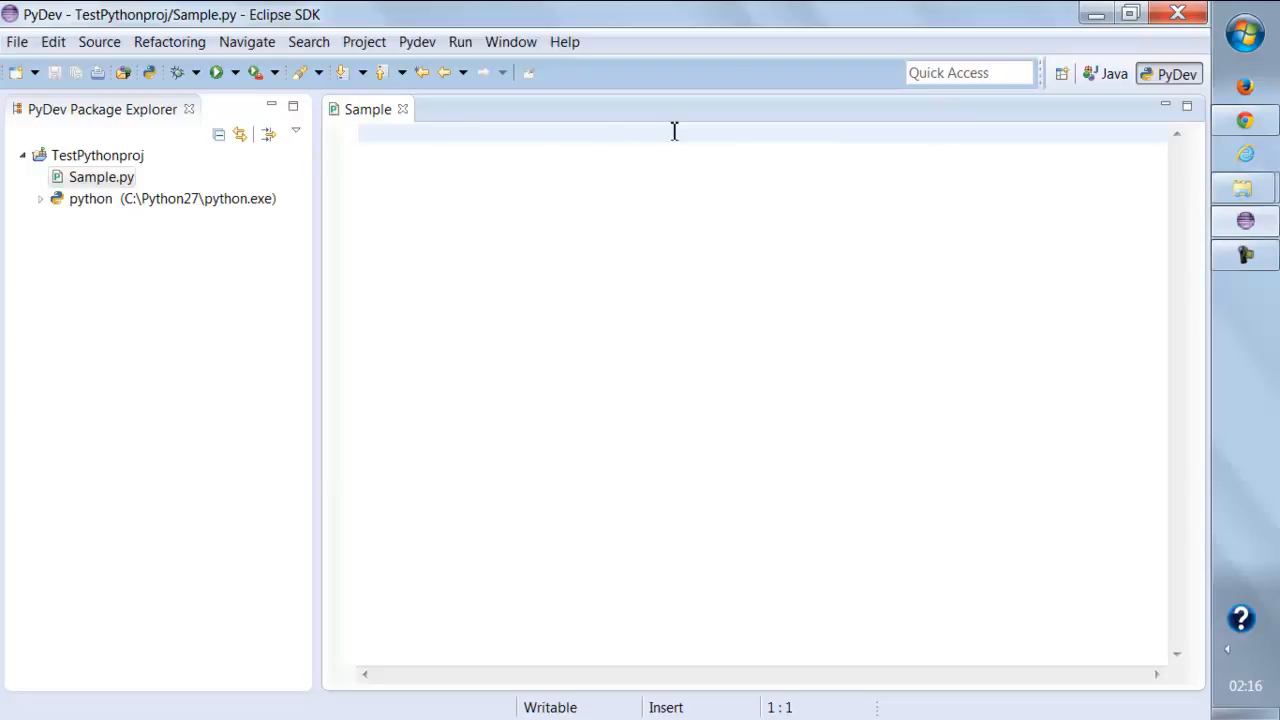
Write print "Hello World !!!" in Sample.py and save the file.
type("rp")
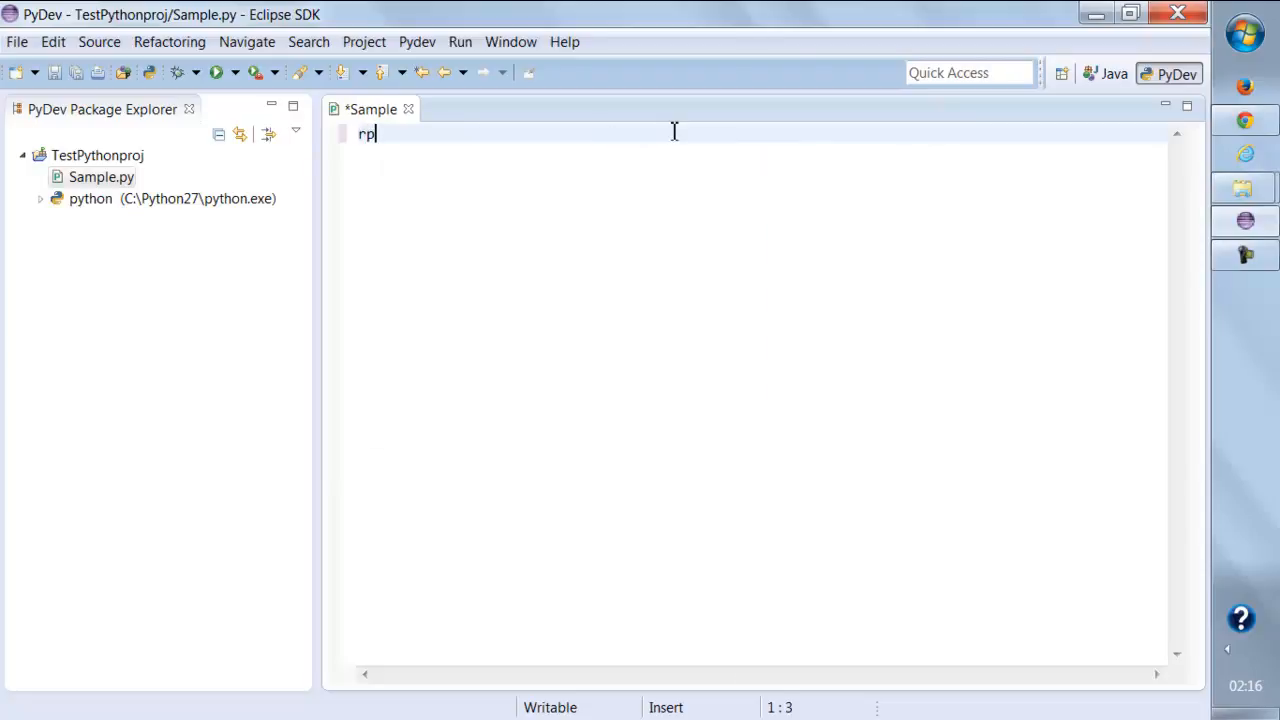
type("rint")
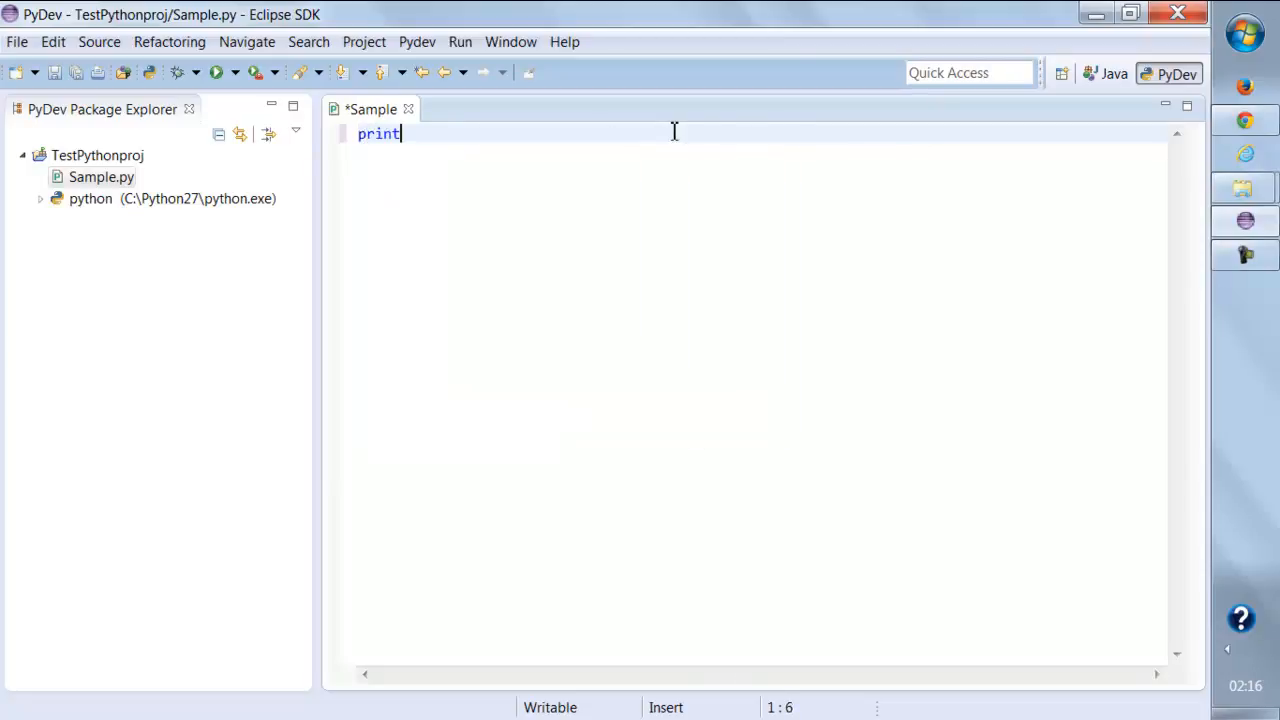
type("\"H")
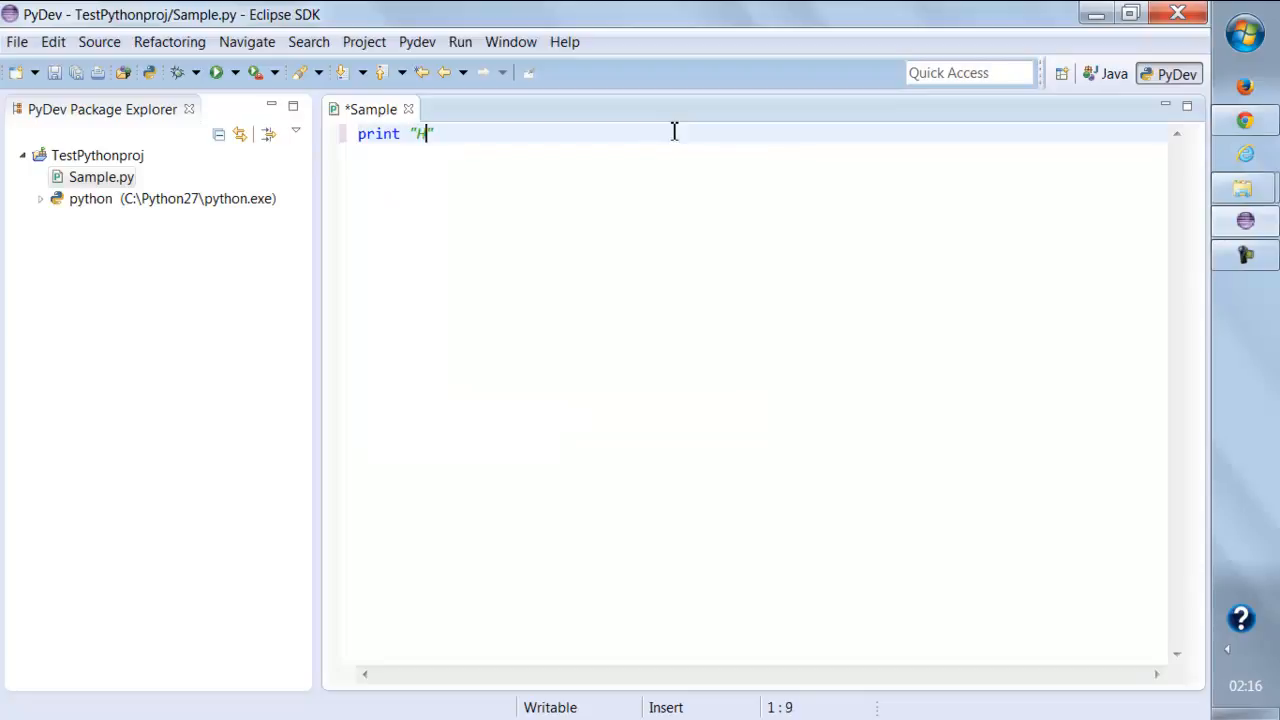
type("ello World")
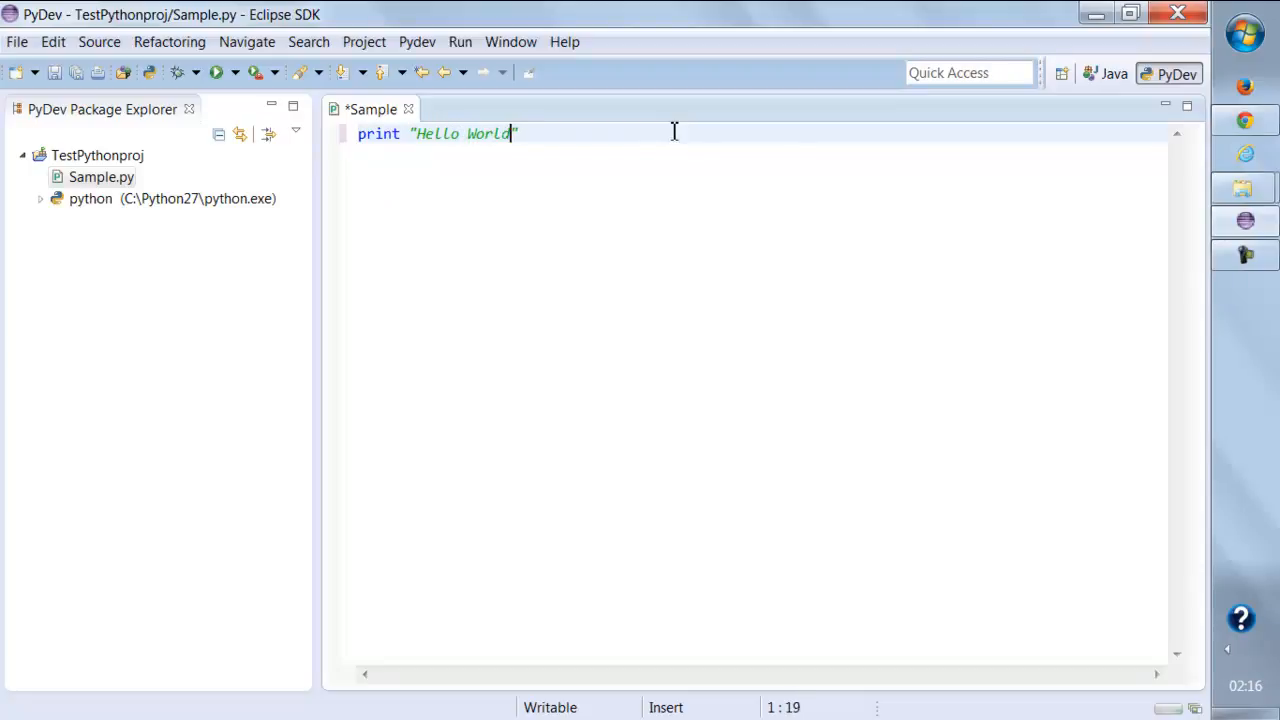
type("!!!")
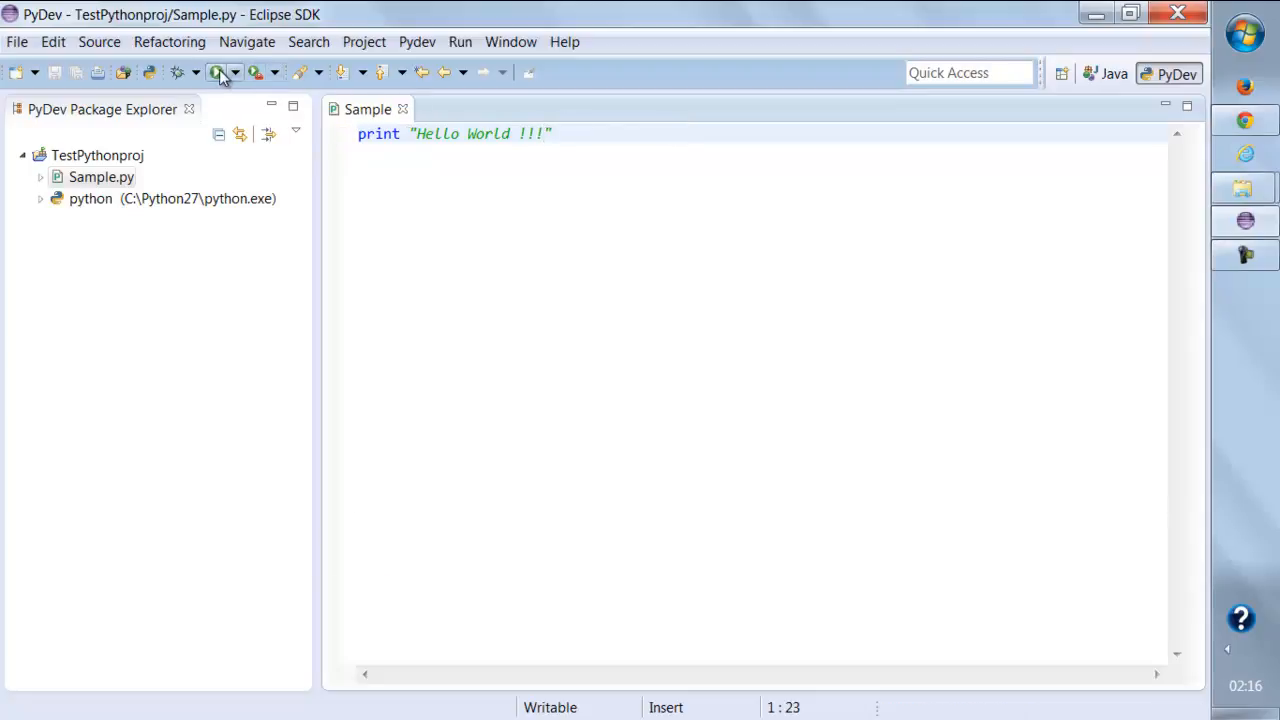
Run Sample.py so the Console prints Hello World !!! and shows the run terminated.
left_click(216, 72)
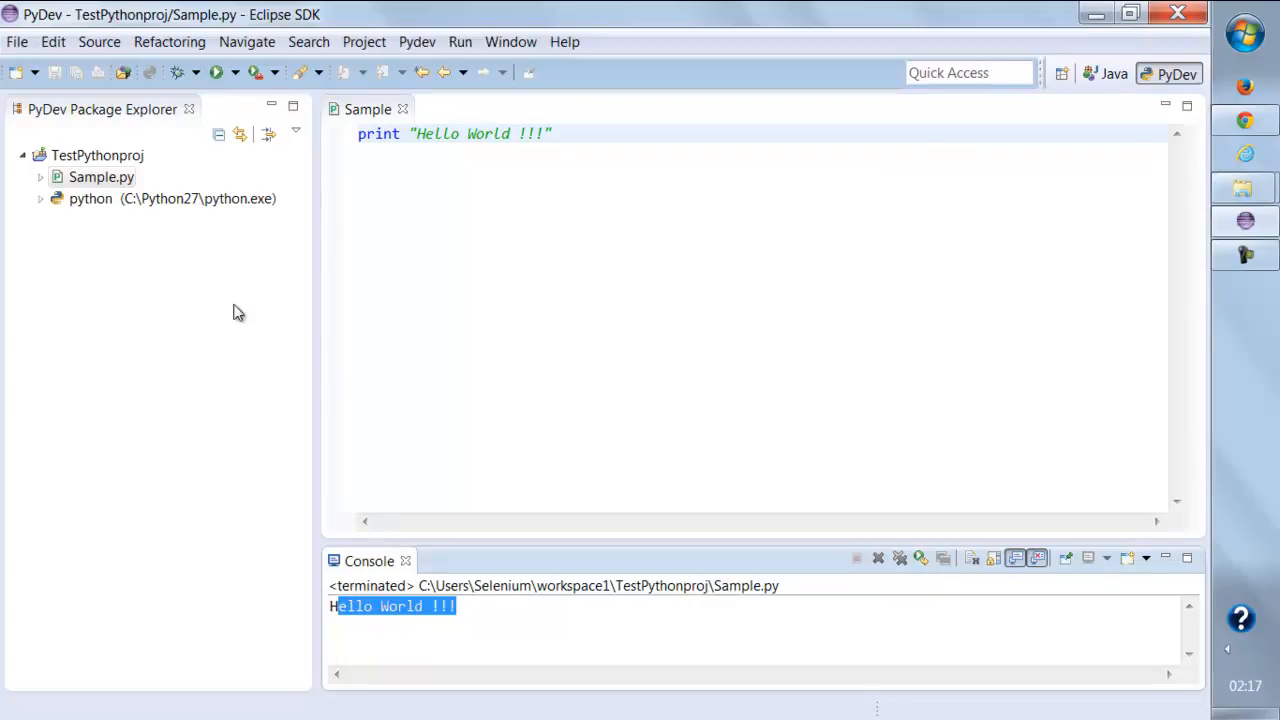
mouse_move(1156, 122)
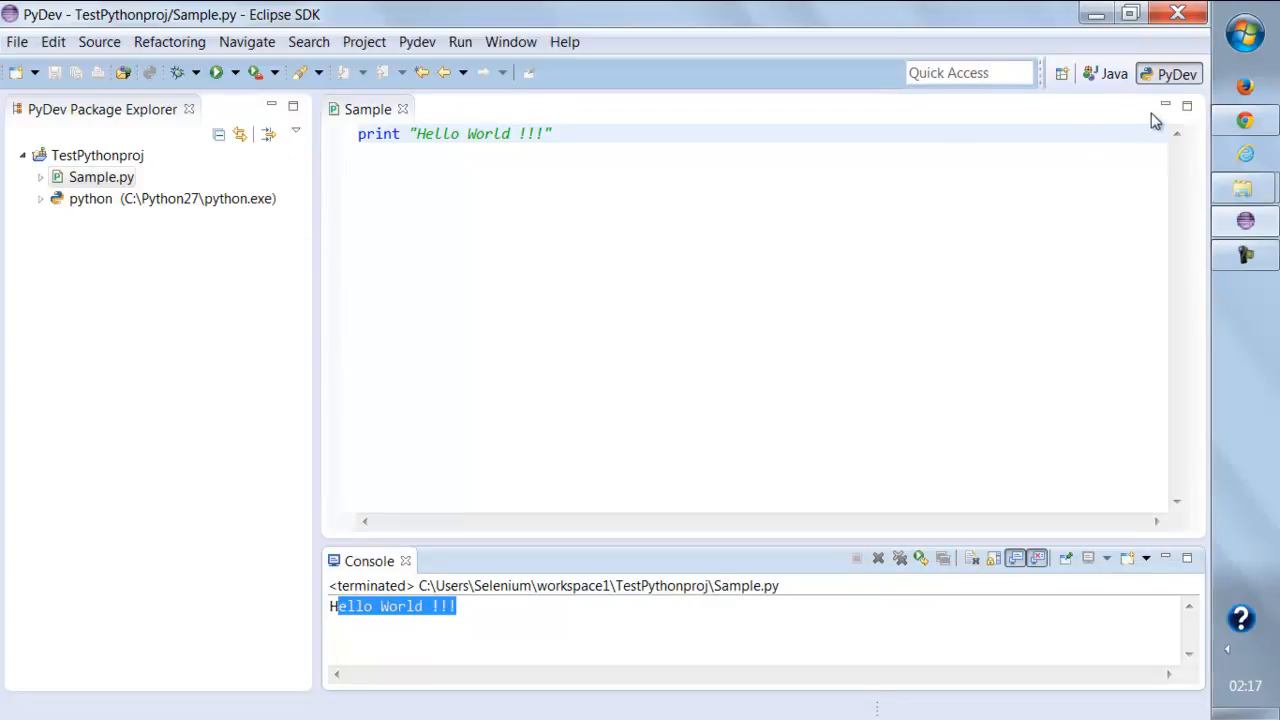
mouse_move(220, 184)
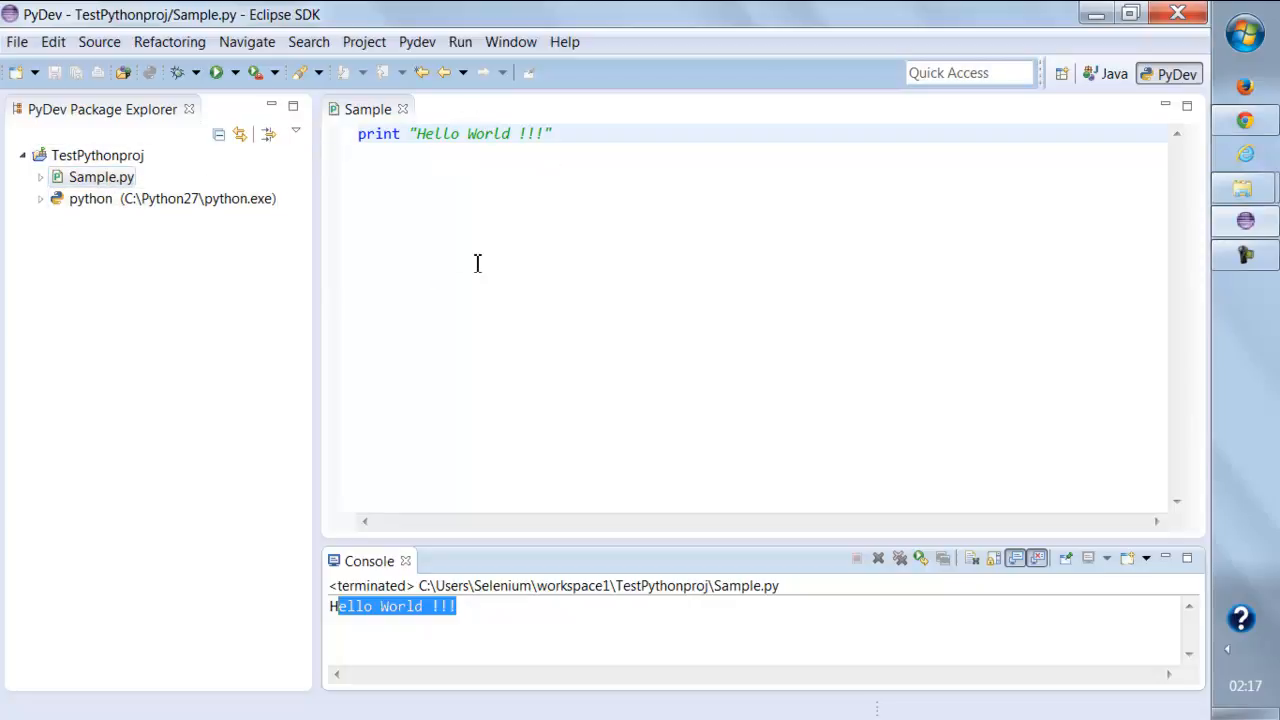
triple_click(456, 132)
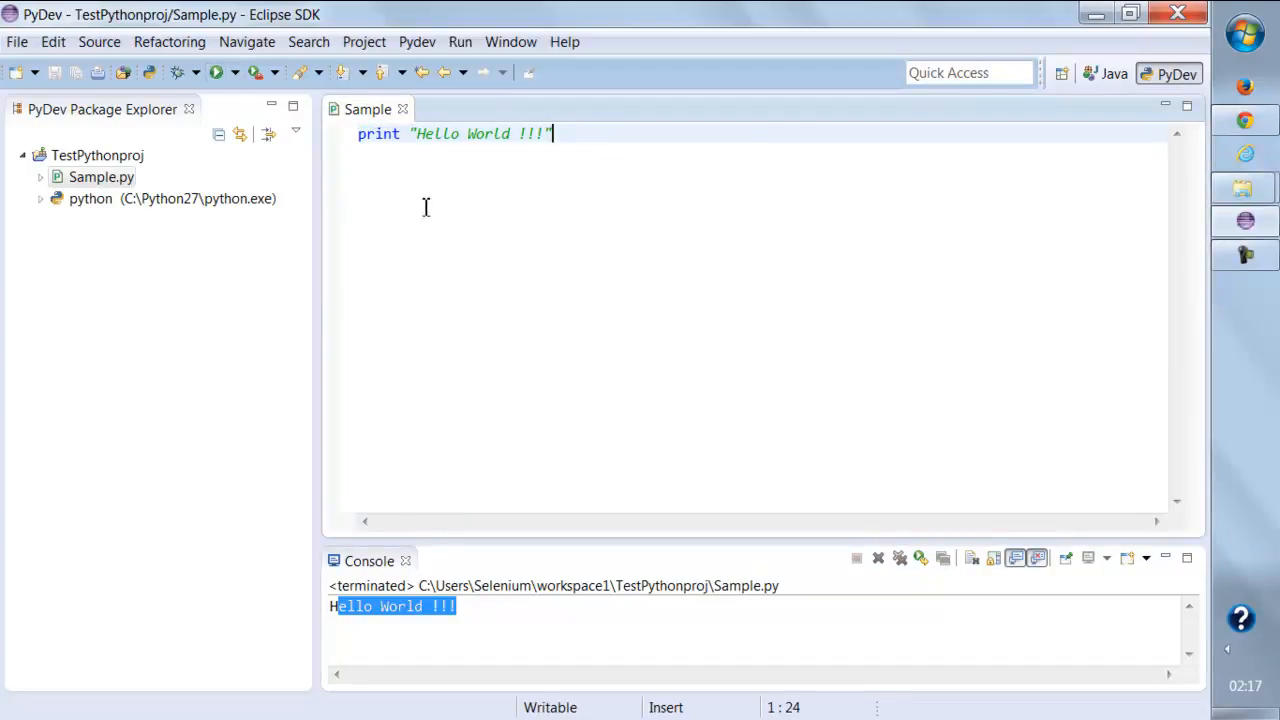
mouse_move(412, 300)
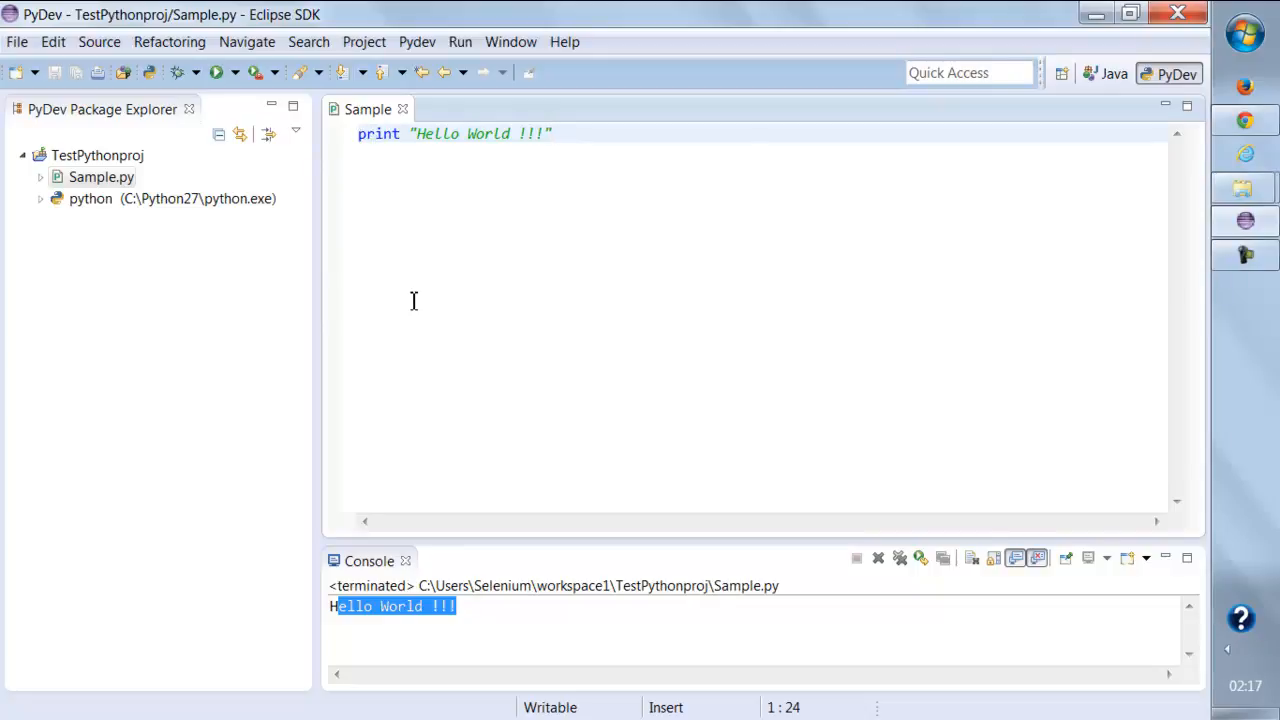
mouse_move(544, 260)
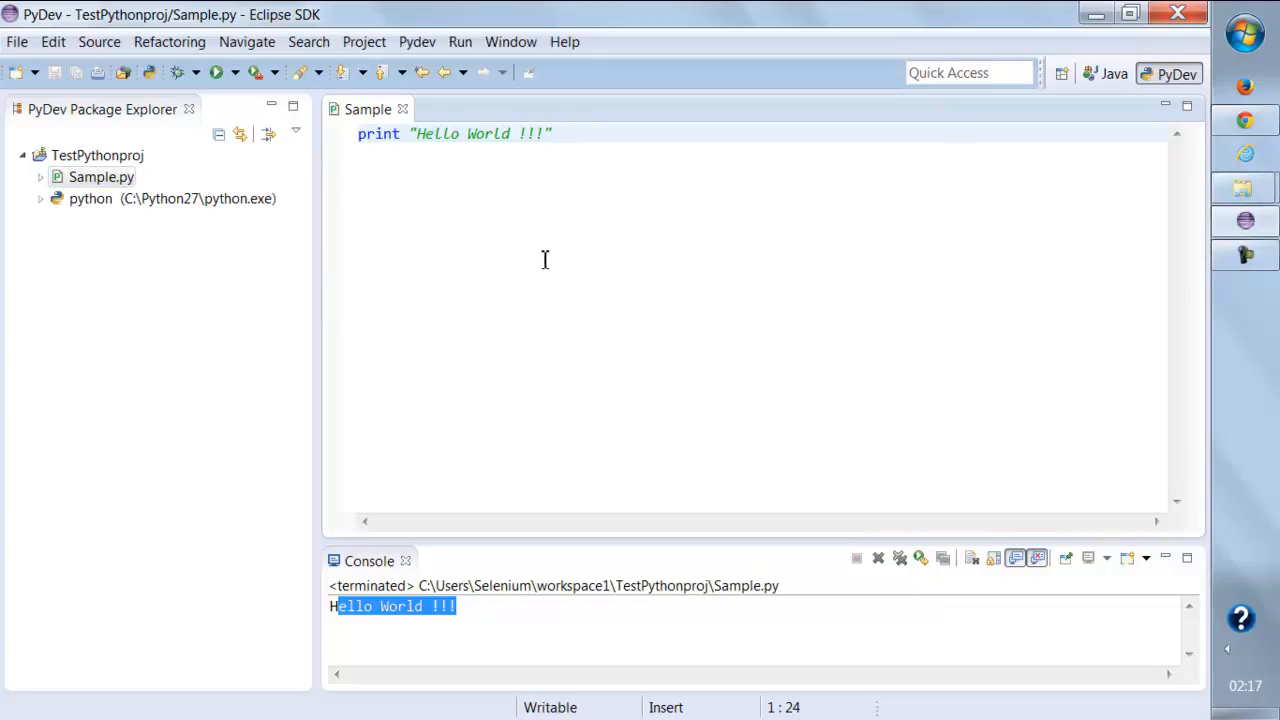